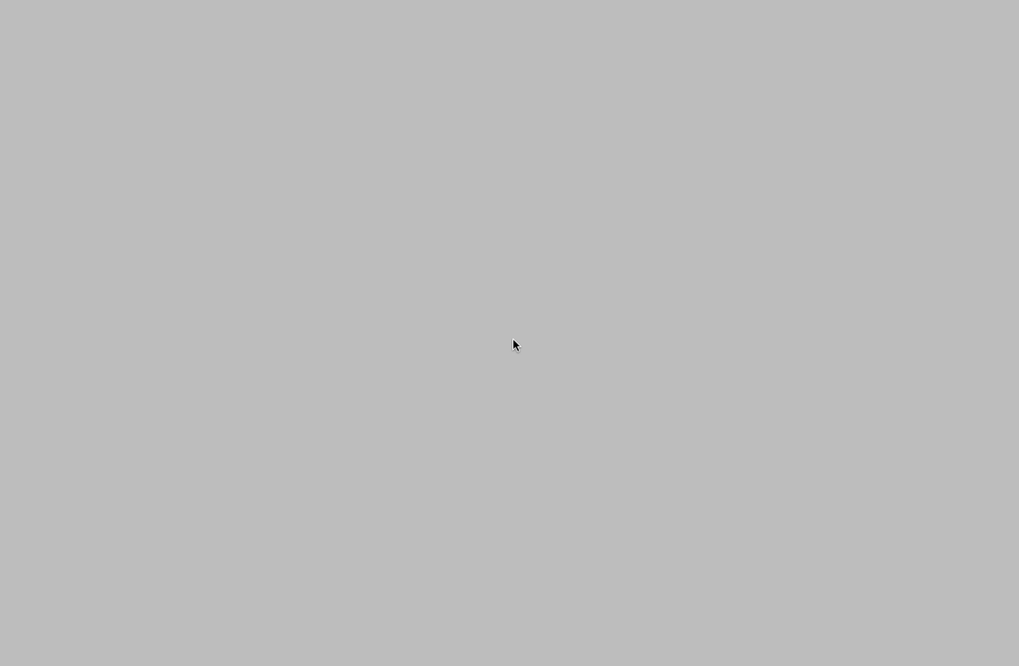
mouse_move(366, 32)
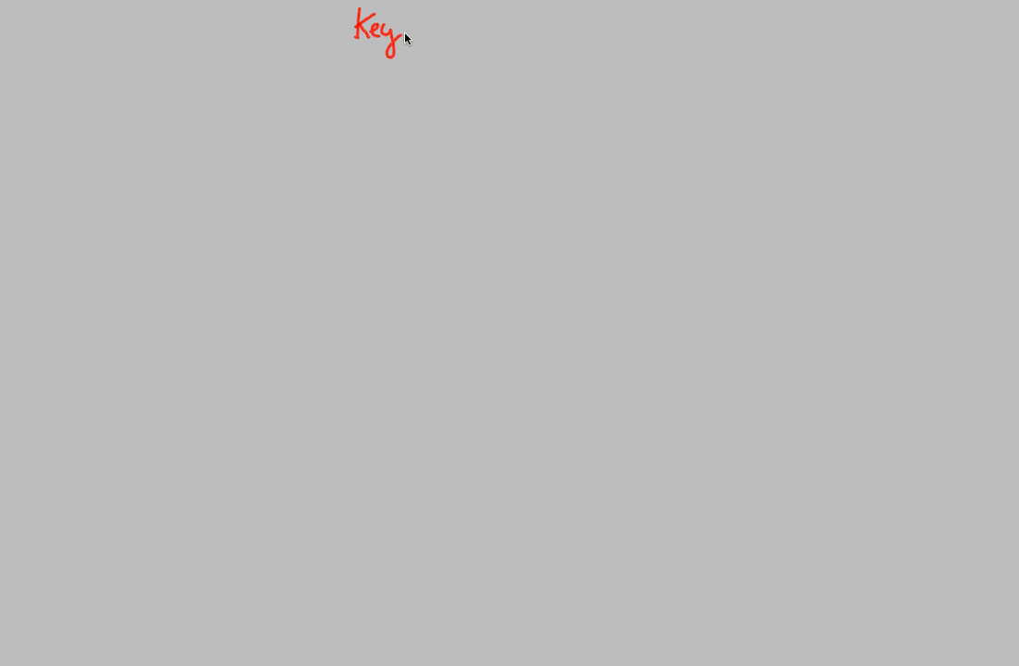
- Write 'Life Events' in red after 'Key' to finish the title
text(Life Events)
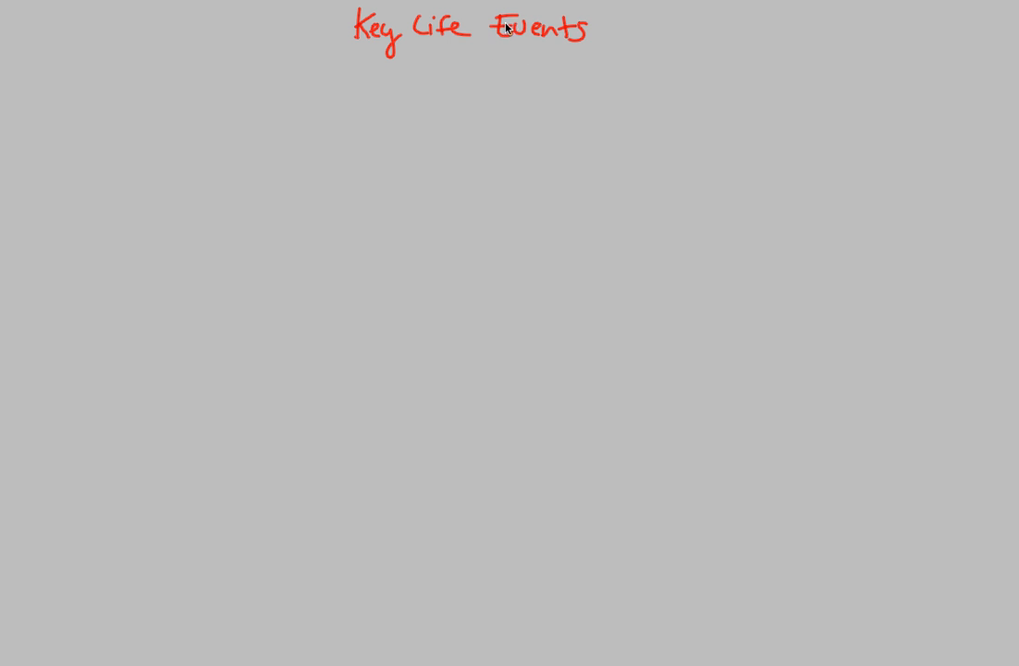
mouse_move(413, 59)
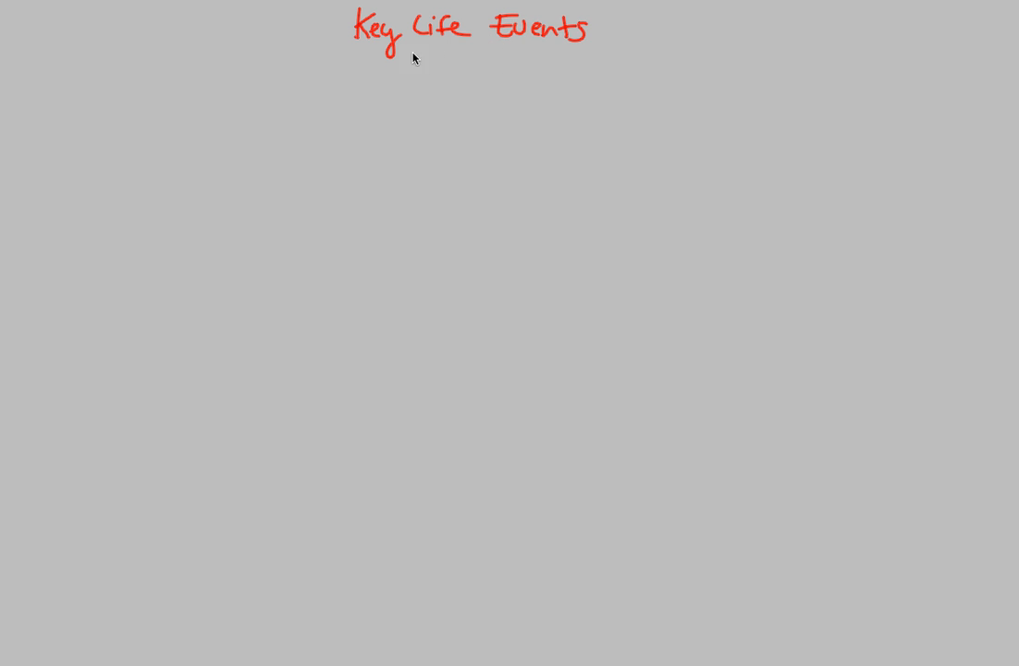
mouse_move(435, 116)
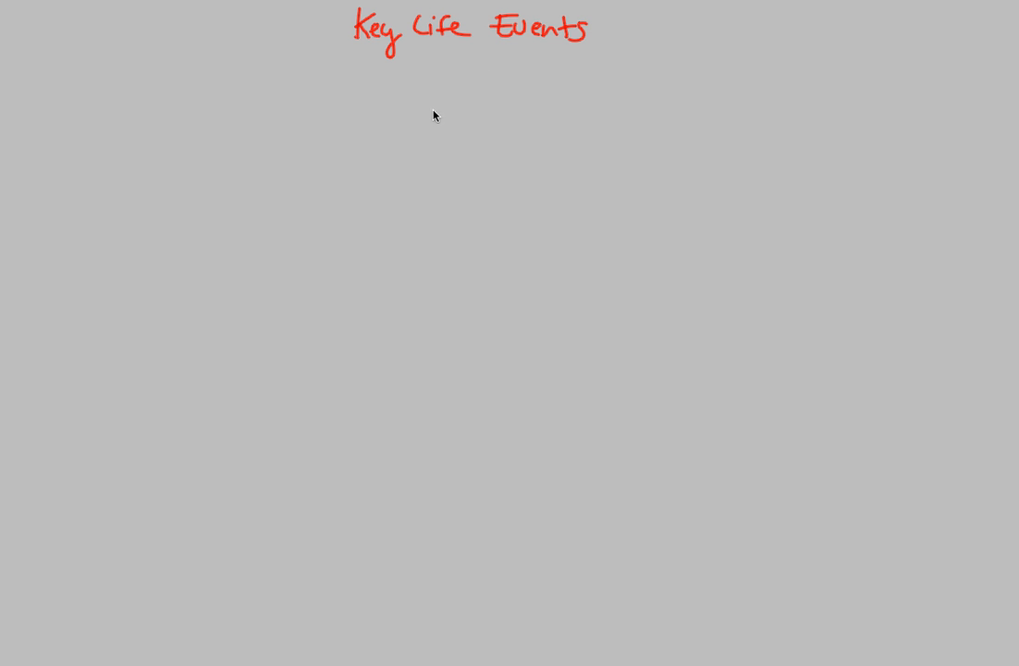
mouse_move(475, 104)
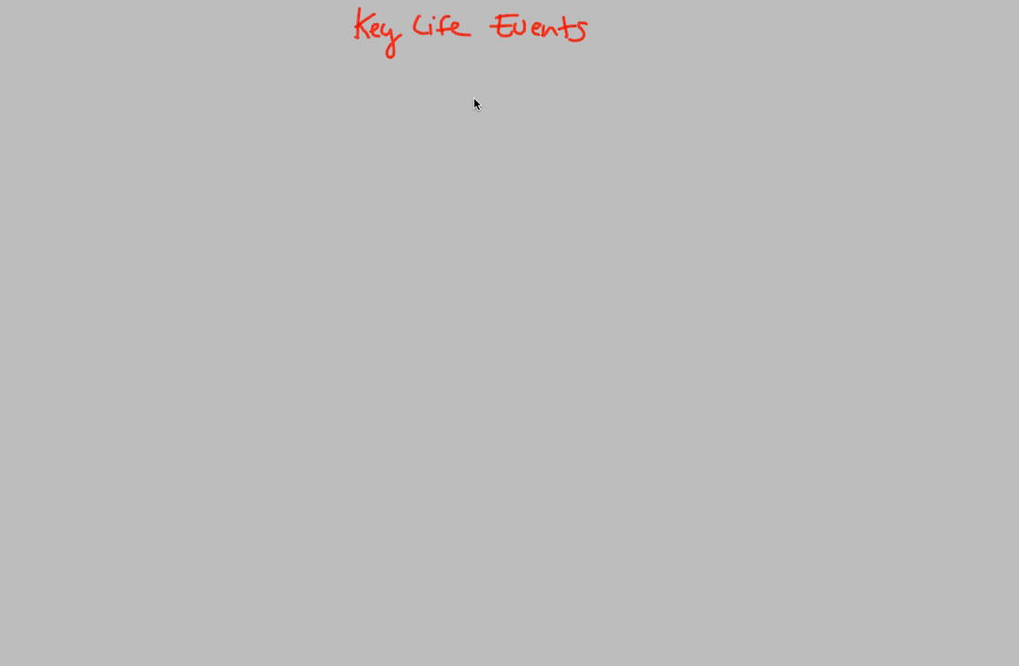
mouse_move(334, 63)
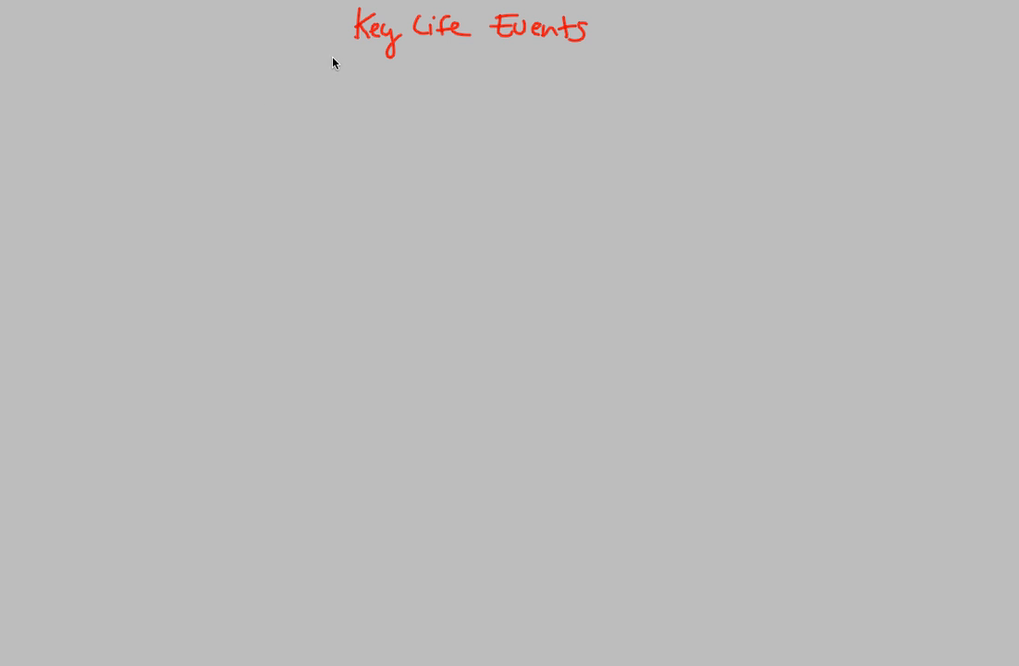
- Connect the title to 'Geologic Record', with a sub-branch reading 'time scale = Earth's fossils'
drag(344, 43, 201, 108)
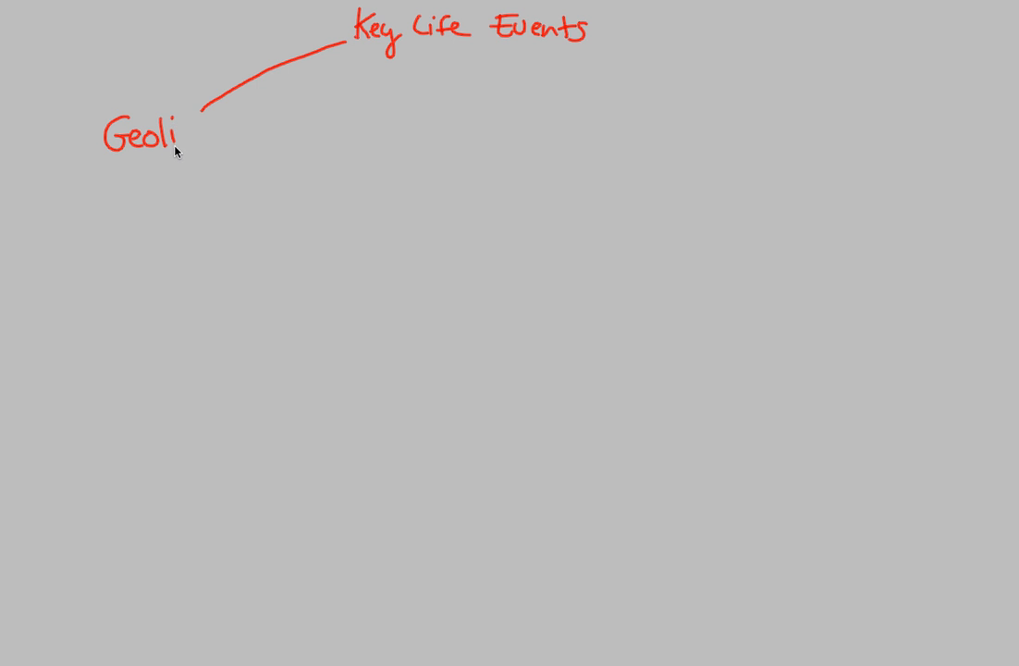
mouse_move(173, 140)
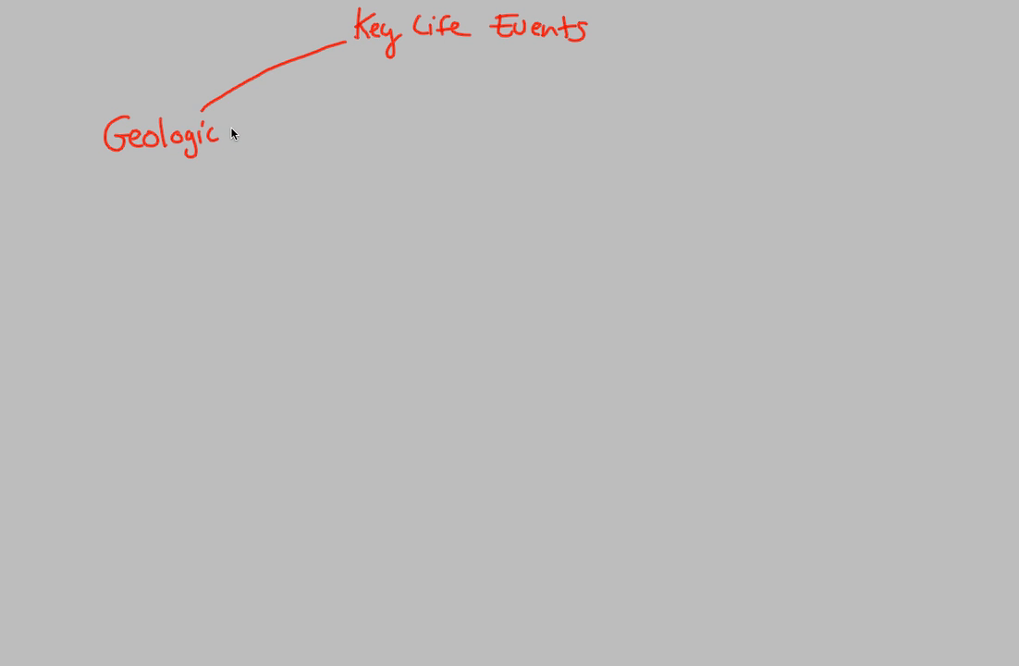
text(Record)
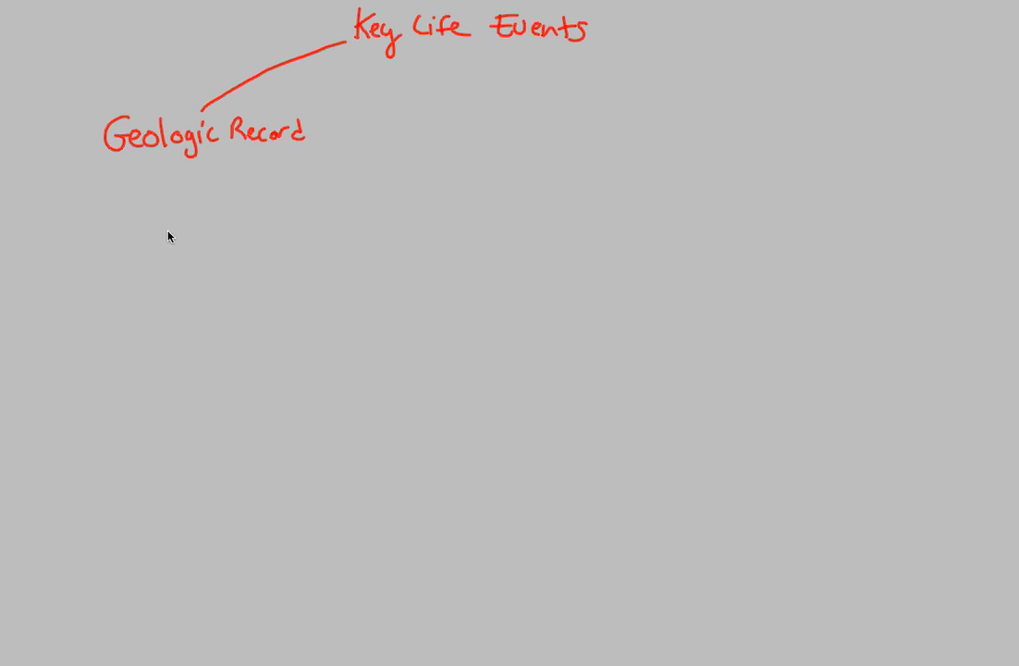
mouse_move(129, 183)
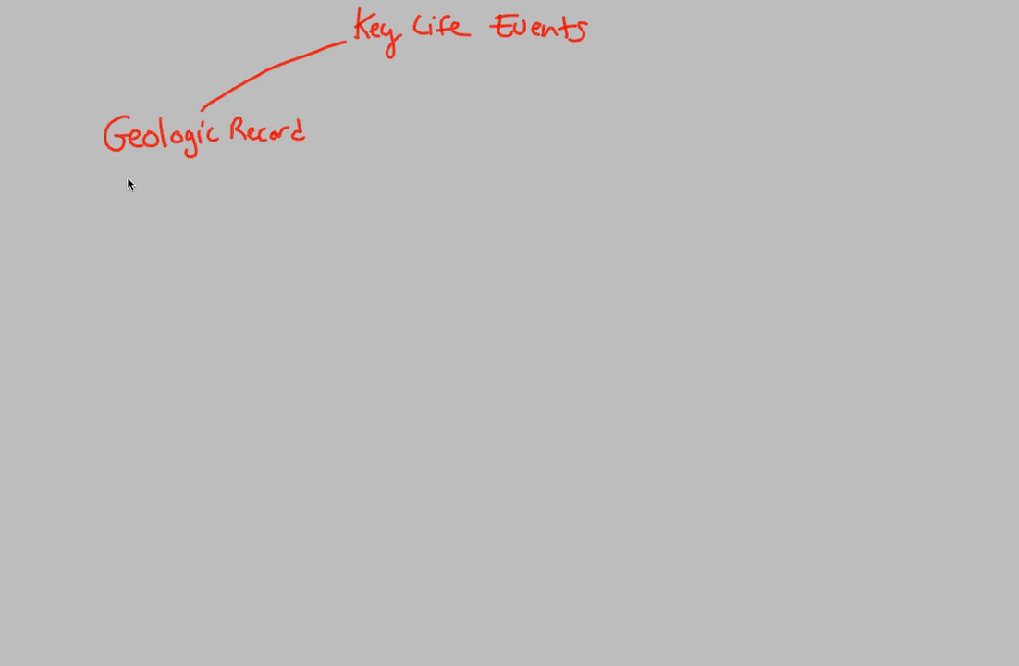
drag(121, 158, 78, 208)
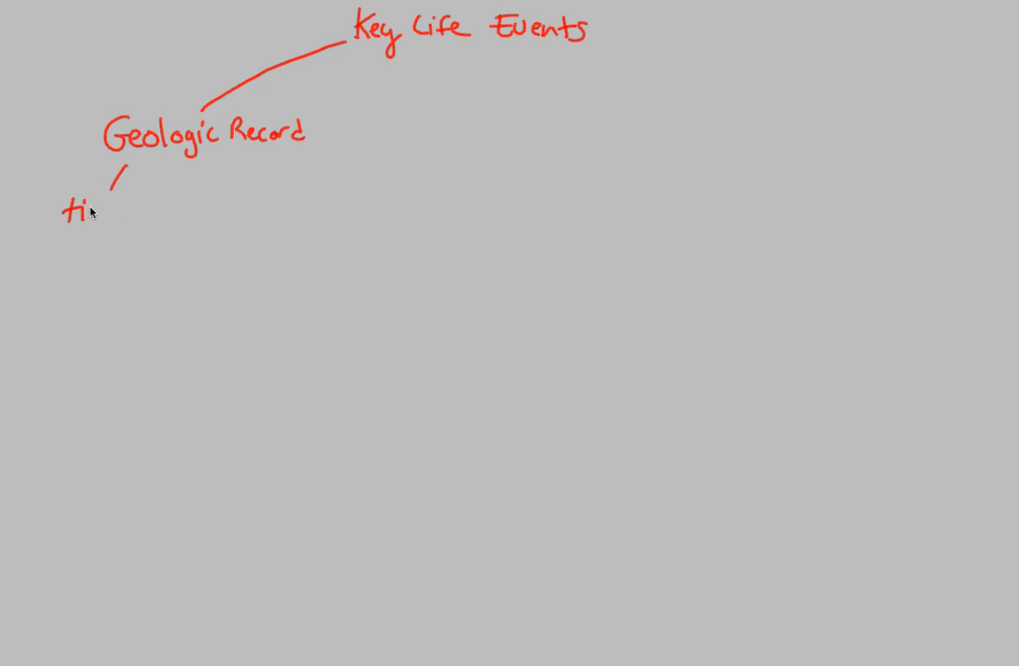
text(time scale)
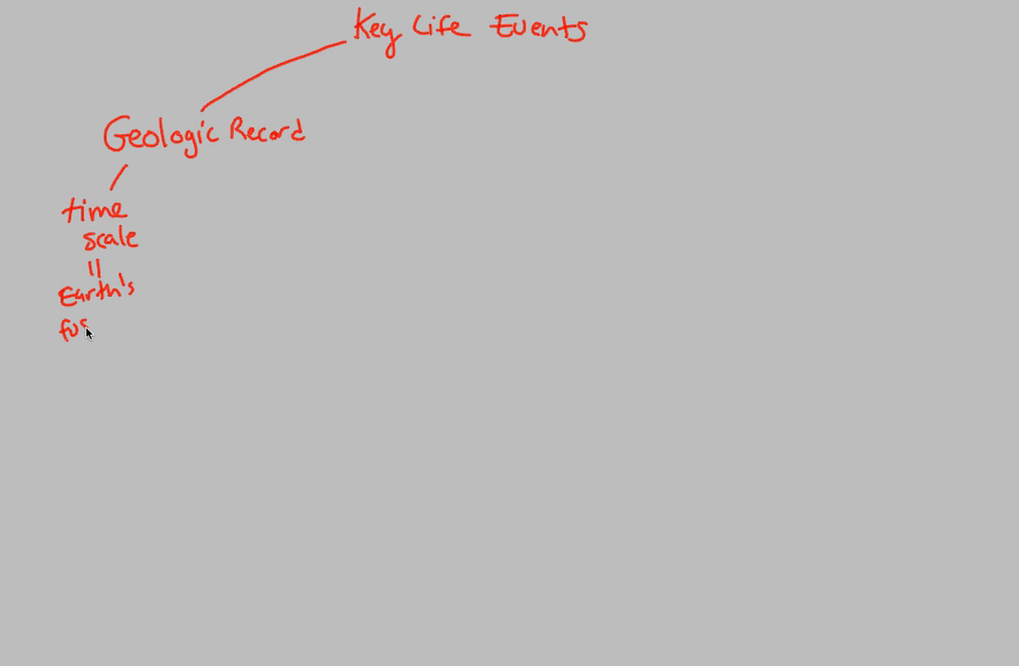
text(sils)
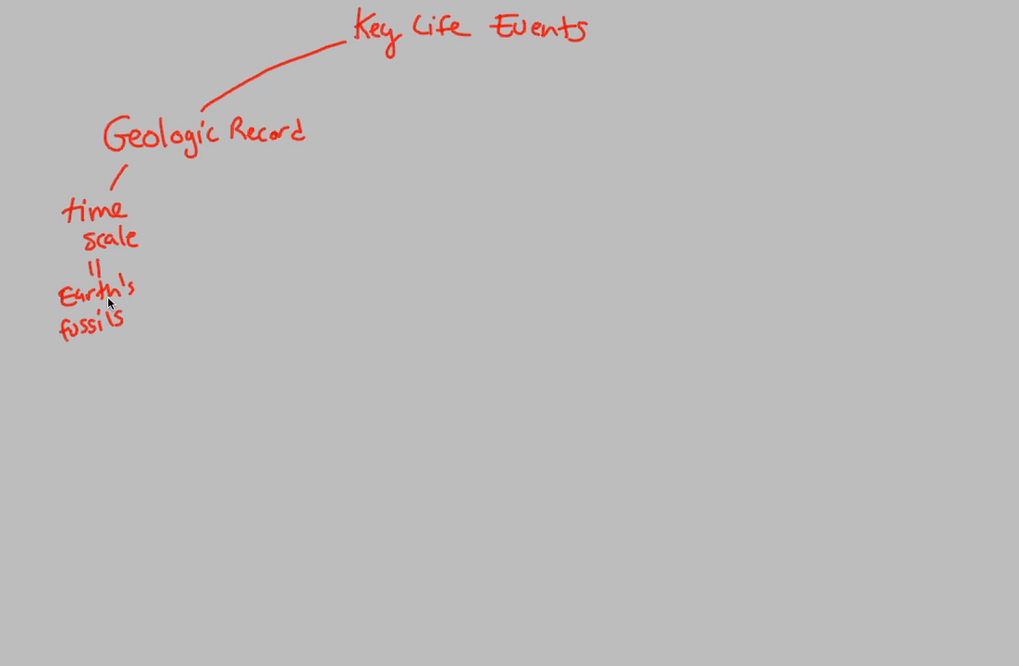
- Add a 'Features' branch noting 'based on major geological, climate, biological events'
drag(226, 158, 224, 208)
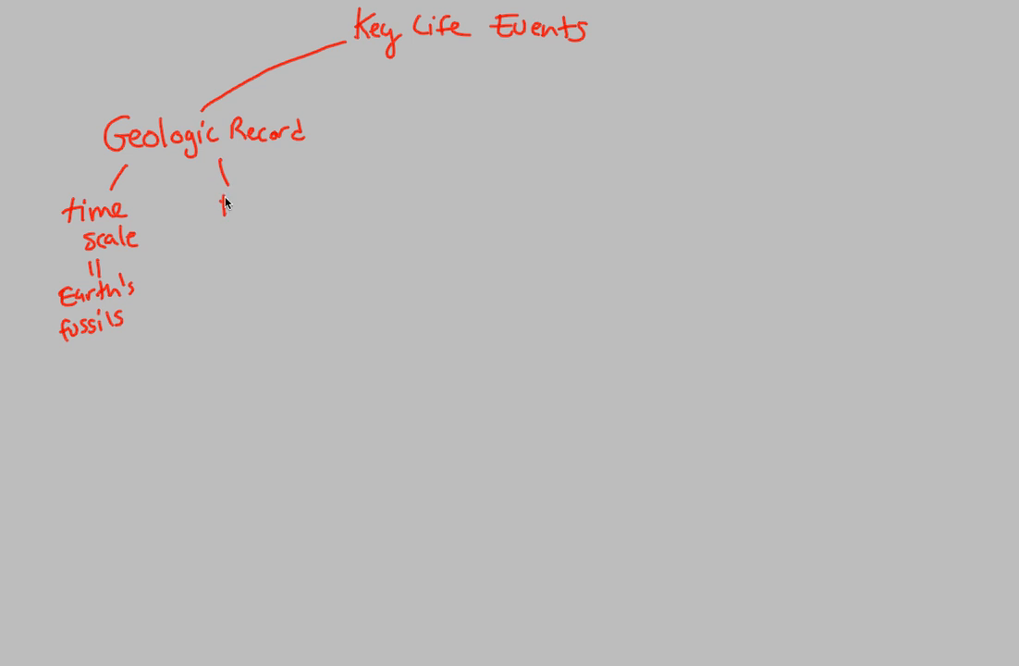
text(Feature)
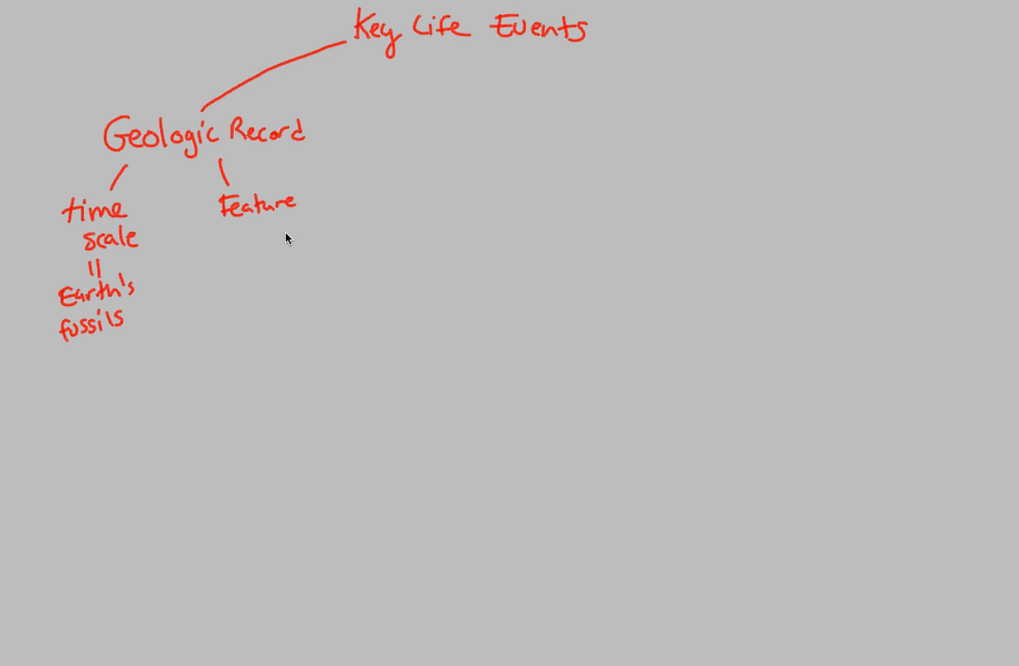
mouse_move(301, 208)
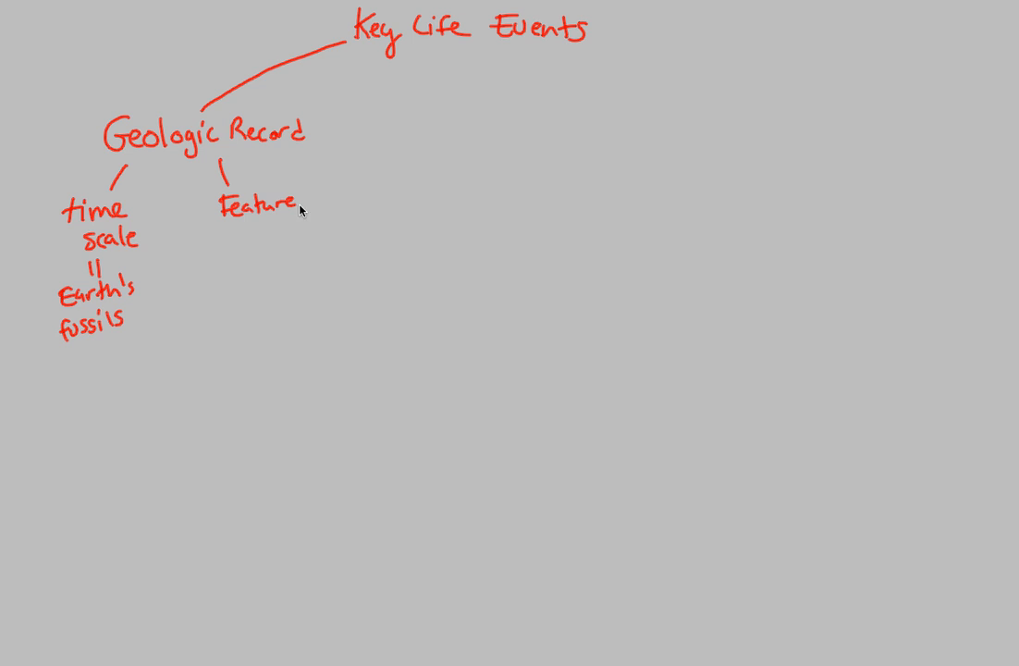
text(s)
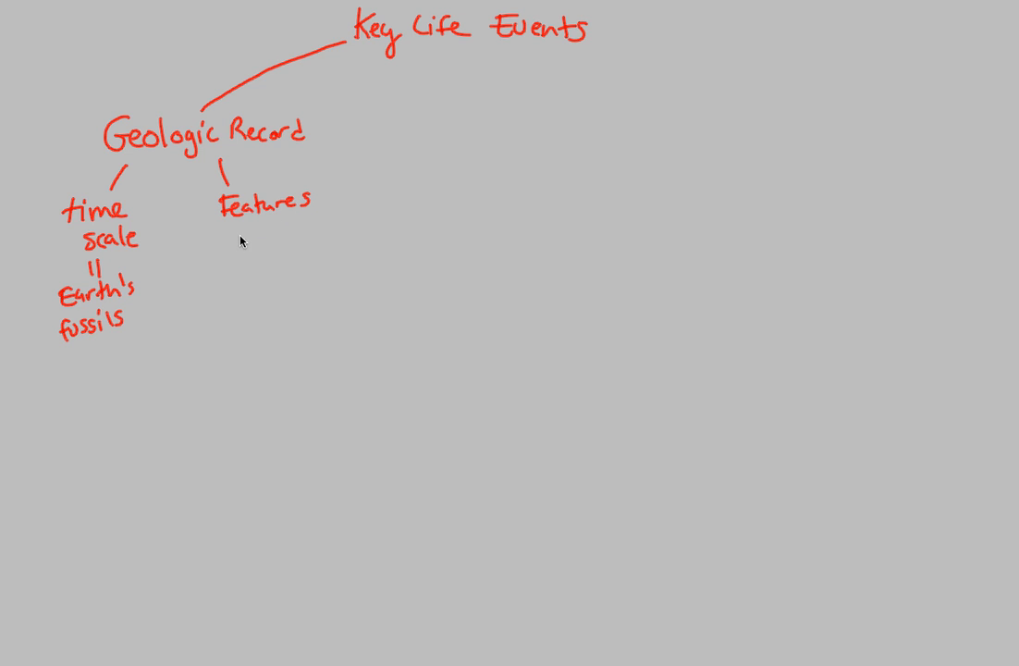
drag(229, 216, 239, 266)
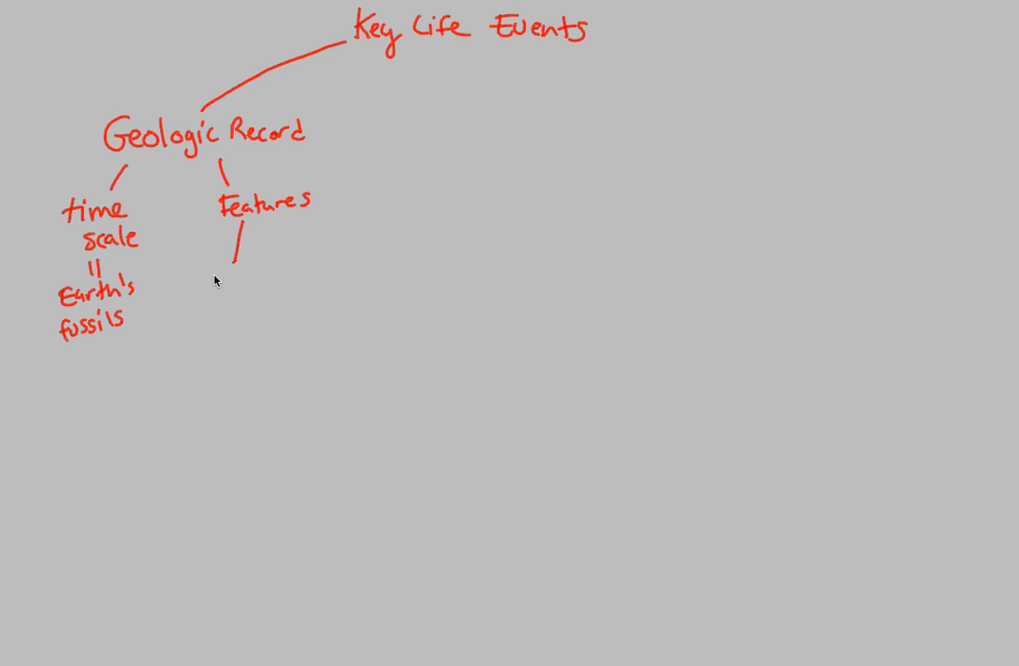
text(bi)
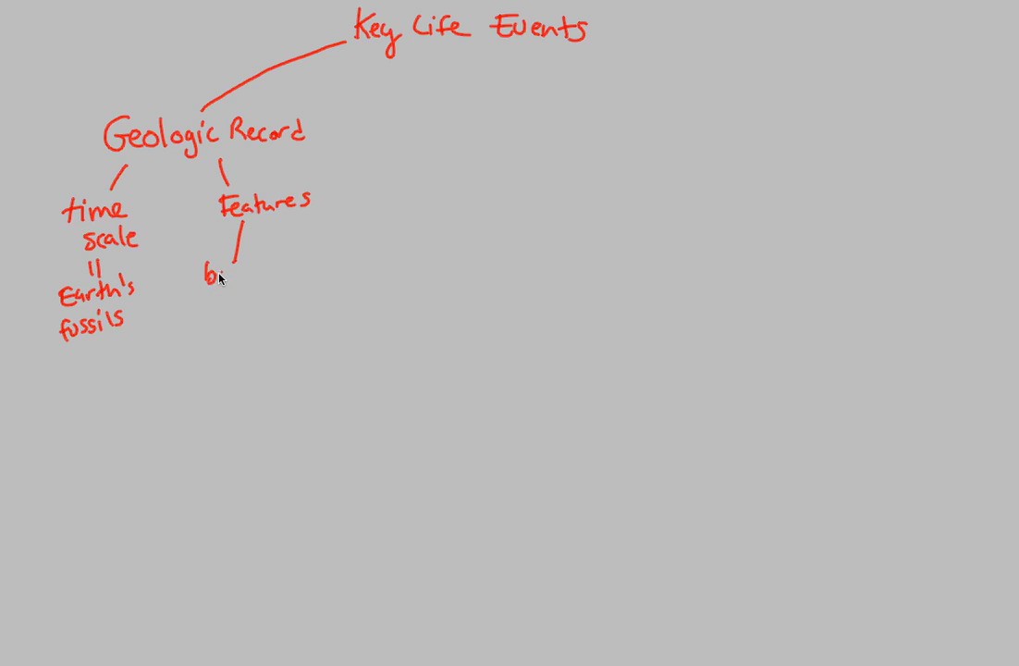
text(based on major geological)
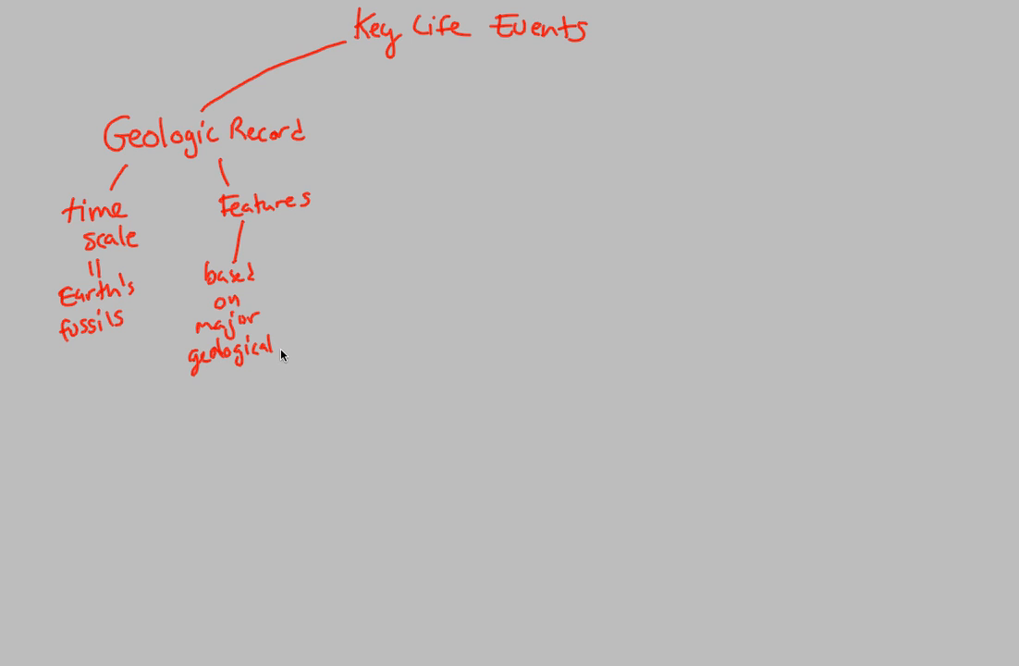
text(c)
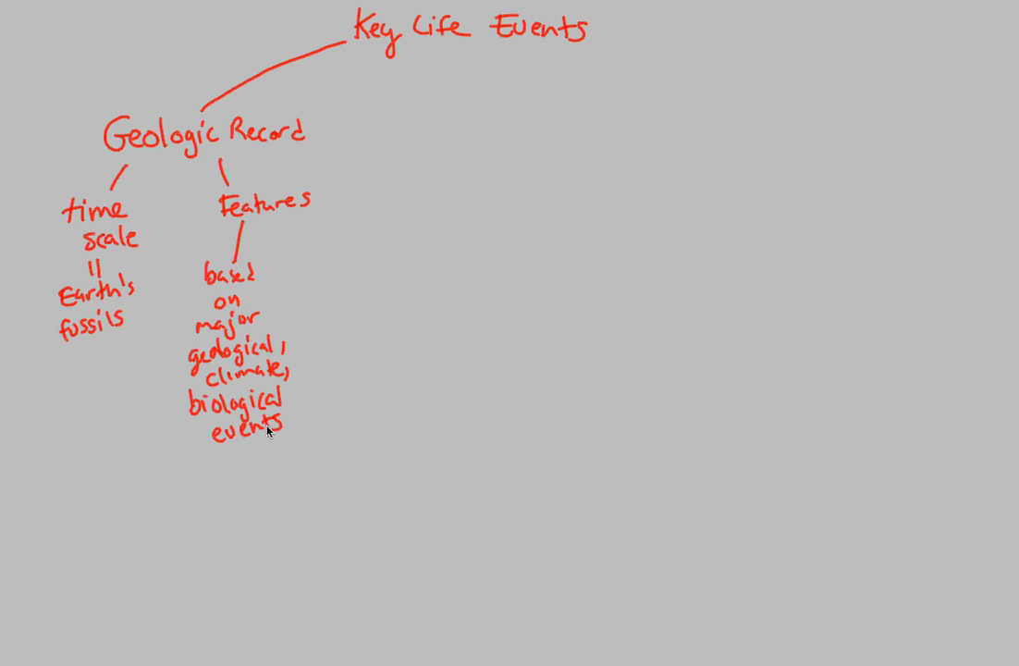
mouse_move(161, 253)
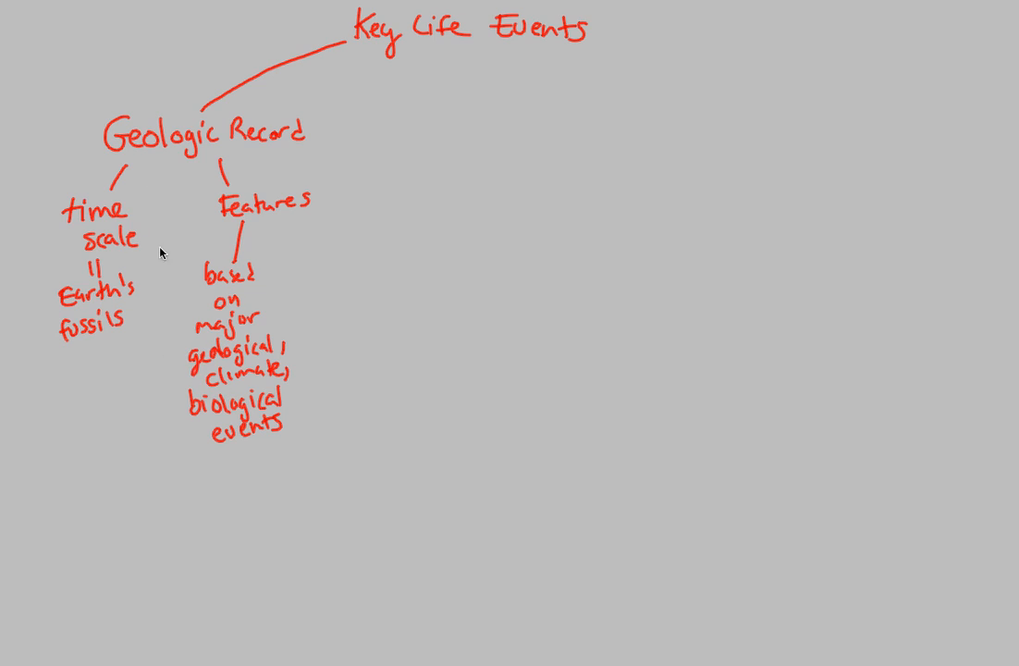
mouse_move(207, 243)
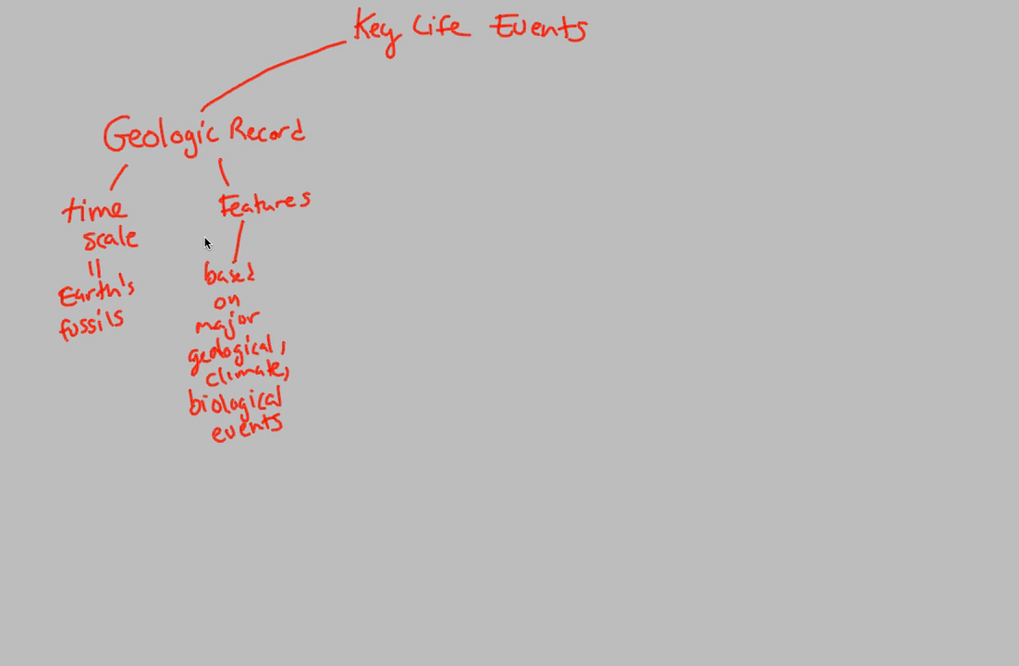
mouse_move(300, 225)
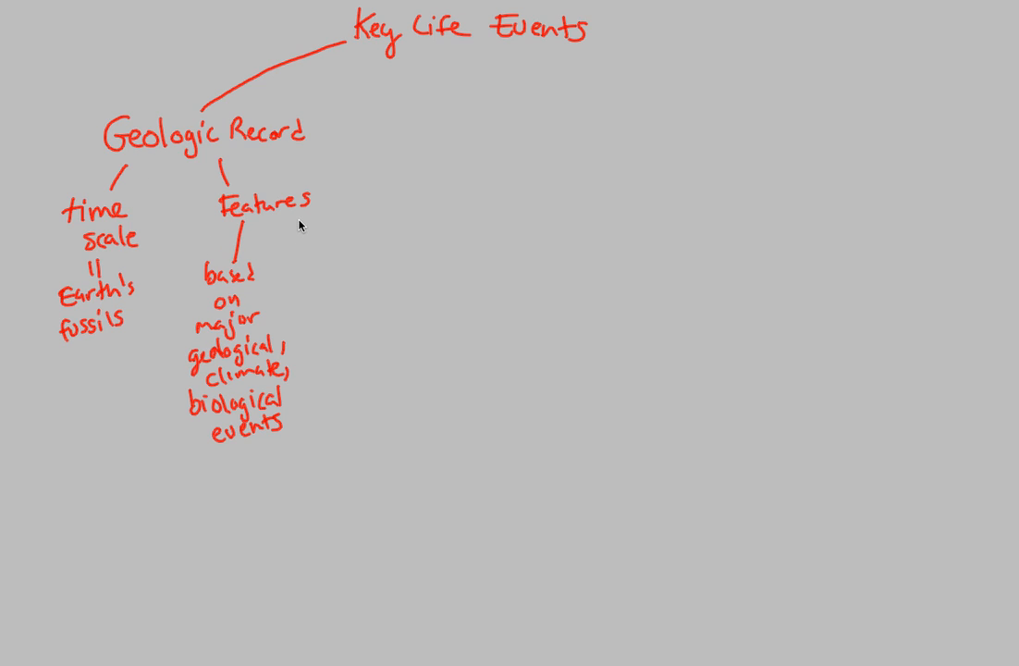
- Branch Features to '4 eons' and write 'currently in Phanerozoic eon' beneath it
drag(301, 220, 333, 286)
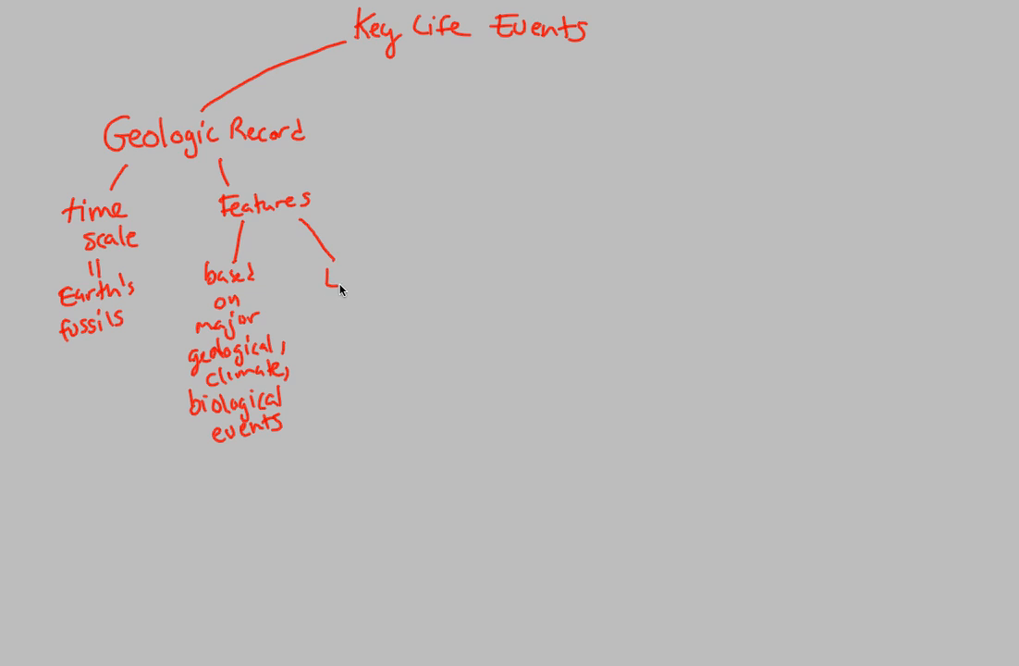
text(4 eons)
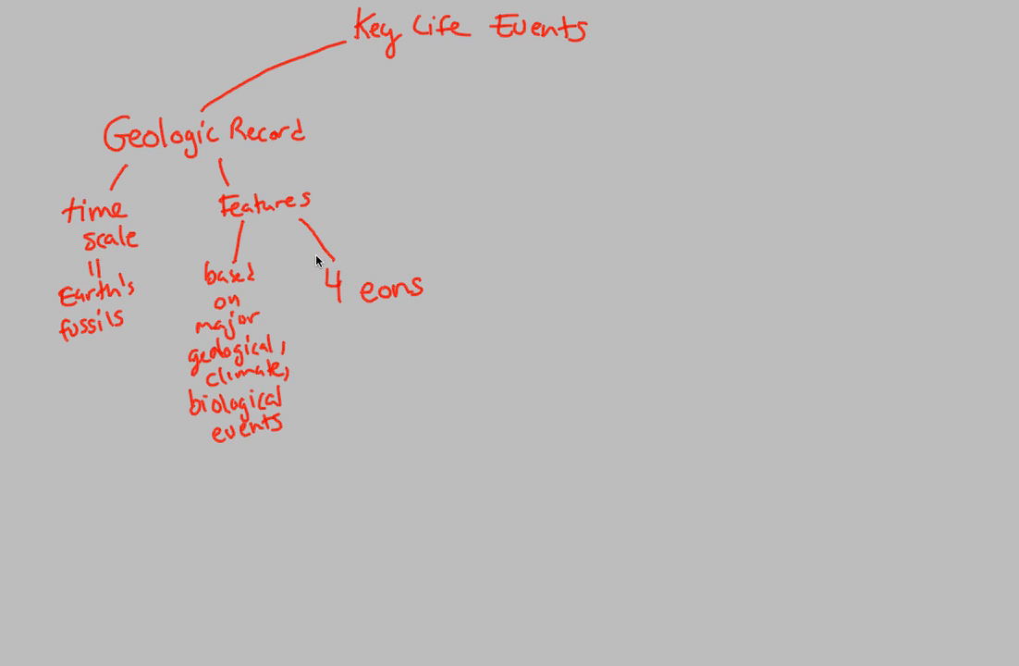
mouse_move(286, 246)
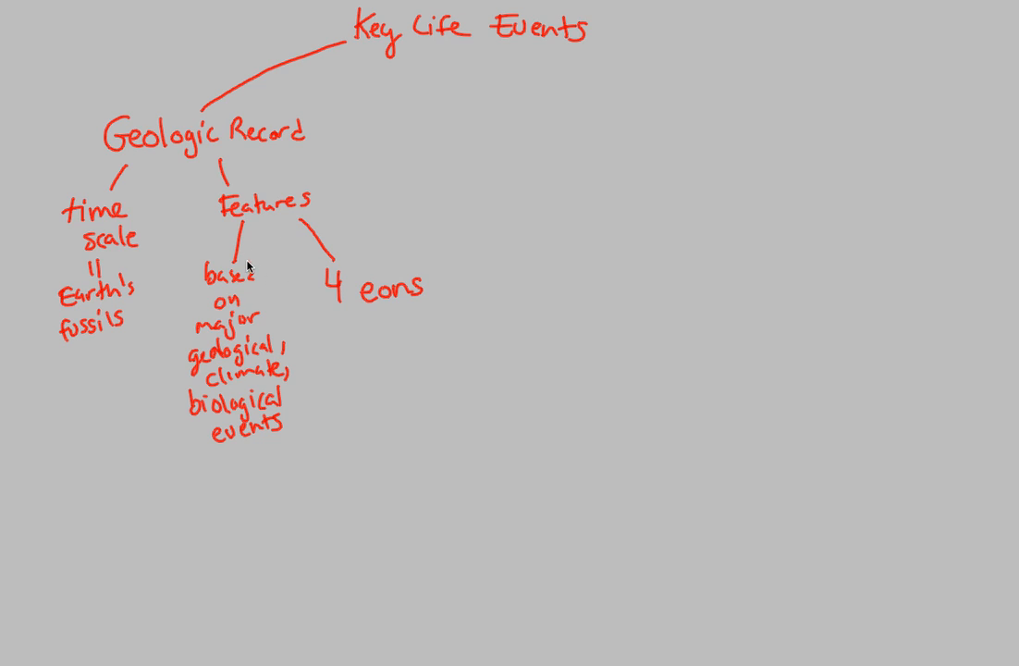
mouse_move(375, 343)
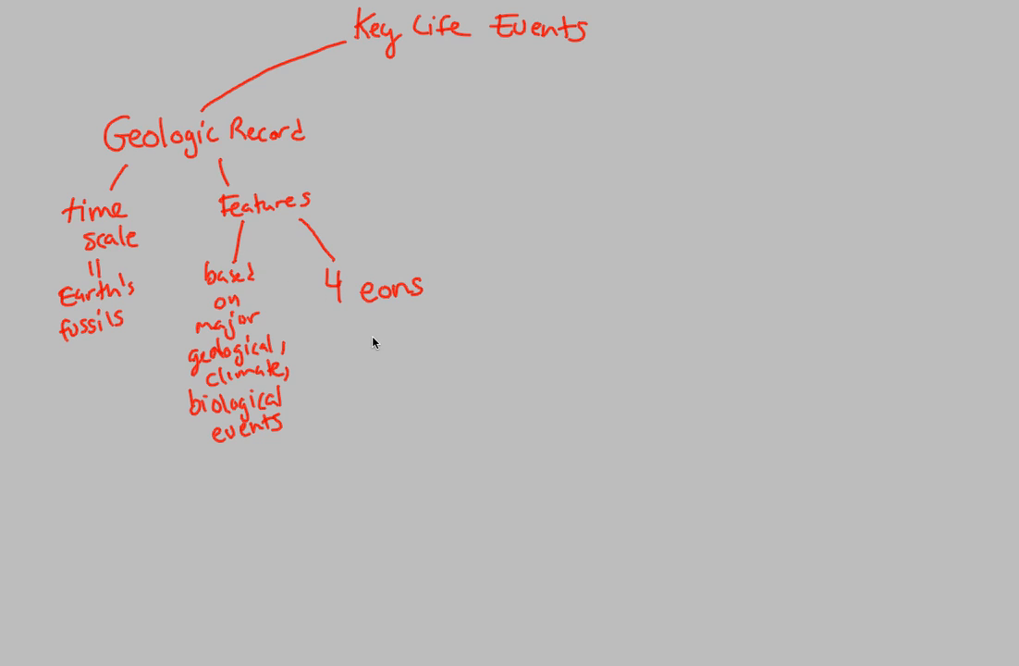
drag(380, 306, 379, 333)
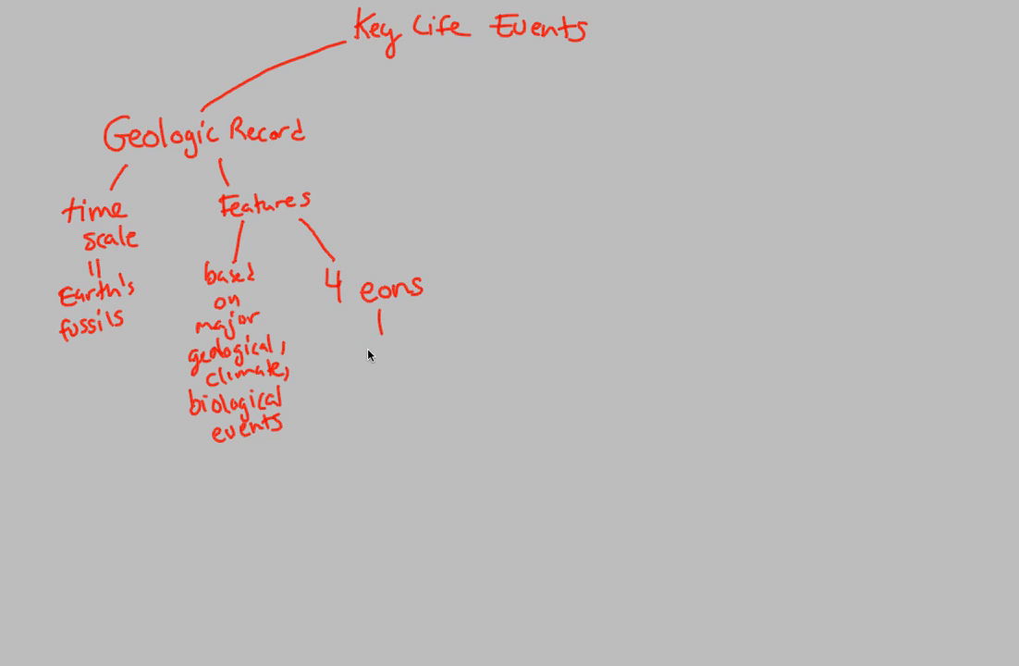
mouse_move(352, 371)
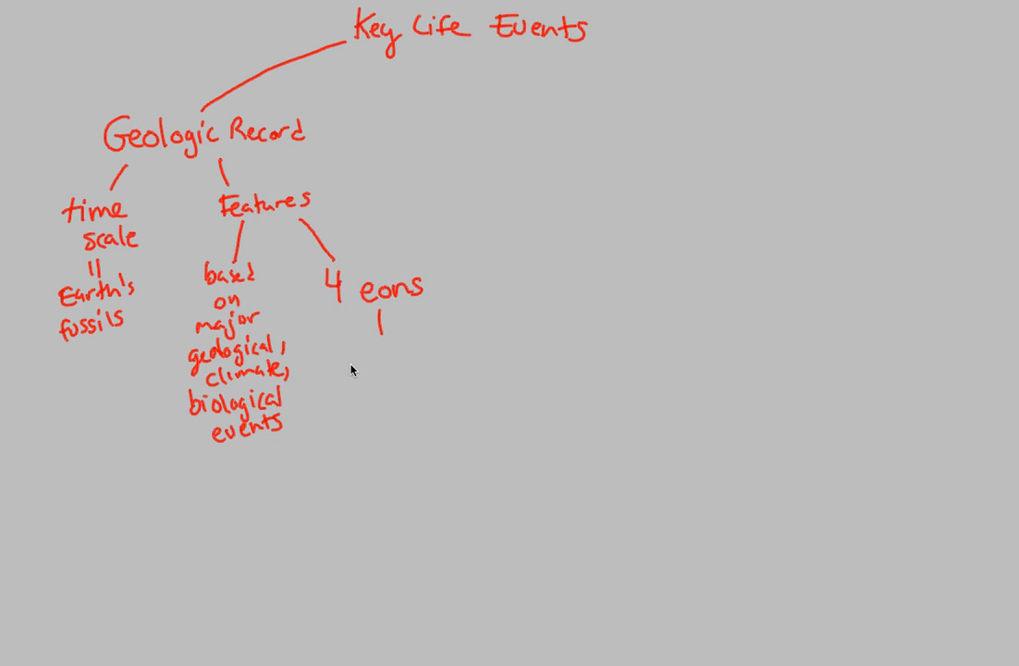
mouse_move(345, 352)
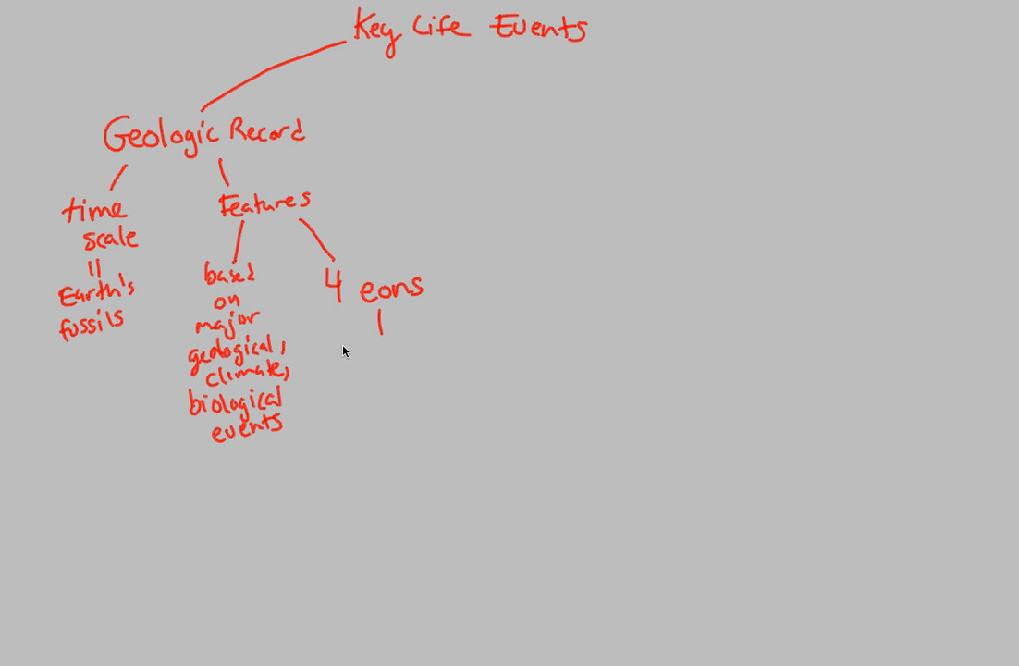
text(Currently)
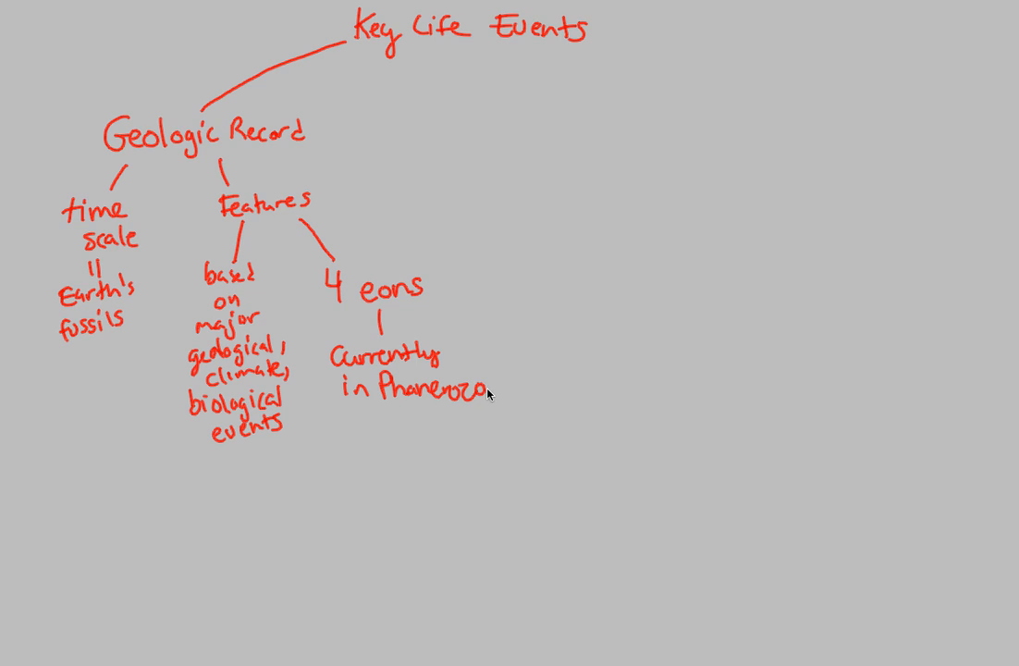
text(ic)
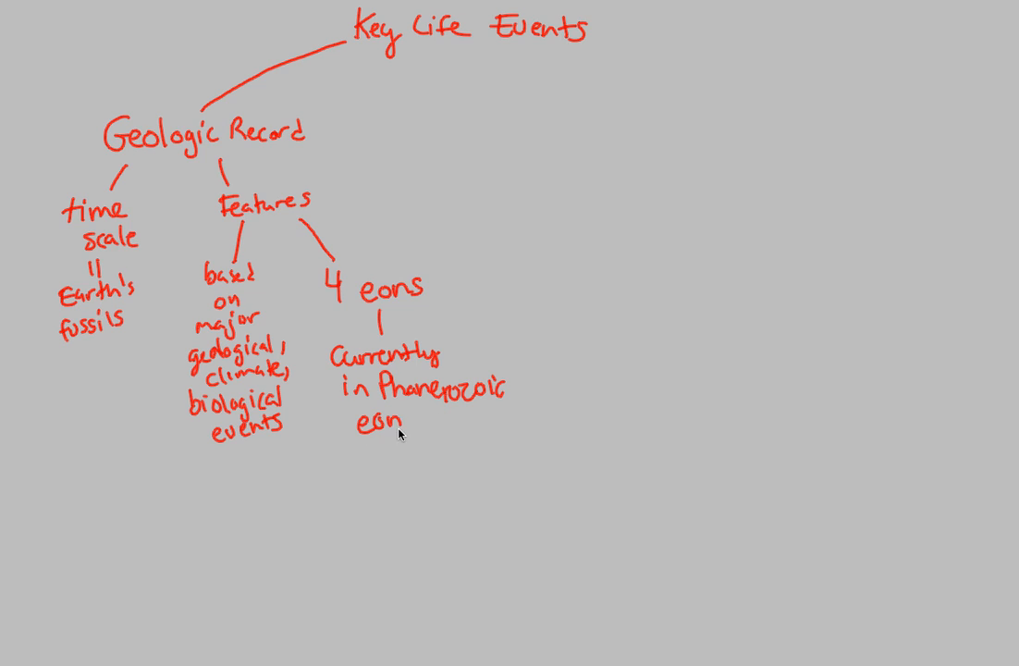
mouse_move(399, 373)
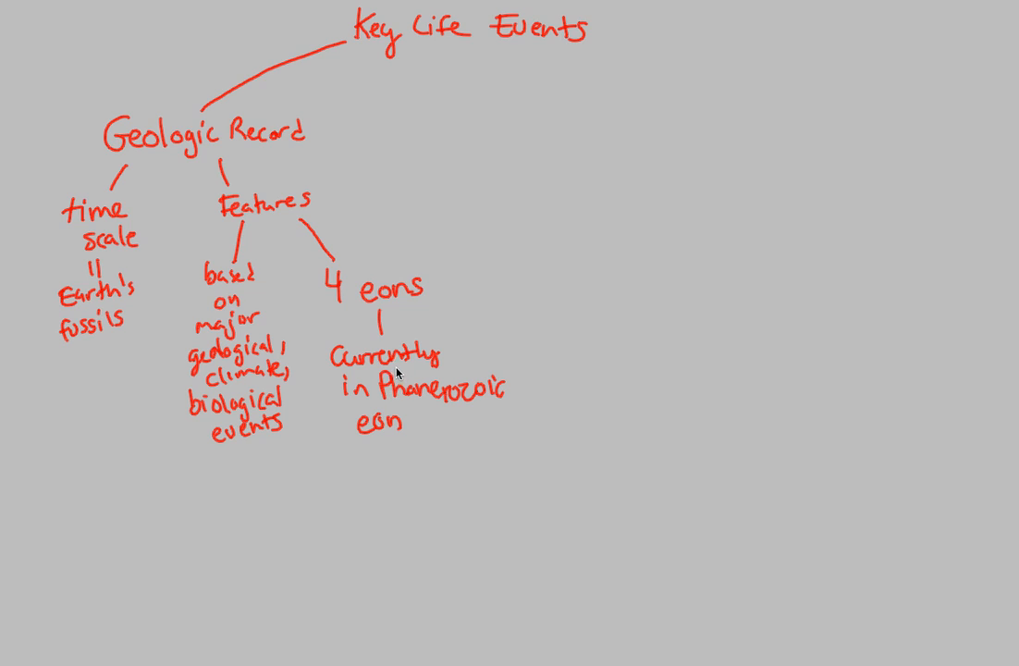
mouse_move(393, 435)
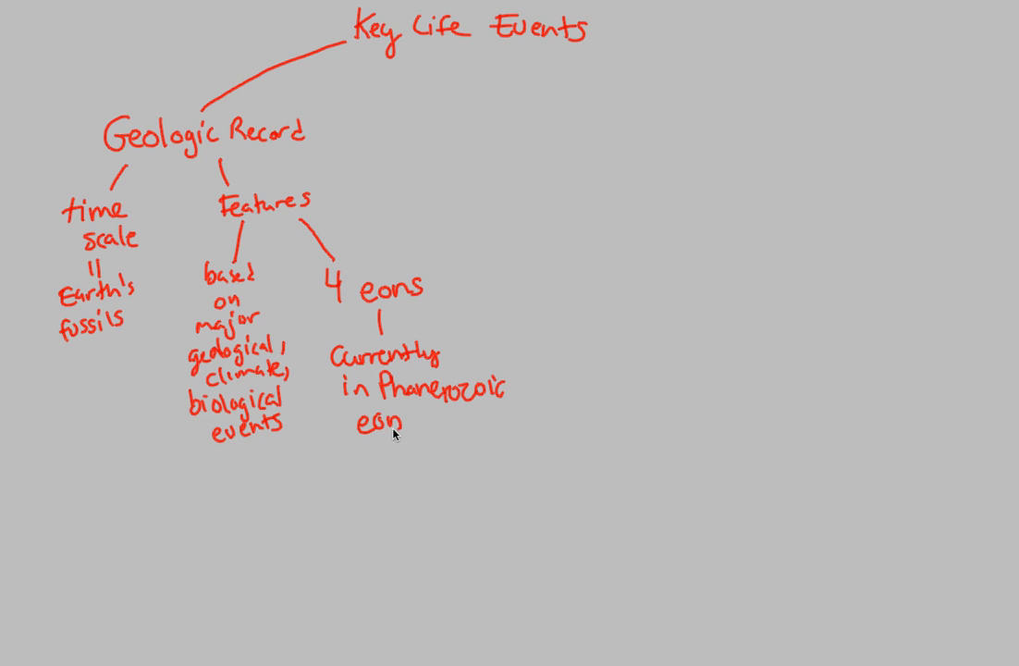
mouse_move(350, 259)
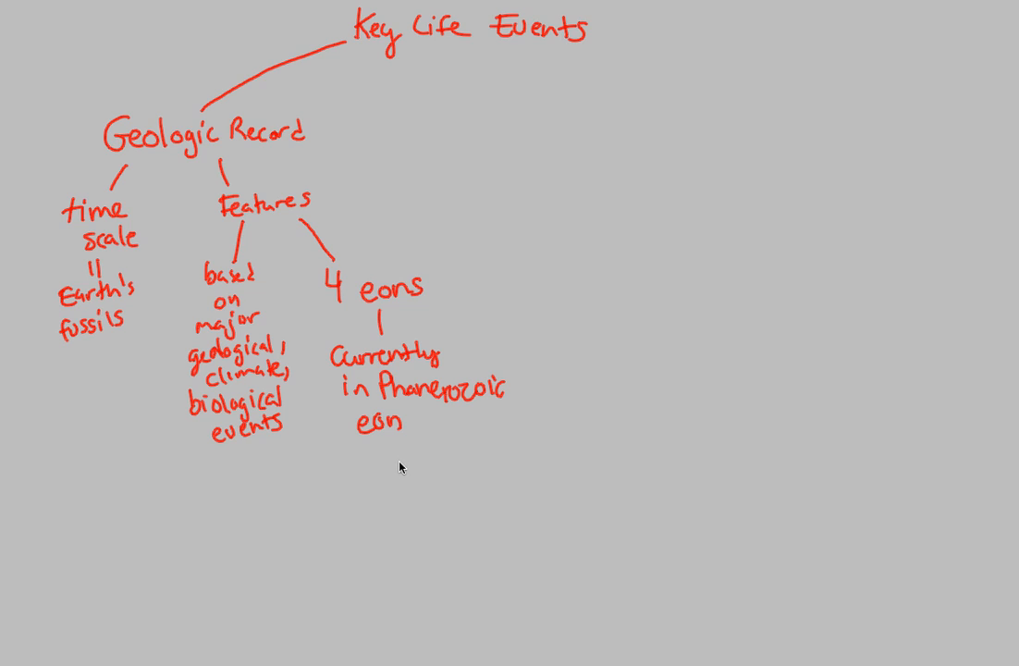
- Link '3 eras' below the Phanerozoic note, splitting into 'periods' and 'epochs'
drag(407, 434, 351, 476)
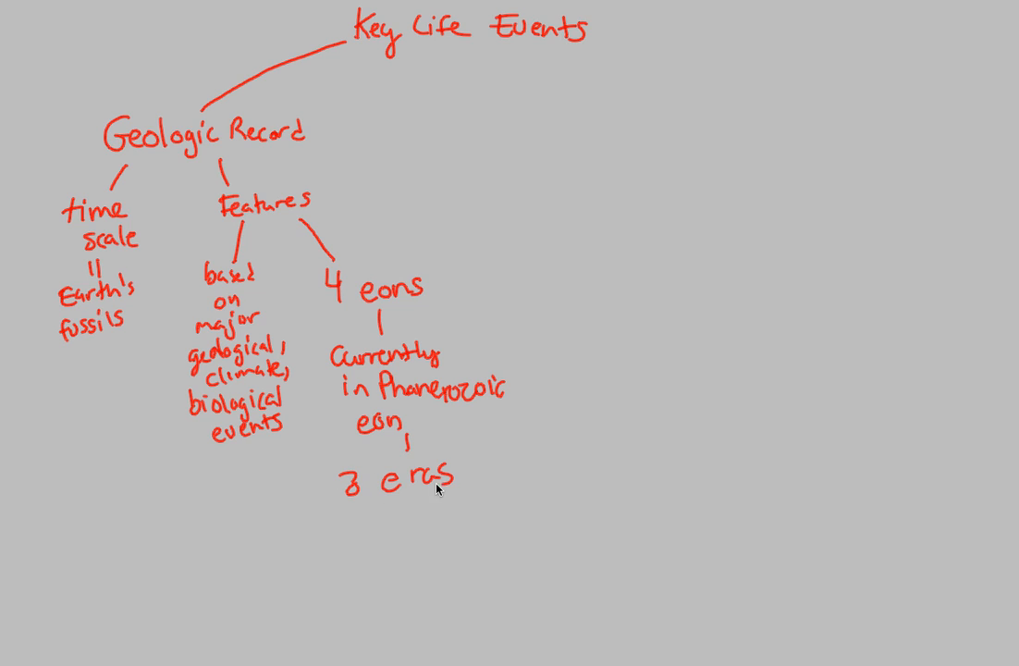
mouse_move(409, 484)
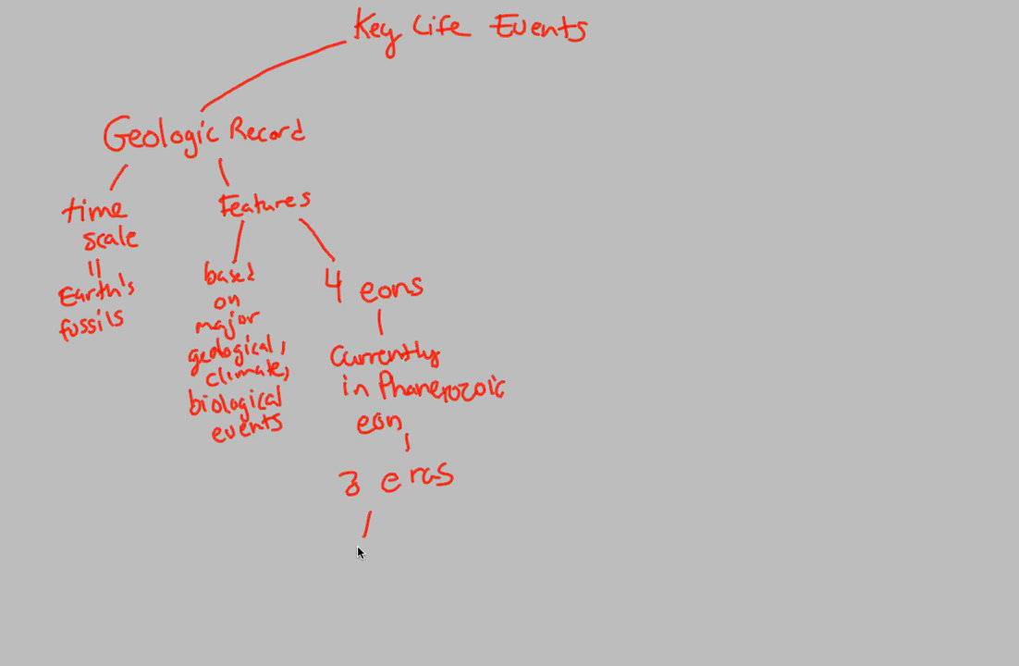
text(periods)
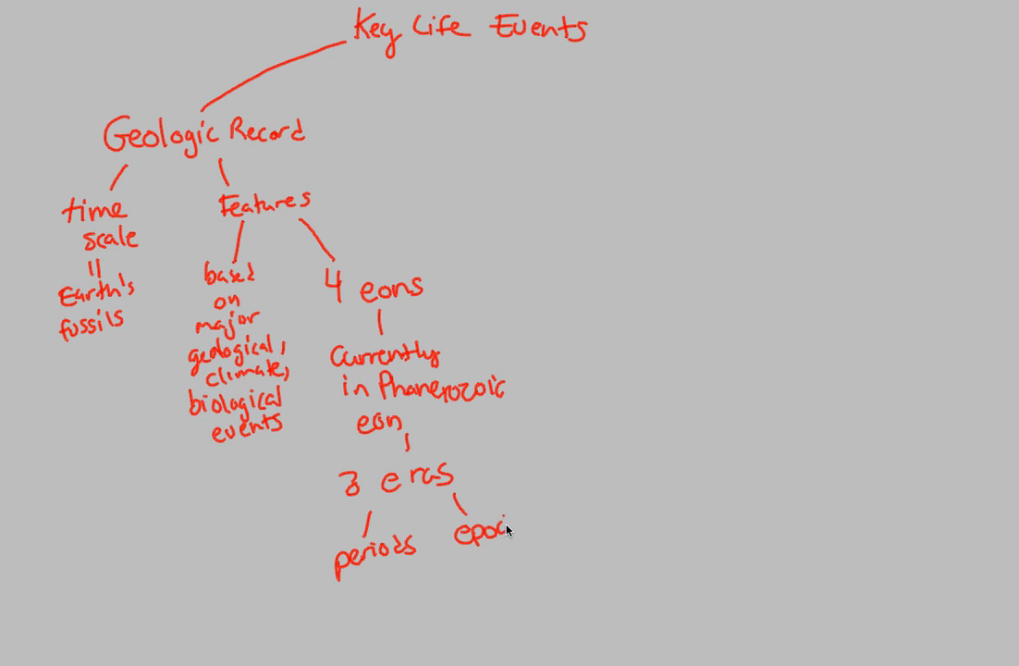
text(hs)
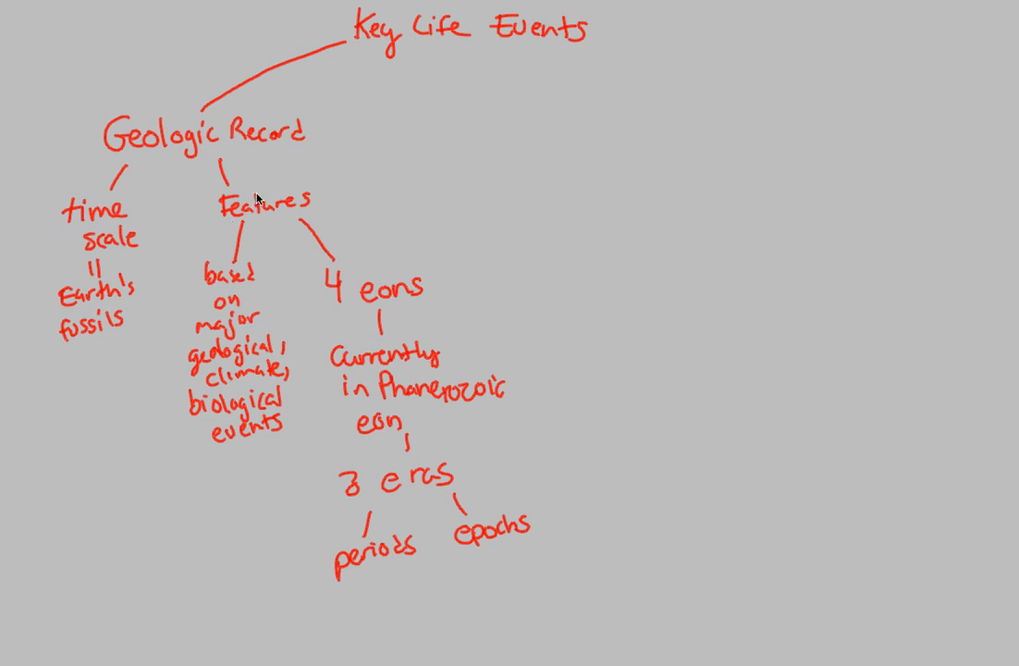
mouse_move(294, 315)
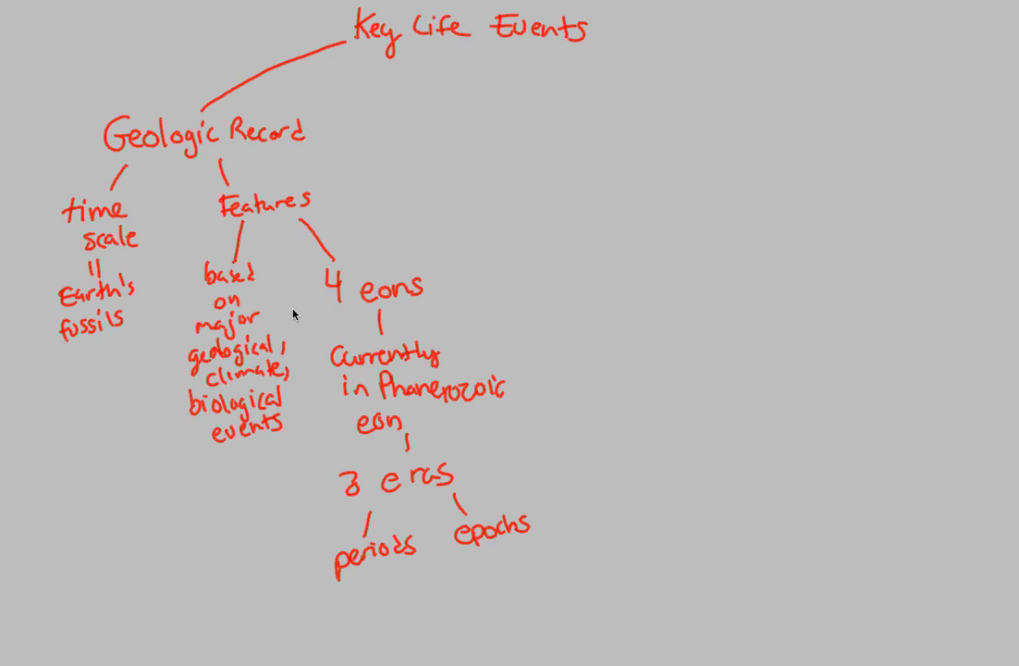
mouse_move(334, 323)
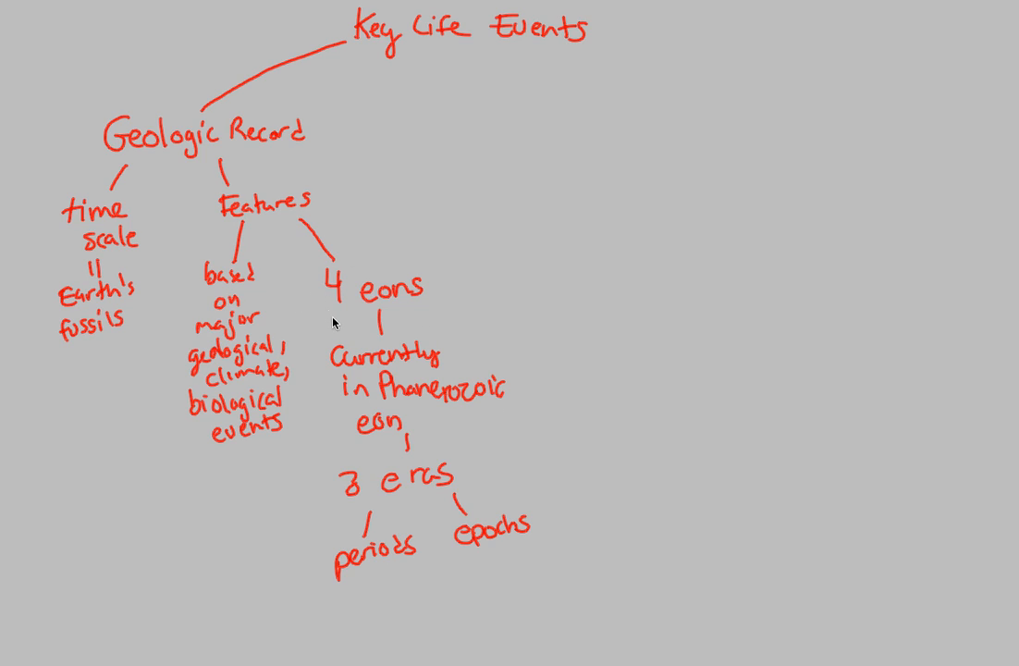
mouse_move(386, 335)
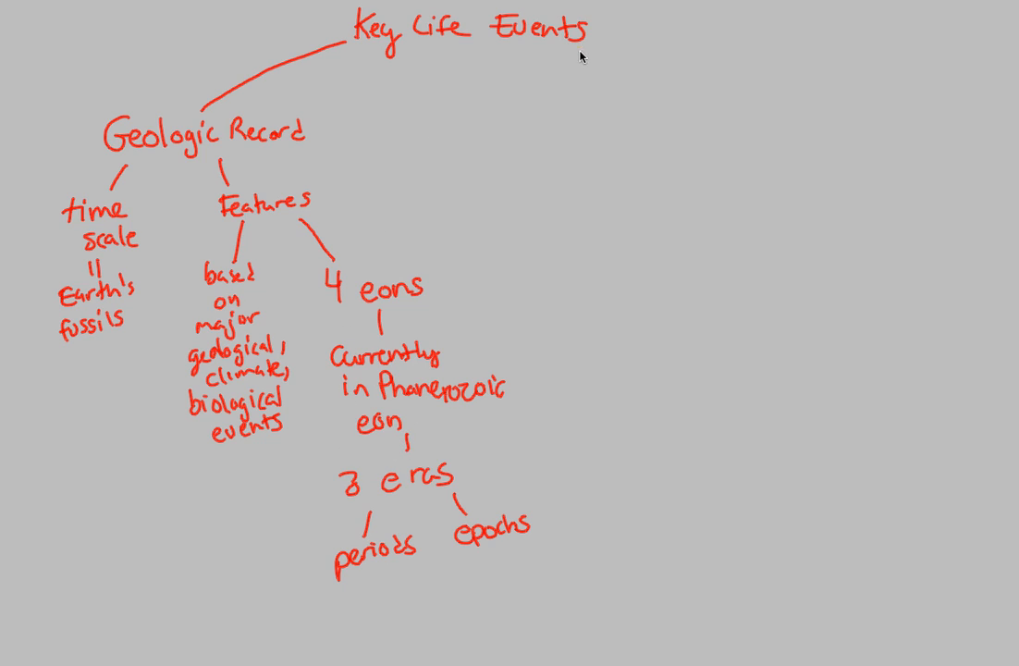
mouse_move(567, 86)
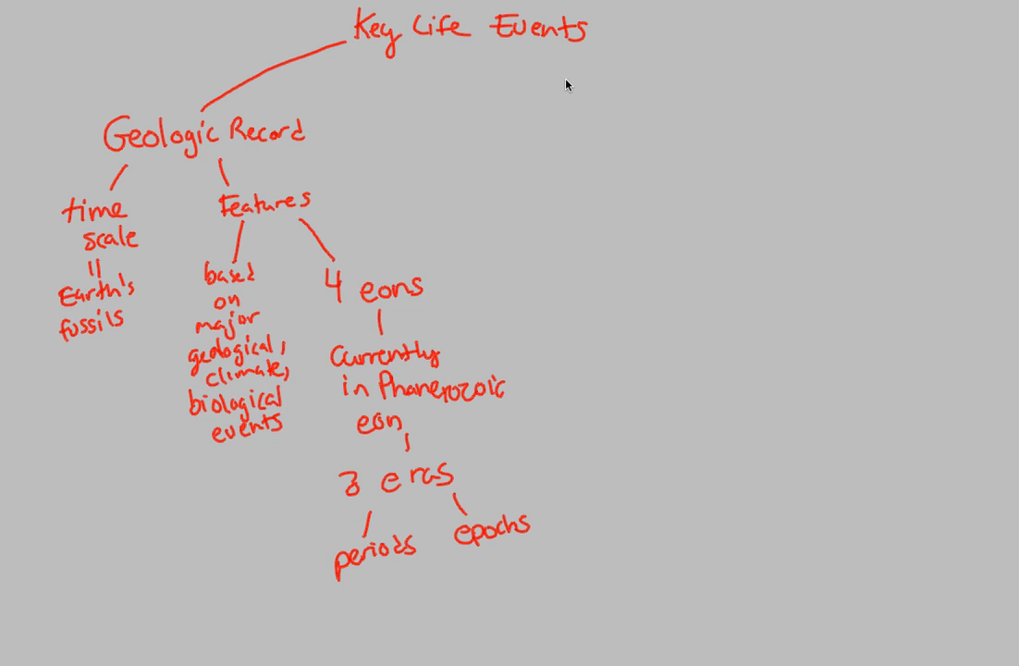
mouse_move(400, 57)
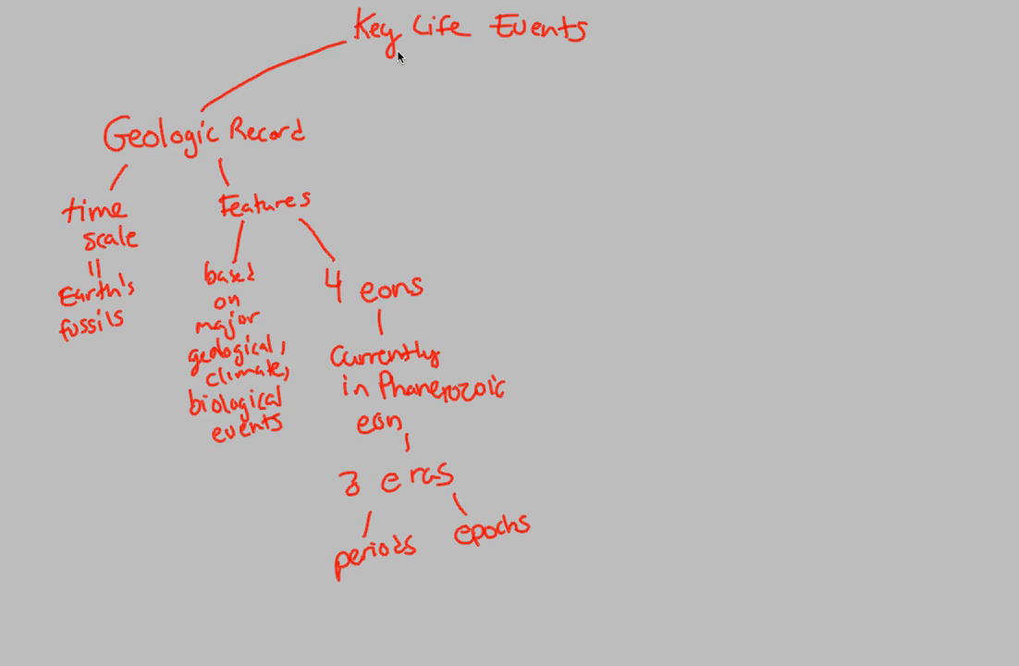
mouse_move(419, 44)
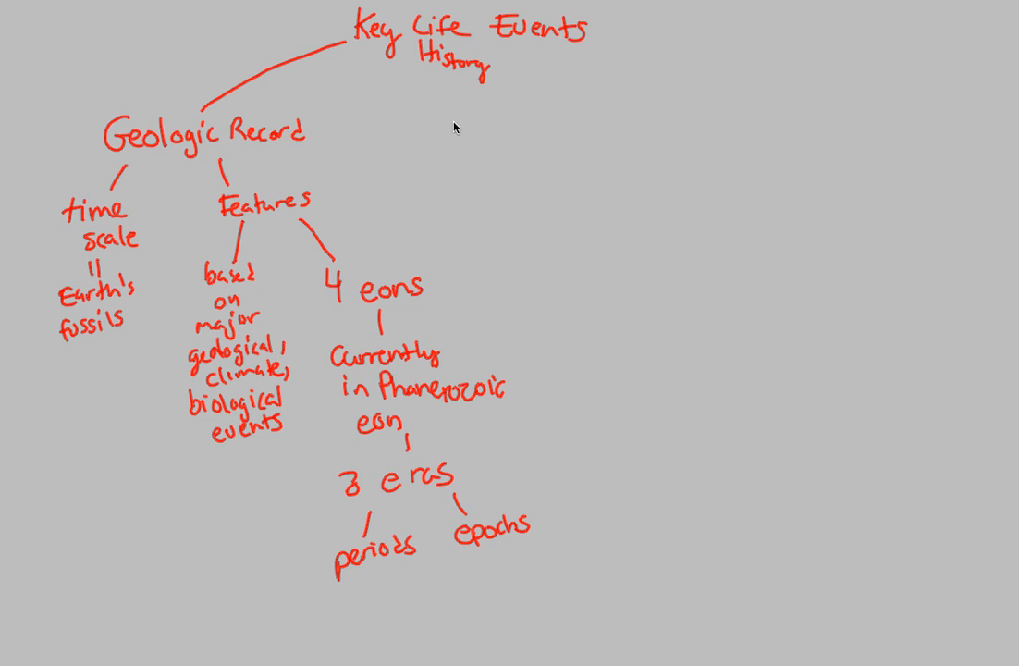
mouse_move(528, 50)
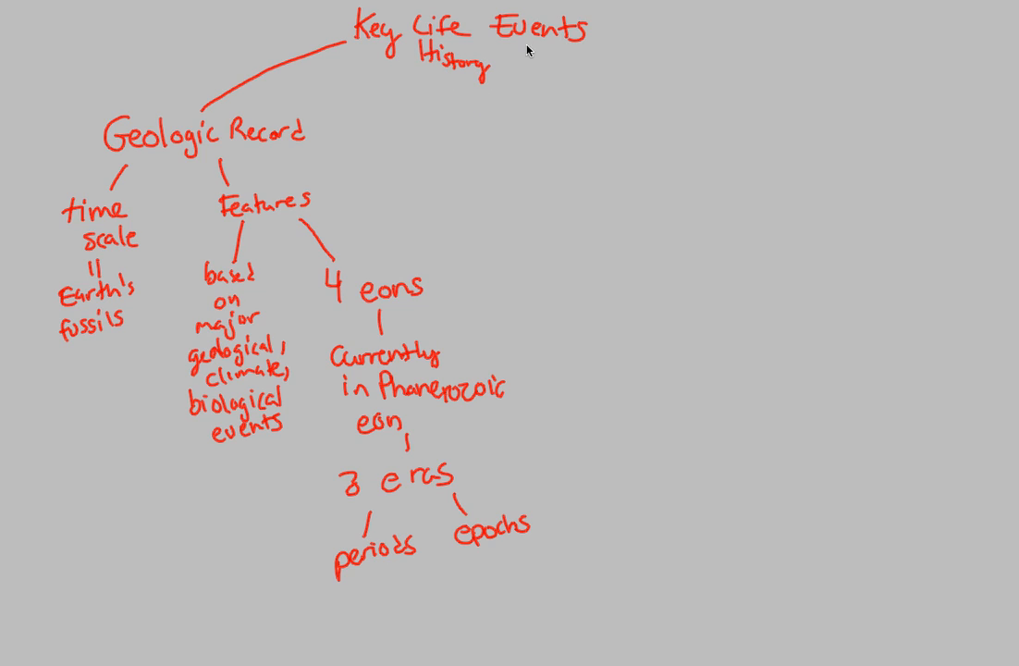
mouse_move(597, 76)
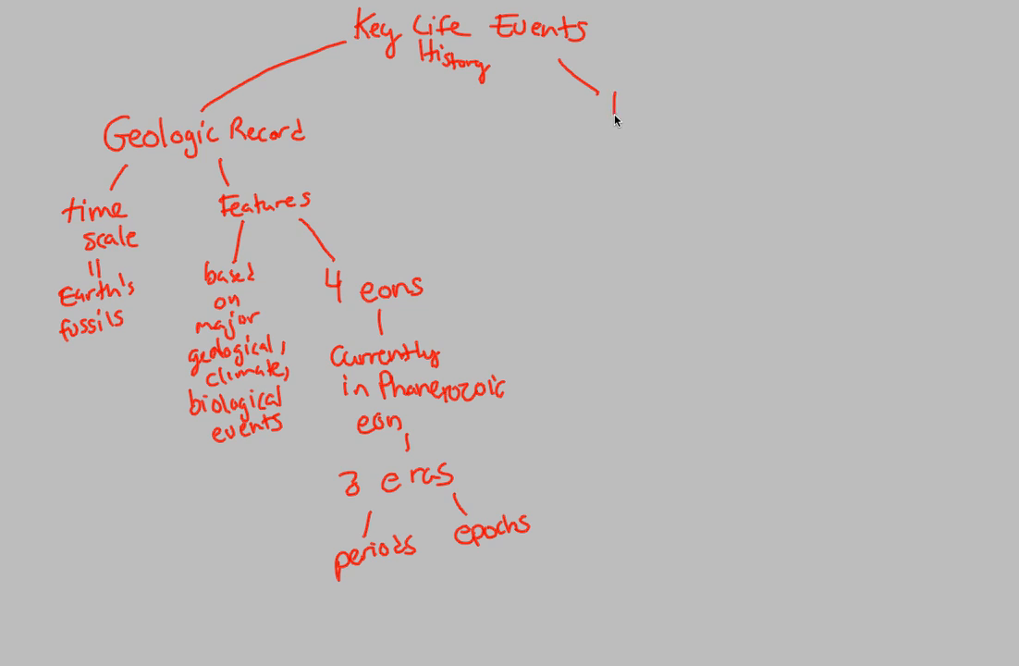
- Handwrite 'First single-celled organism' at the end of the right-hand branch
text(First)
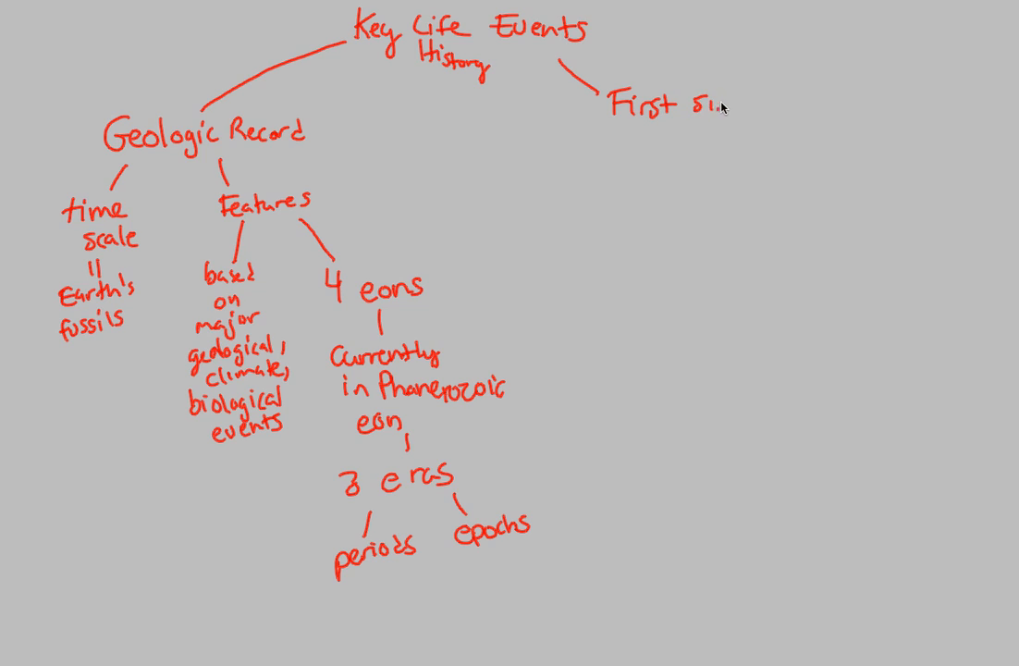
text(single-celled organism)
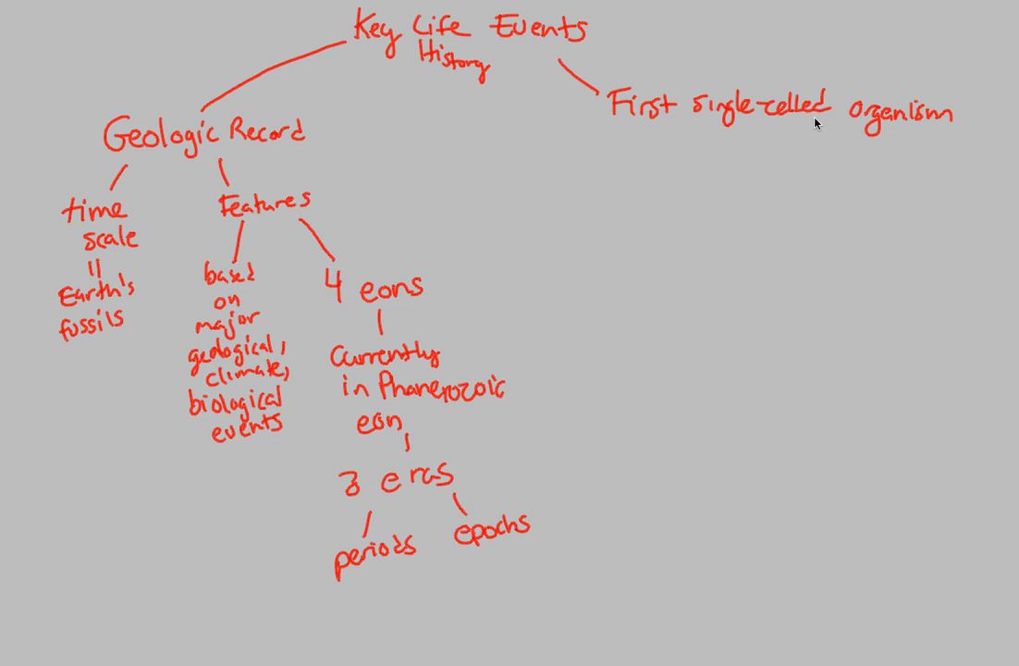
mouse_move(850, 97)
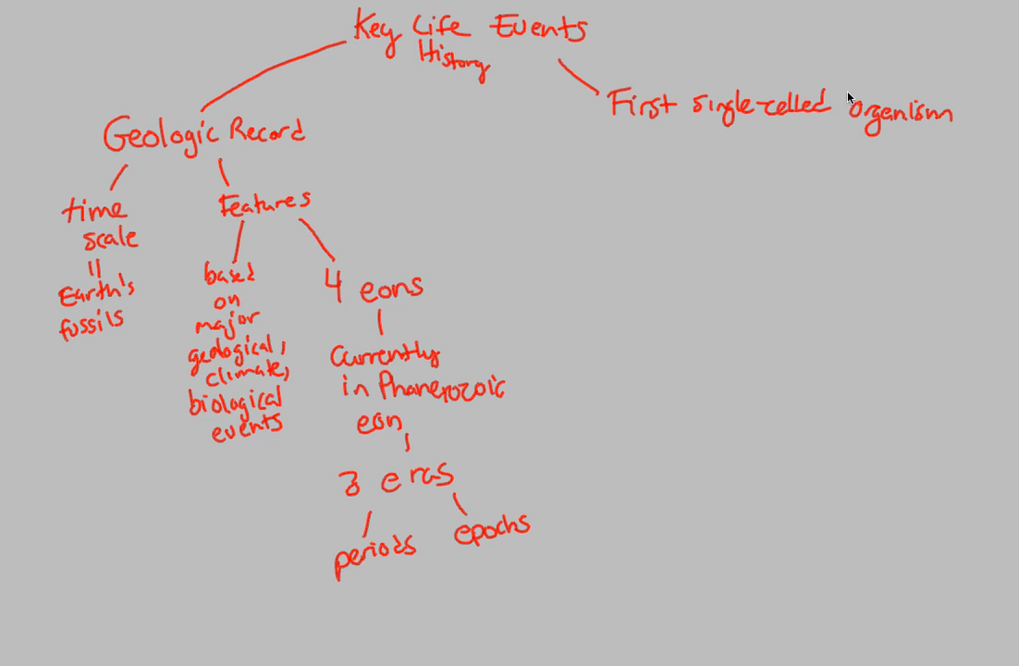
mouse_move(765, 143)
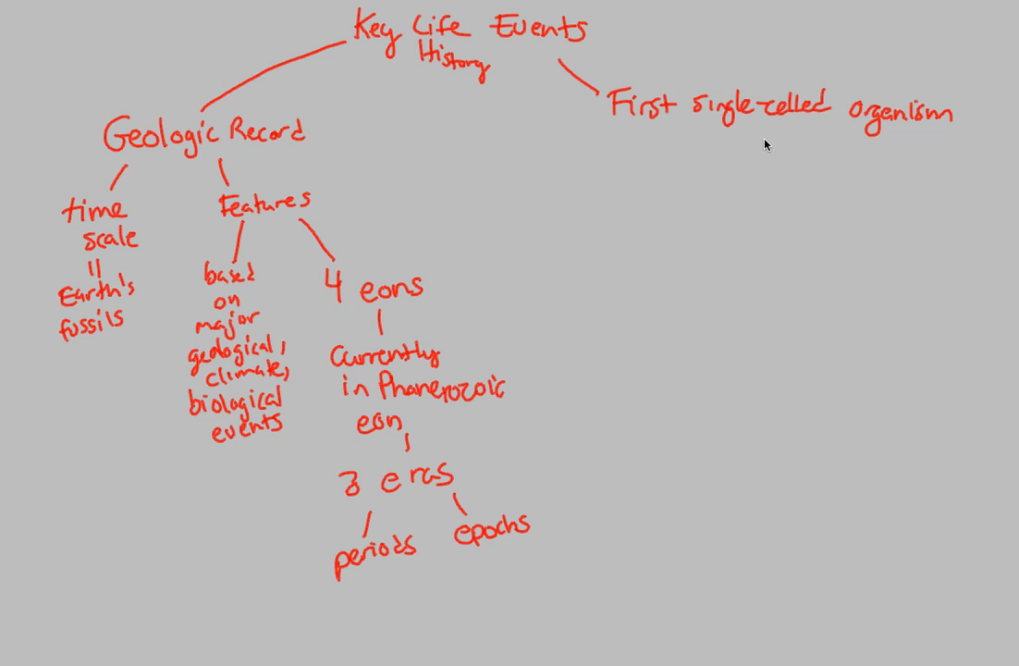
mouse_move(752, 134)
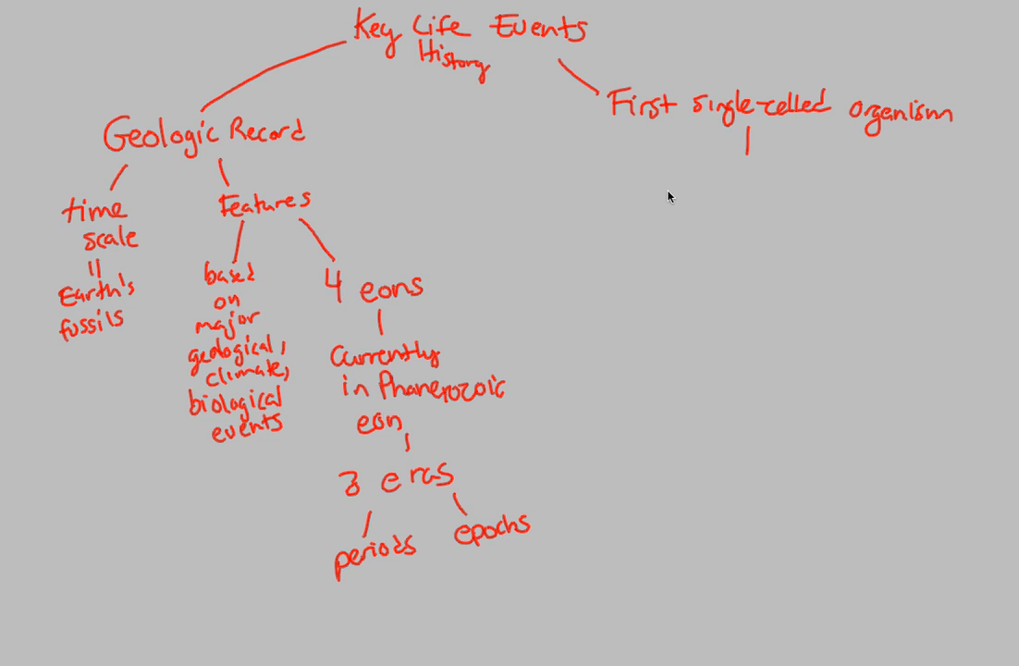
- Write 'Stromatolites = rock like columns composed of dead cell layers'
text(Stra)
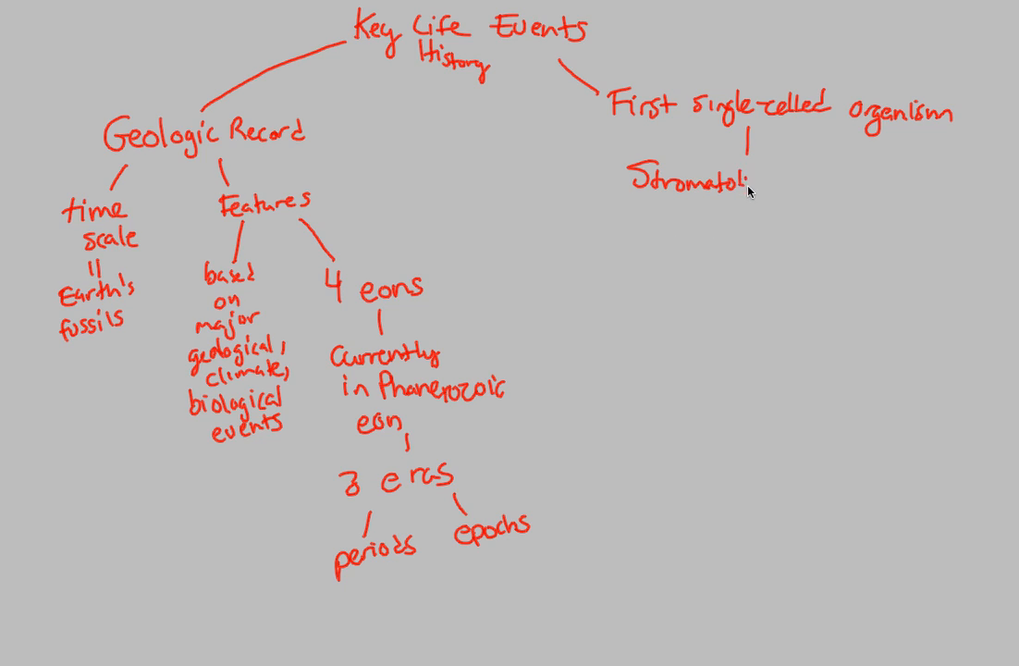
text(tes)
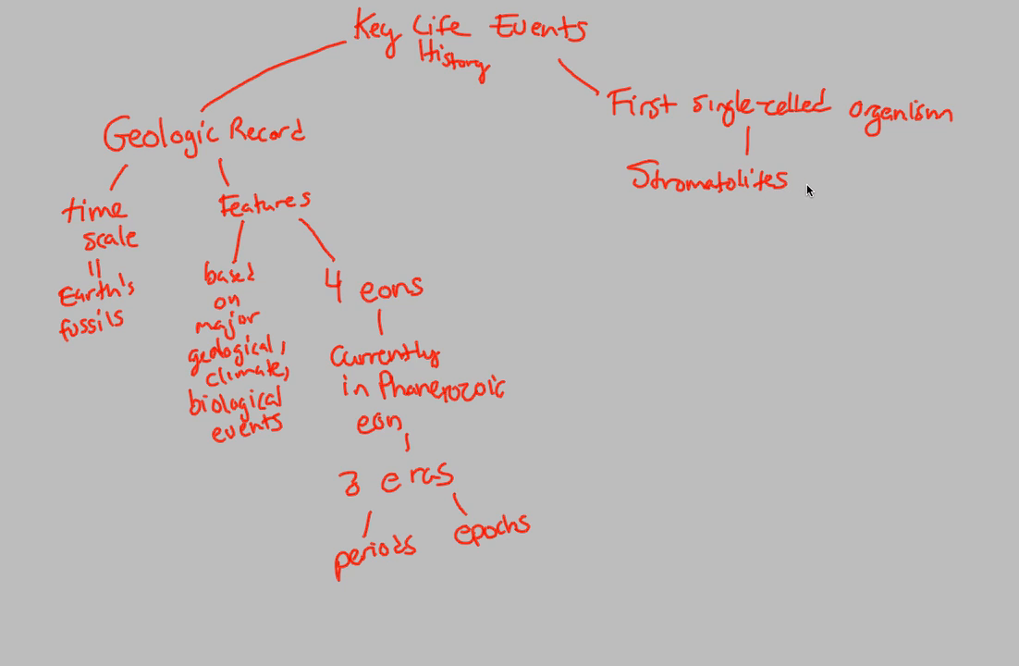
drag(797, 179, 813, 180)
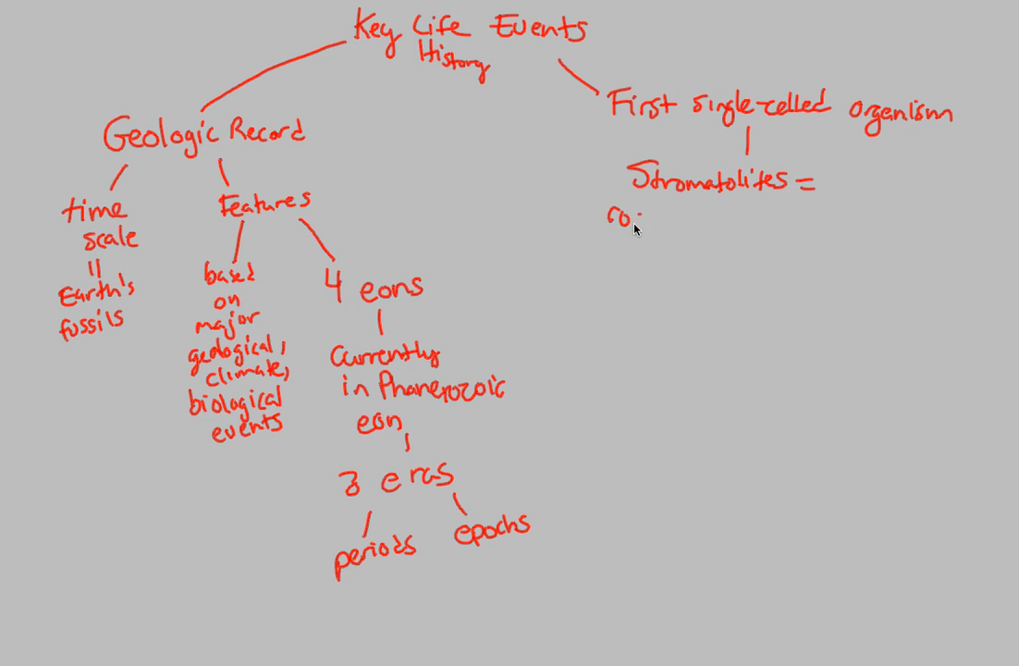
text(rock like columns)
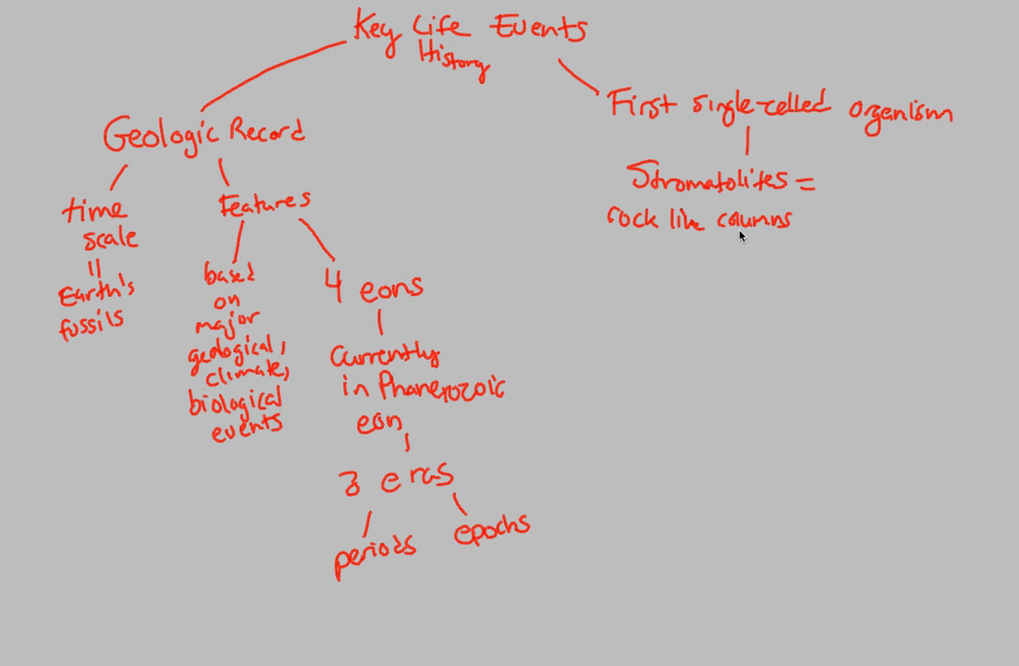
text(co)
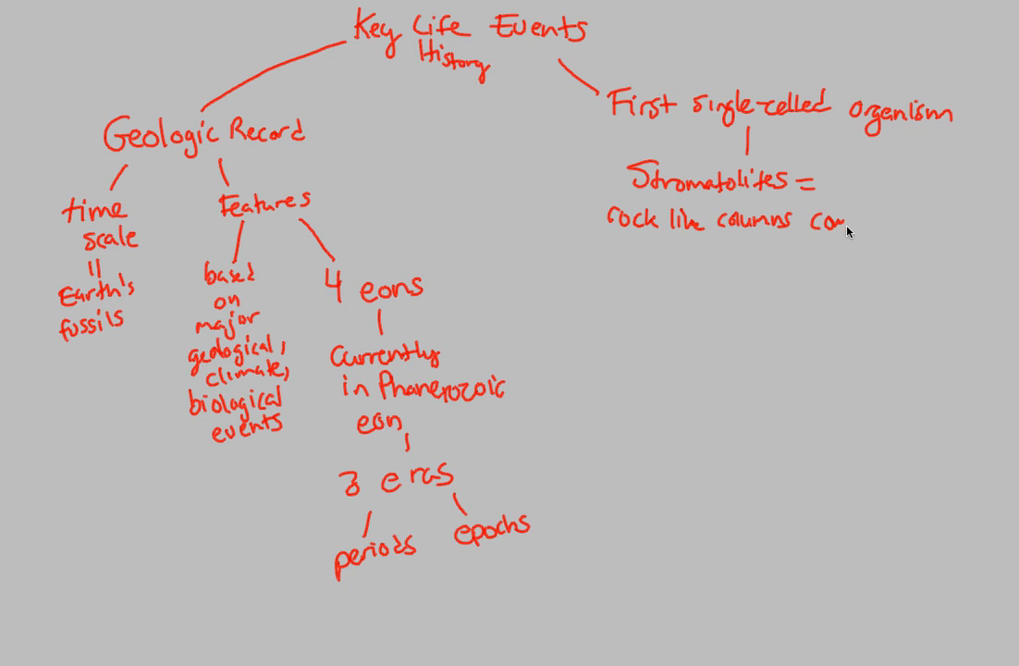
text(posed)
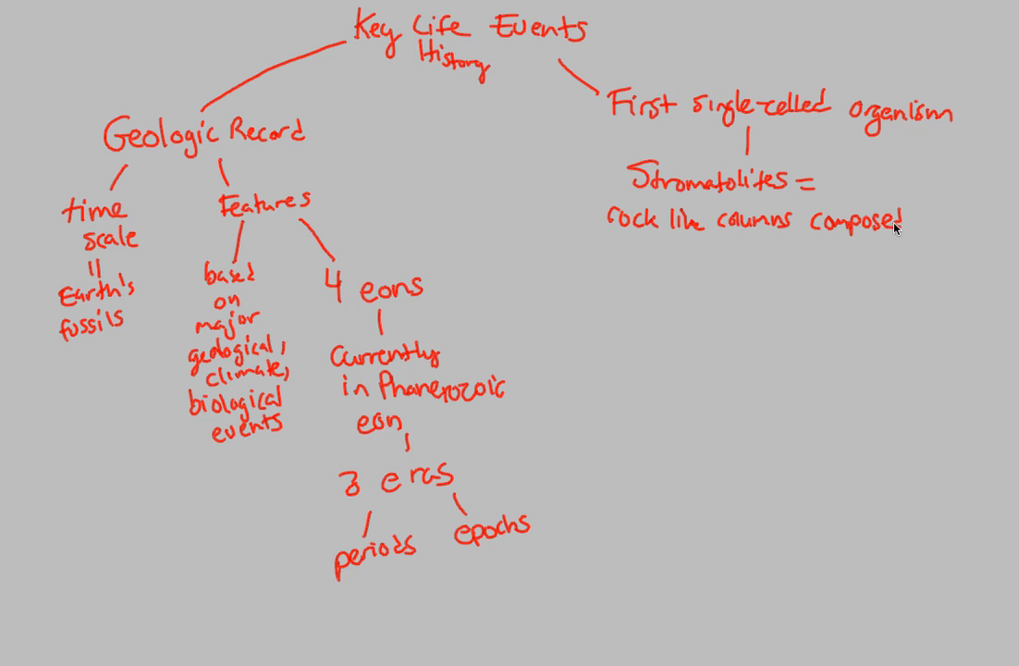
mouse_move(907, 229)
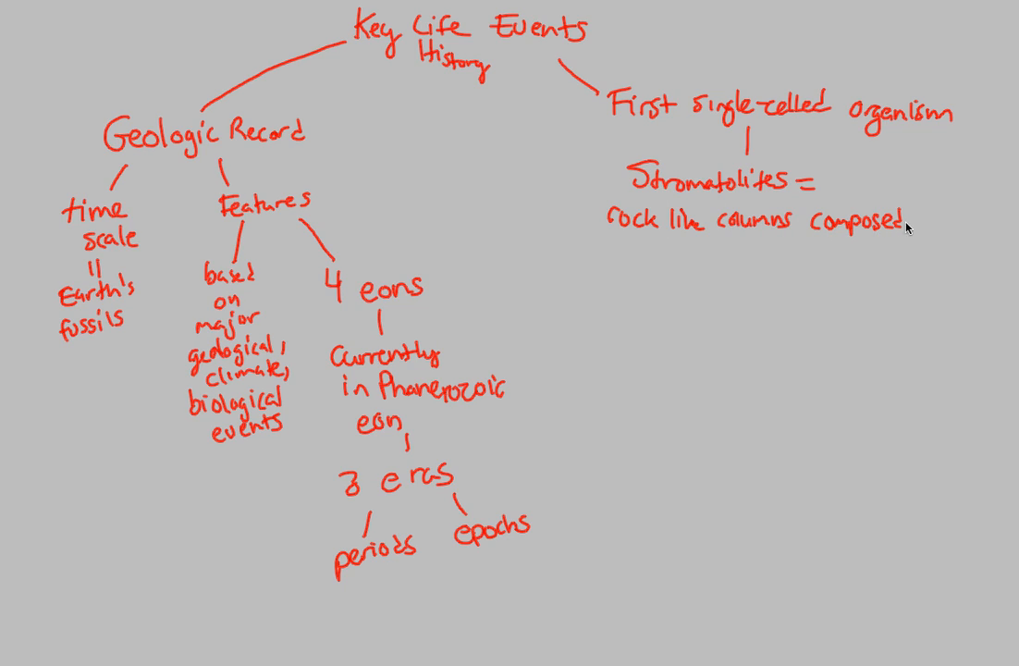
mouse_move(932, 233)
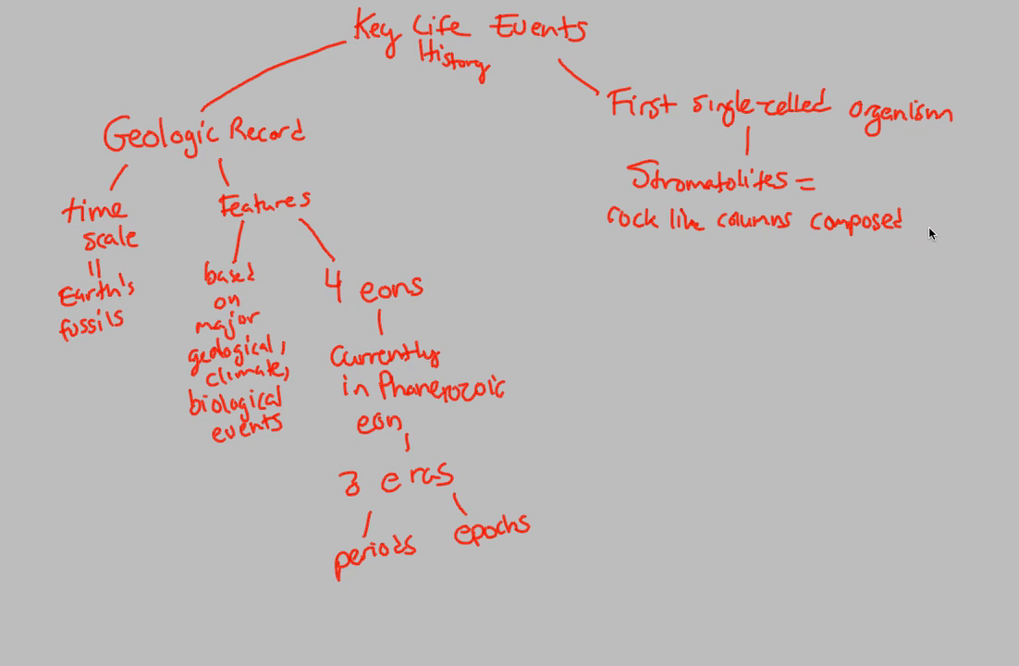
text(of)
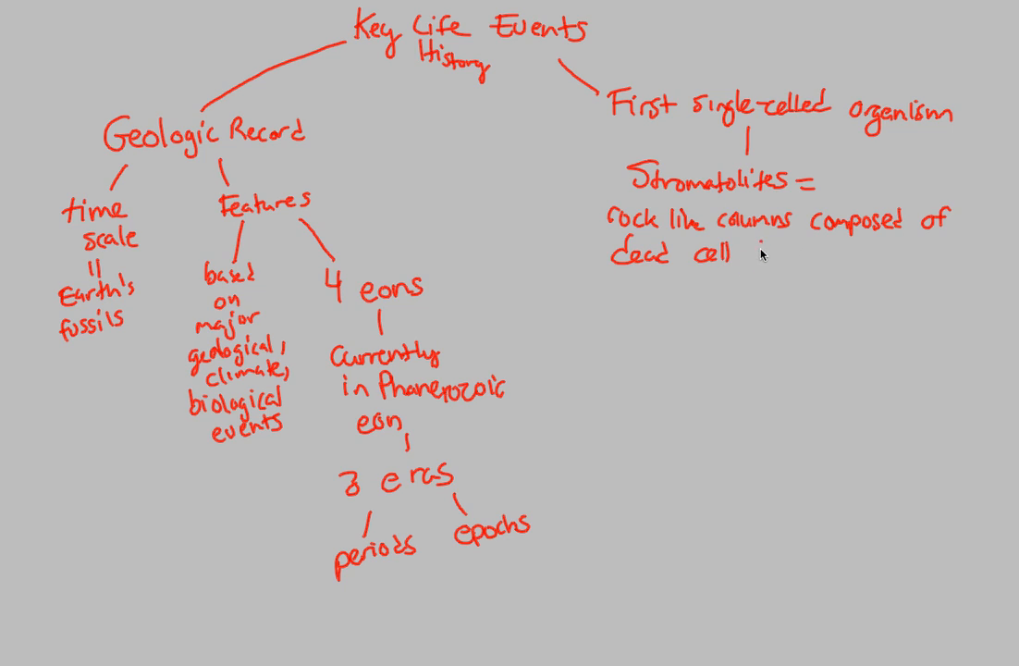
text(layers)
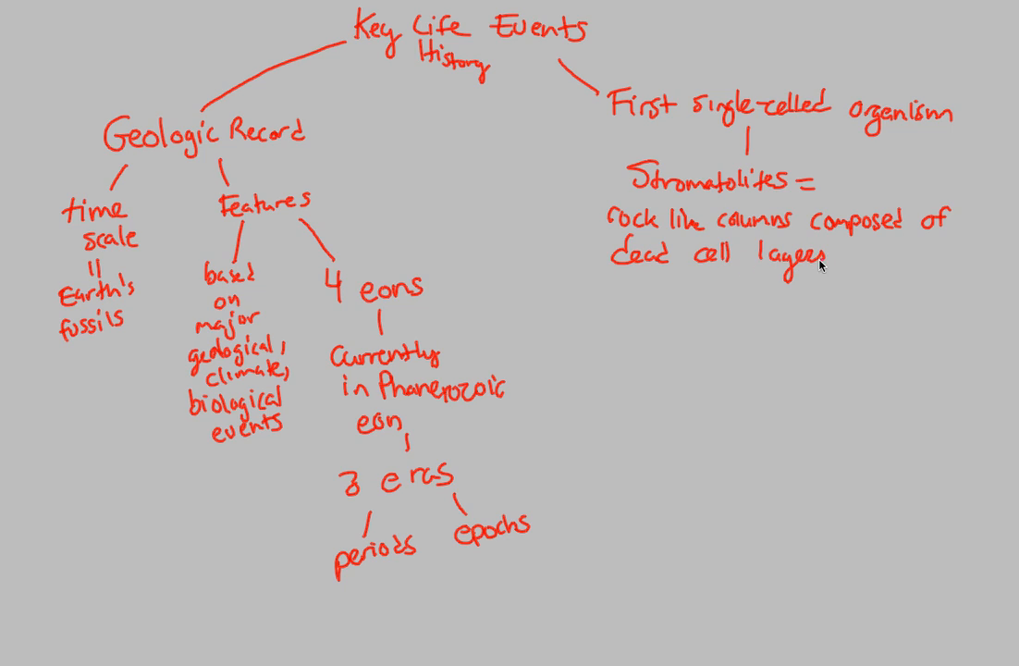
mouse_move(877, 259)
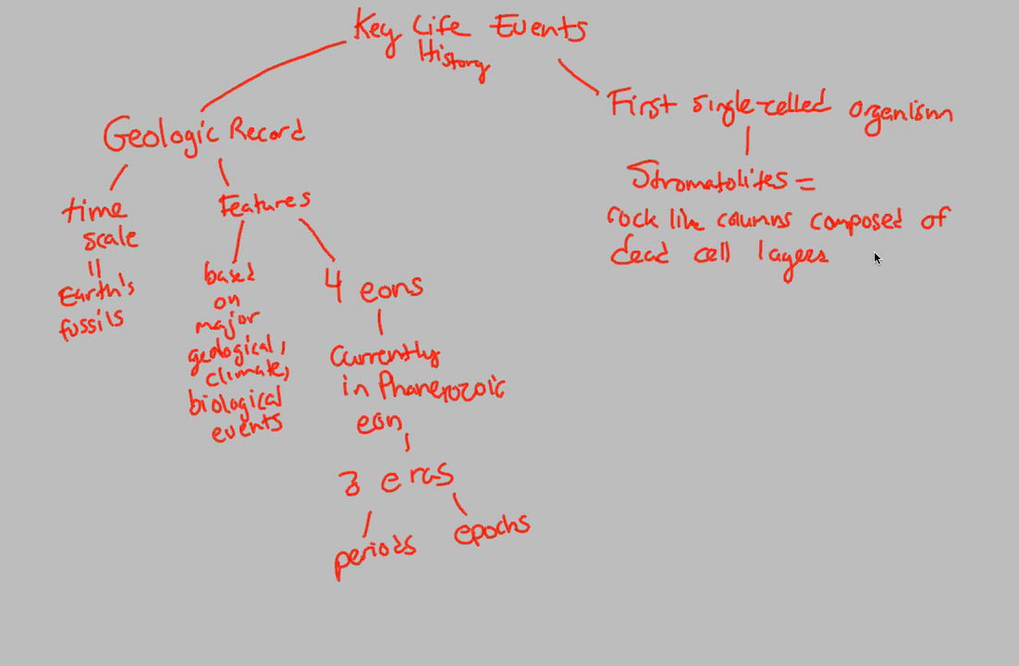
mouse_move(821, 293)
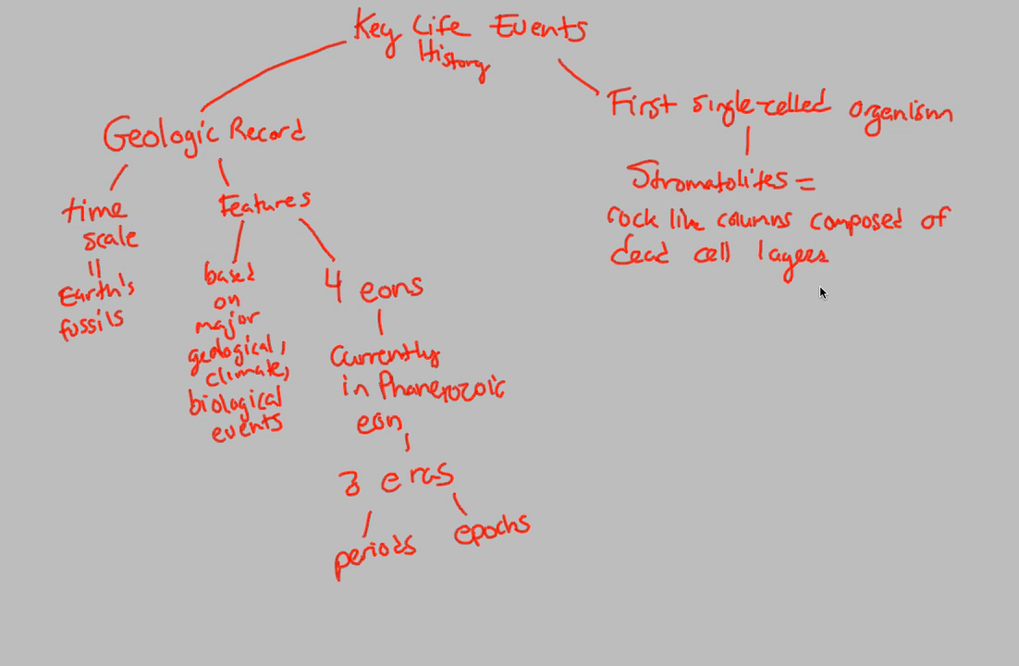
mouse_move(705, 246)
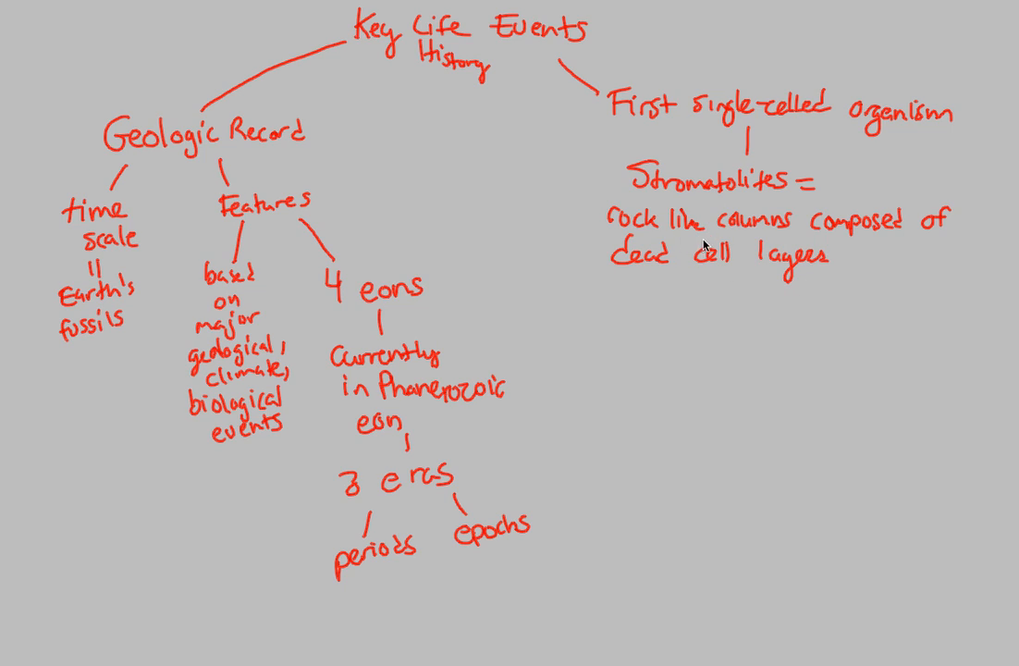
mouse_move(594, 317)
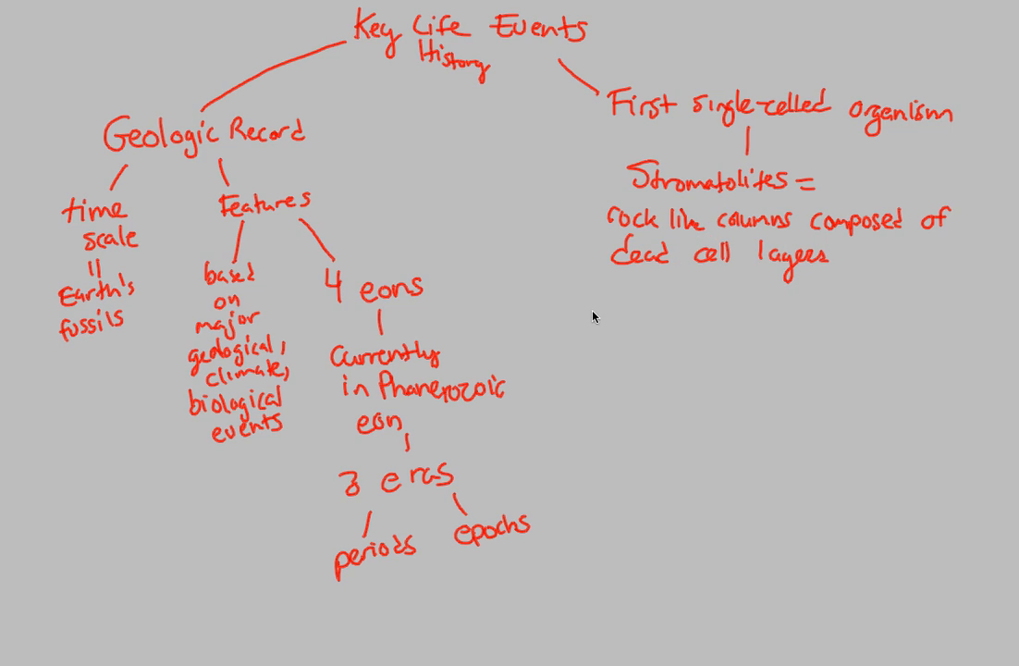
- Draw a branch to 'slimy bacteria' with an arrow to 'sticks to sediment'
drag(619, 277, 590, 319)
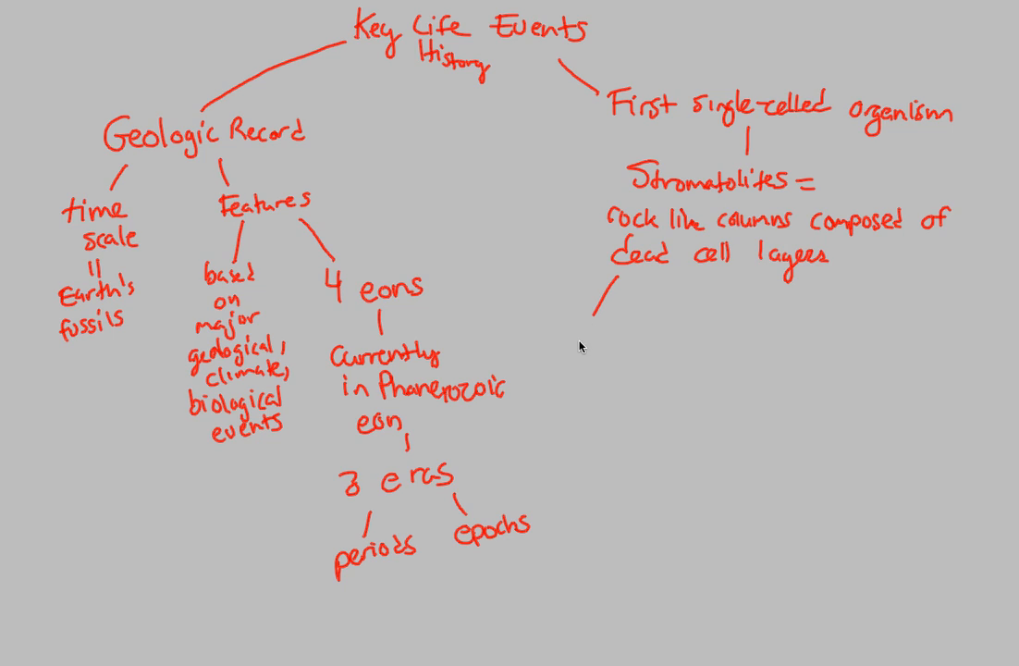
text(sli)
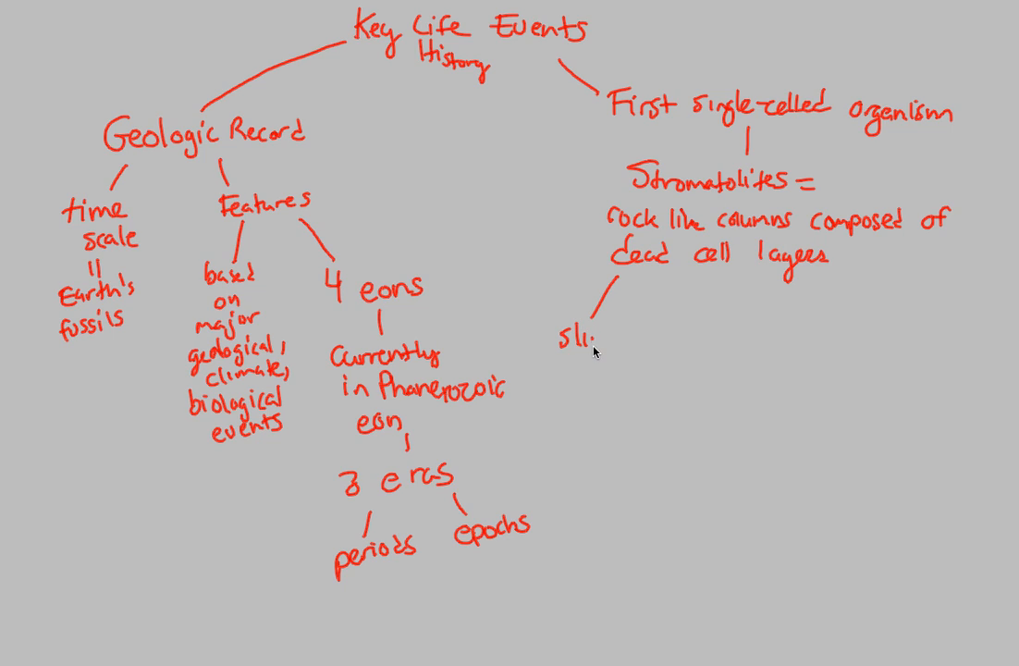
text(my)
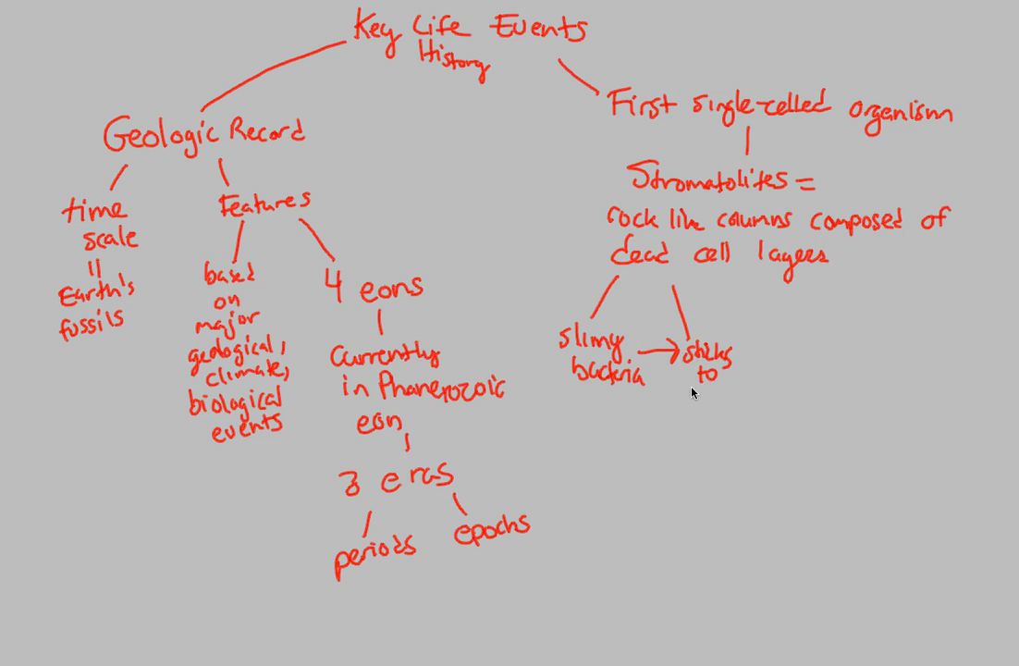
text(sedi)
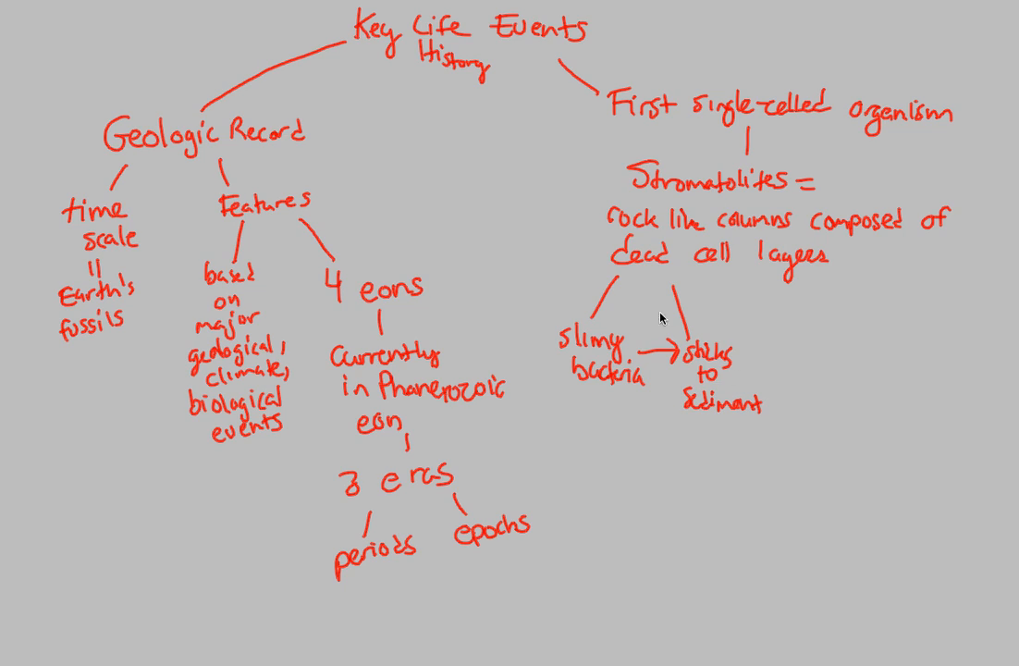
mouse_move(738, 349)
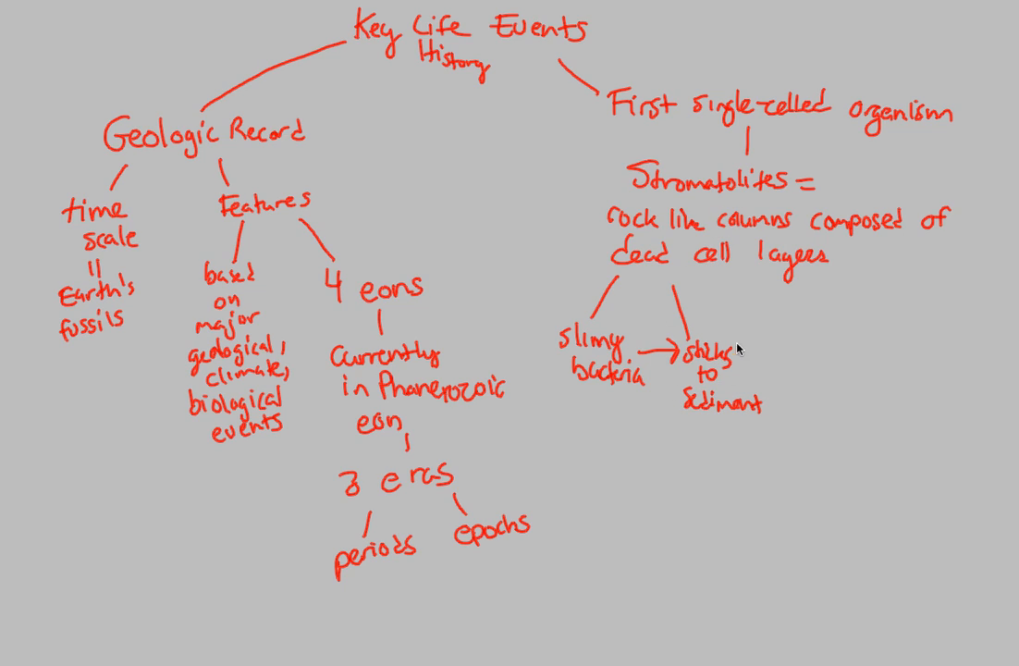
- Extend the chain with arrows to 'mineralized', 'new layer' and 'repeats'
drag(754, 374, 800, 379)
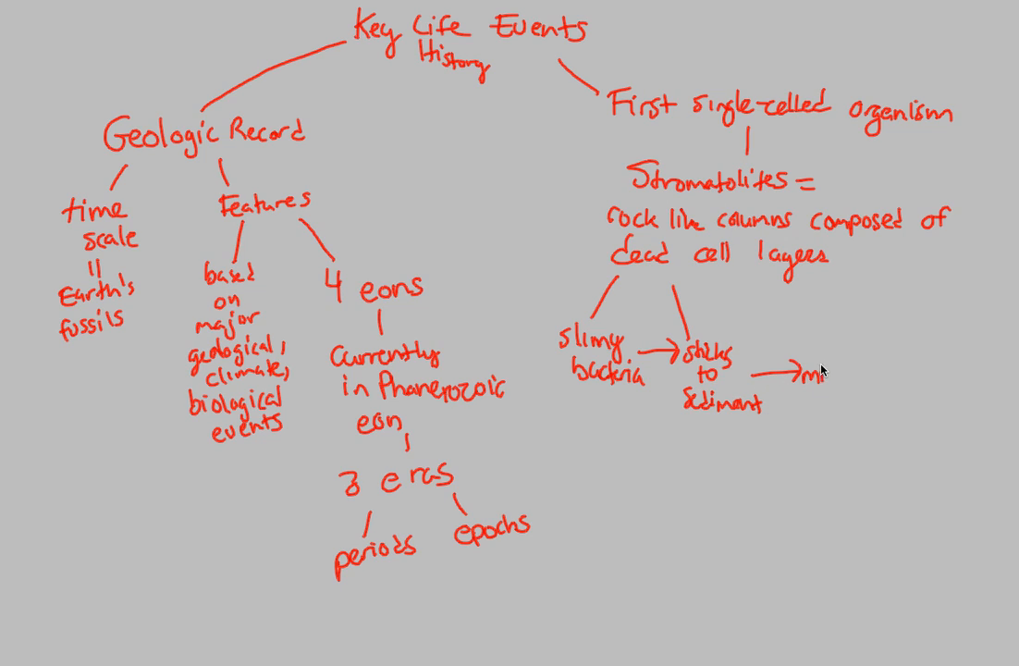
text(mineral)
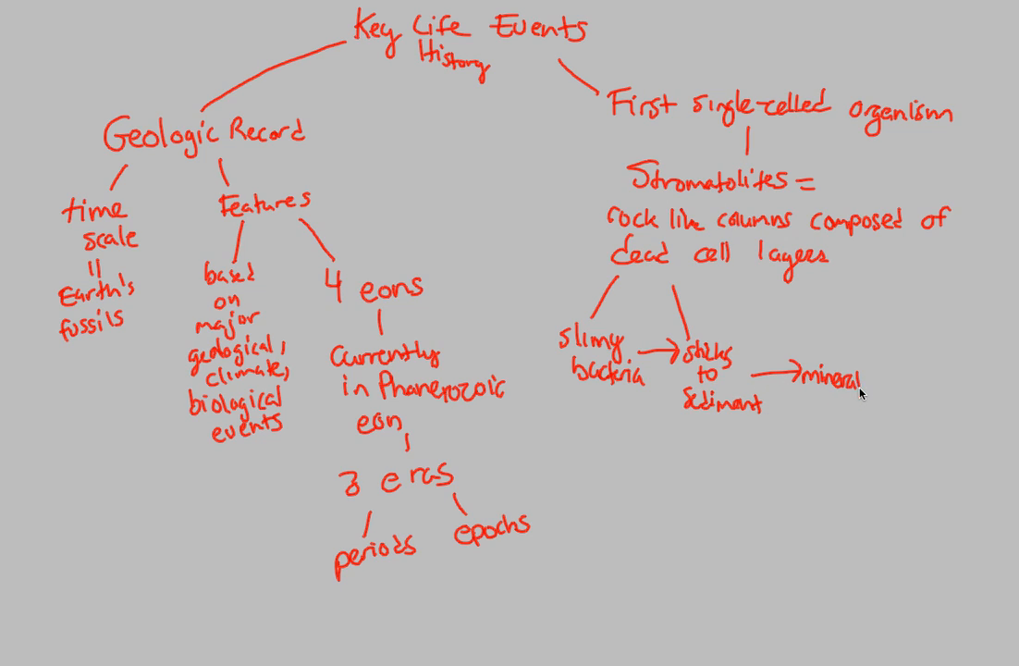
text(ized)
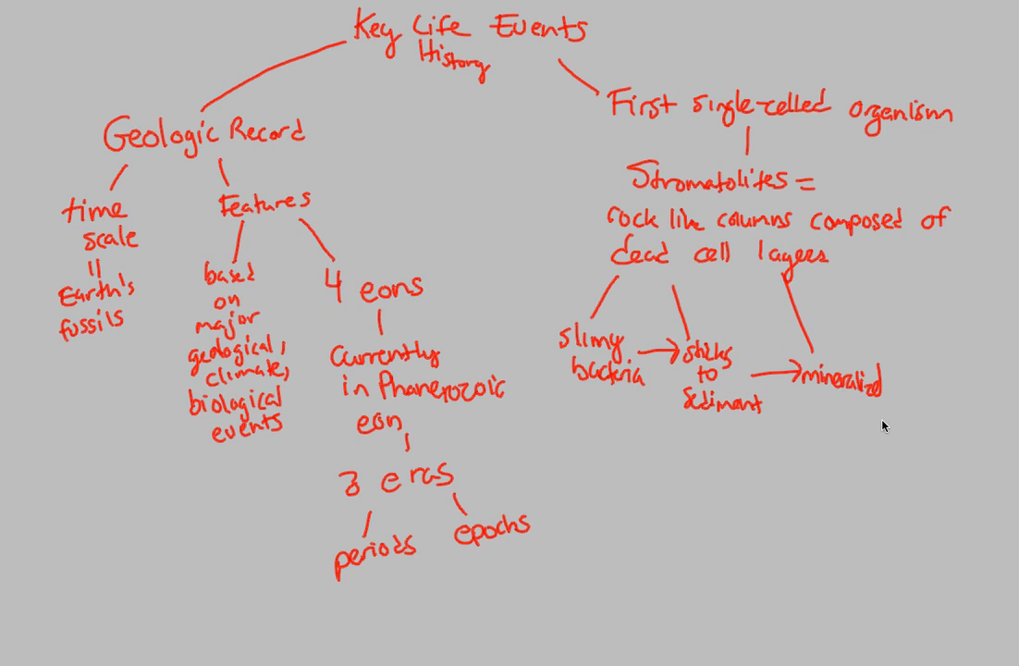
drag(884, 382, 915, 379)
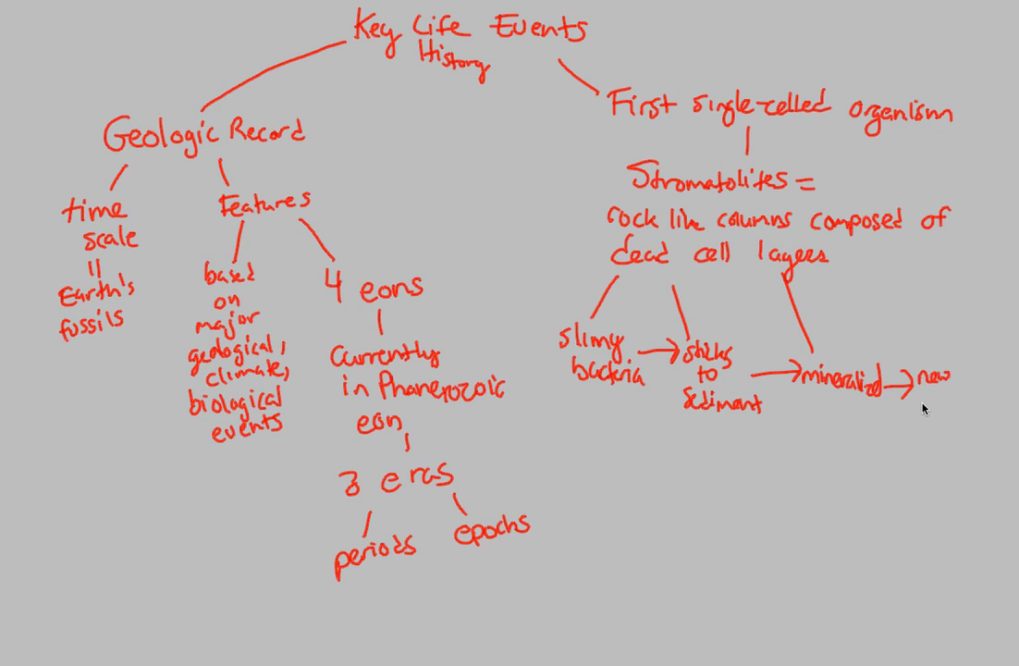
text(layer)
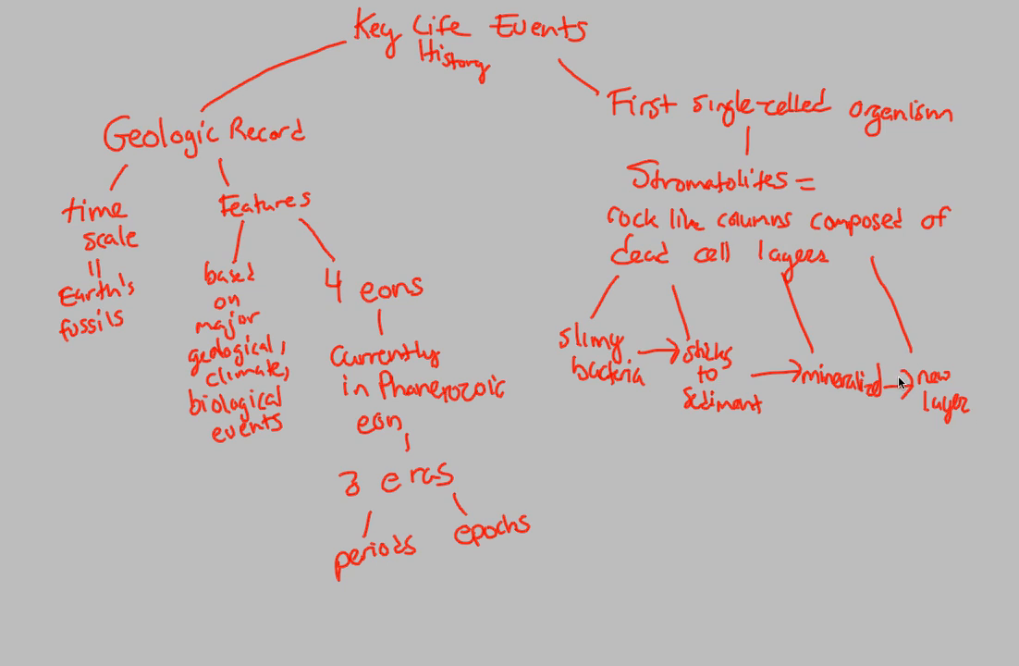
mouse_move(933, 427)
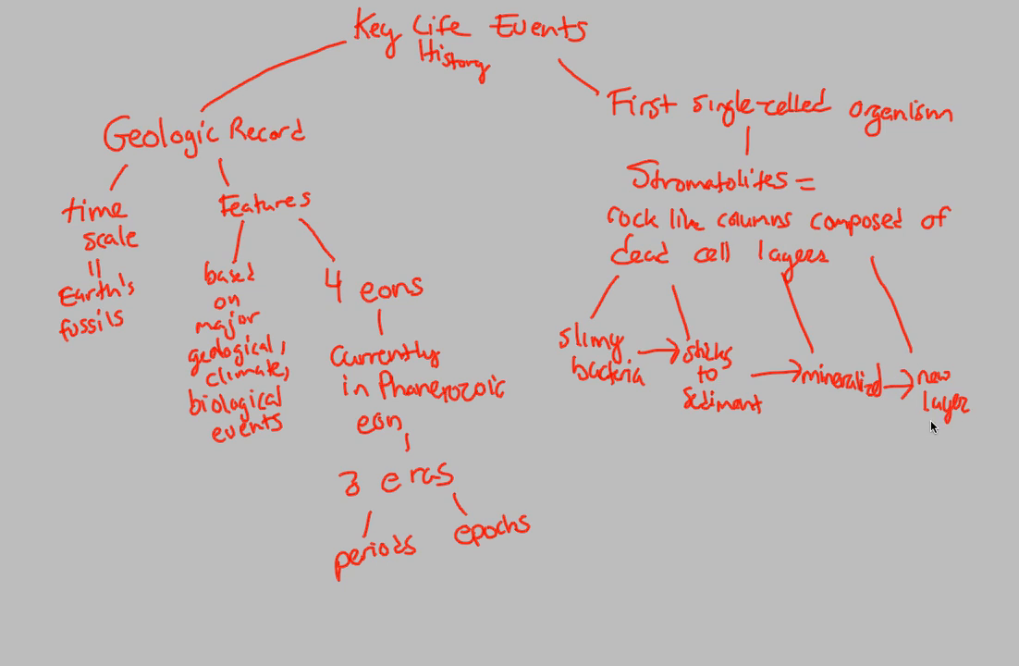
drag(945, 416, 946, 471)
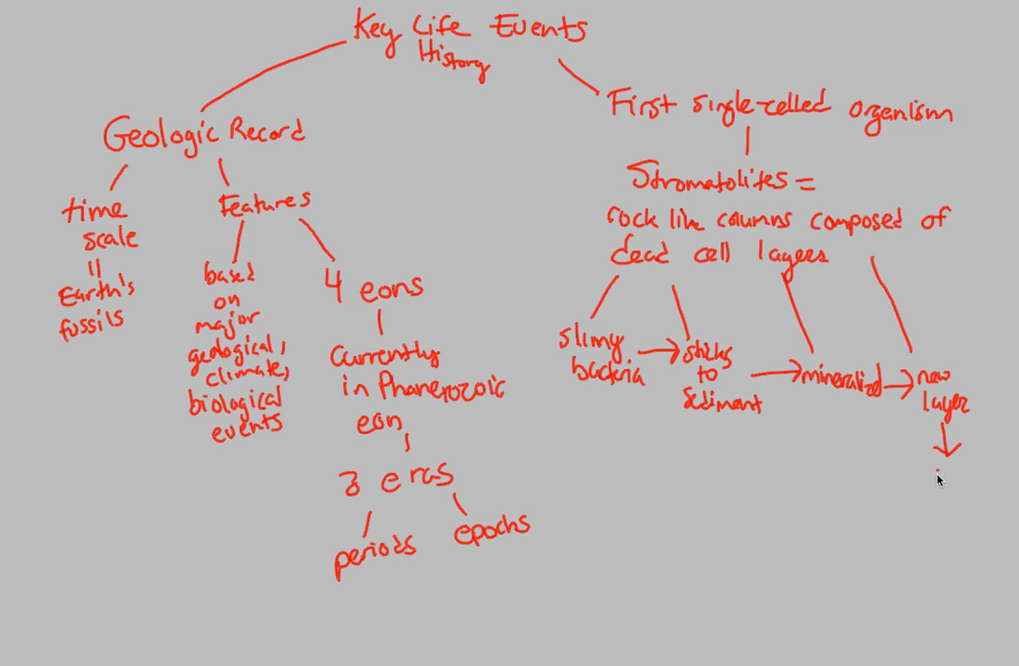
text(repeats)
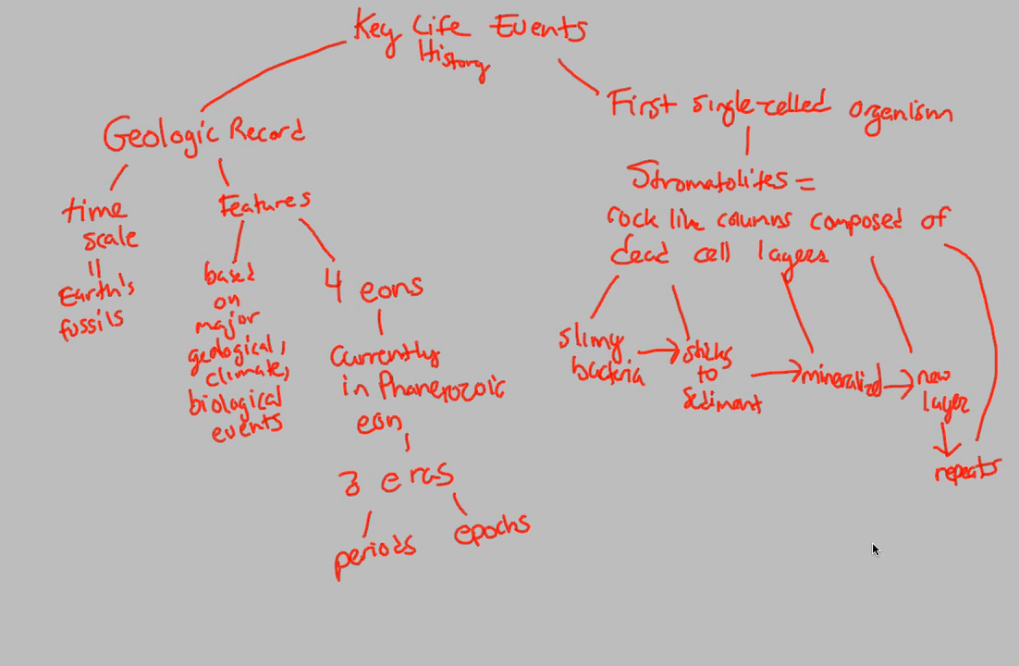
mouse_move(606, 442)
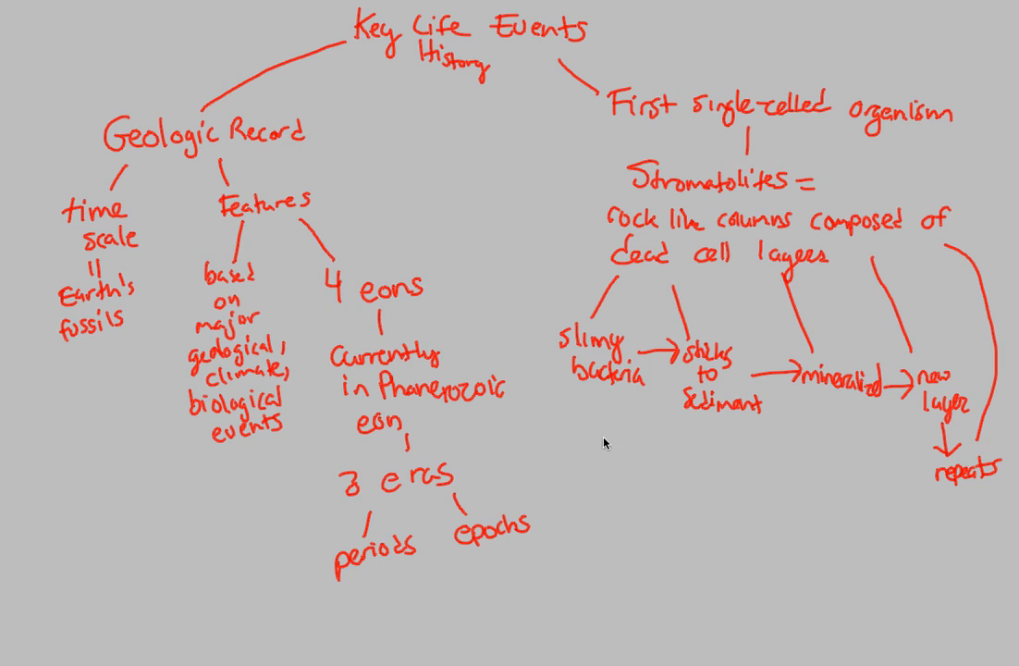
- Draw a brace under the stromatolite cycle and write '3.5 bya dates back' below
drag(569, 448, 777, 485)
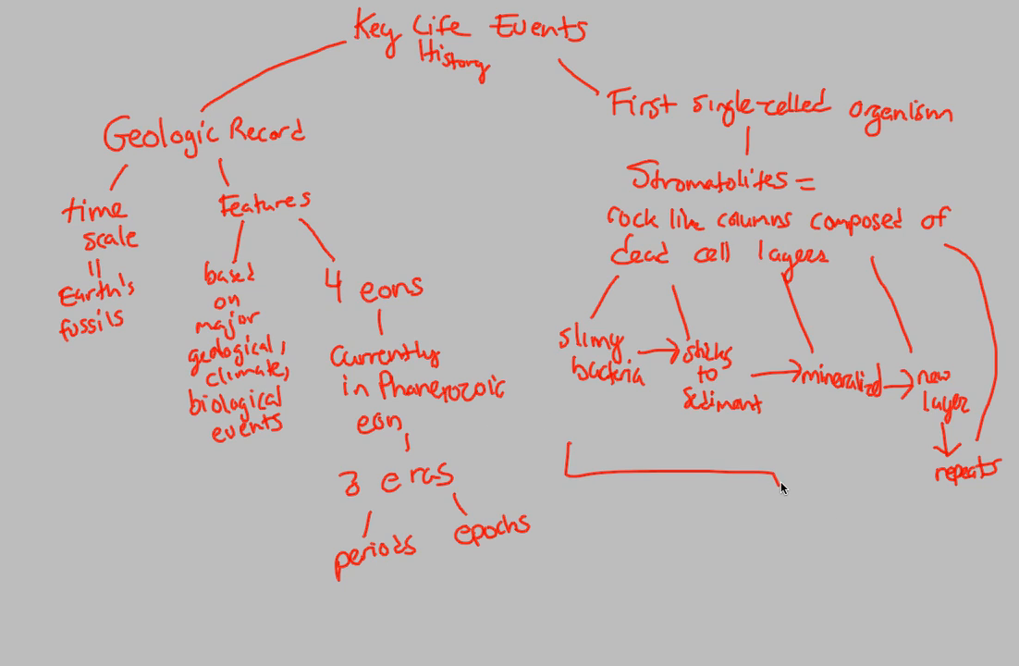
drag(782, 476, 1013, 449)
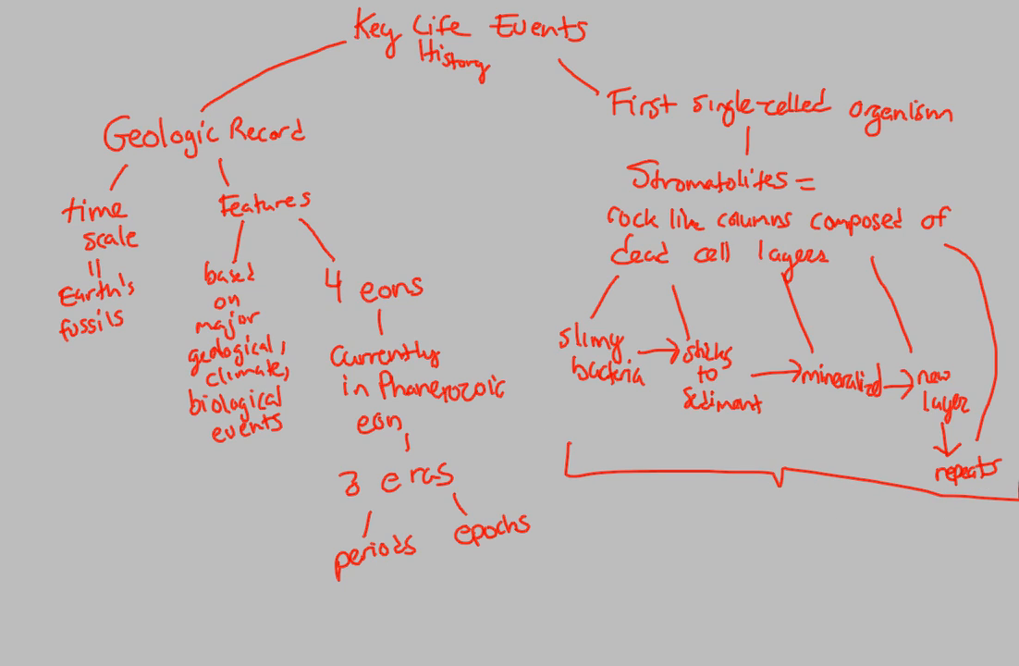
mouse_move(652, 470)
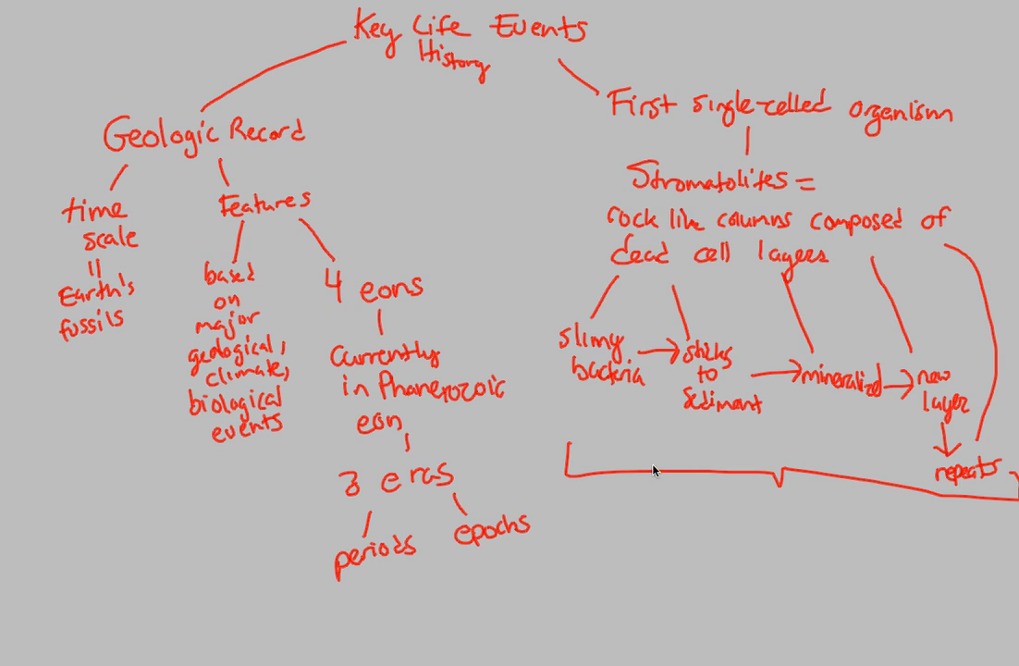
mouse_move(754, 384)
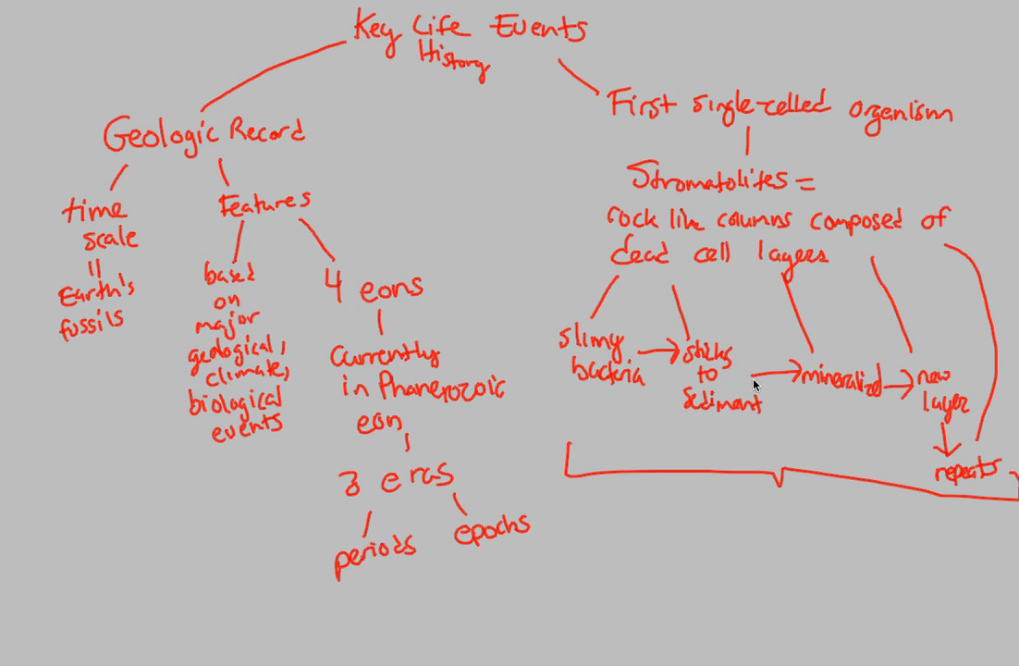
mouse_move(606, 404)
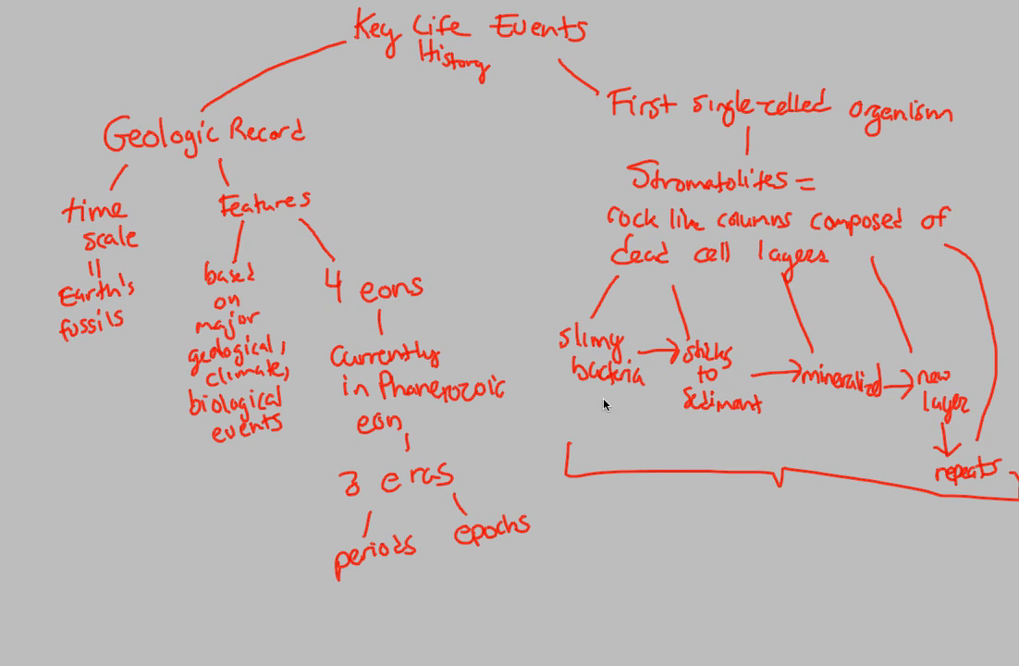
mouse_move(742, 522)
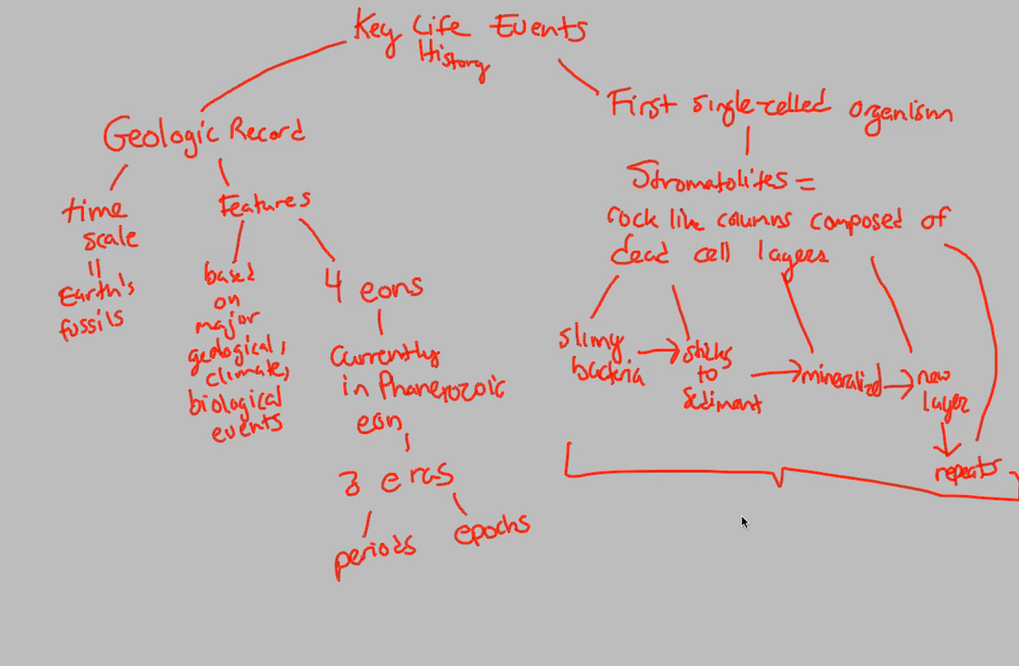
text(3.5)
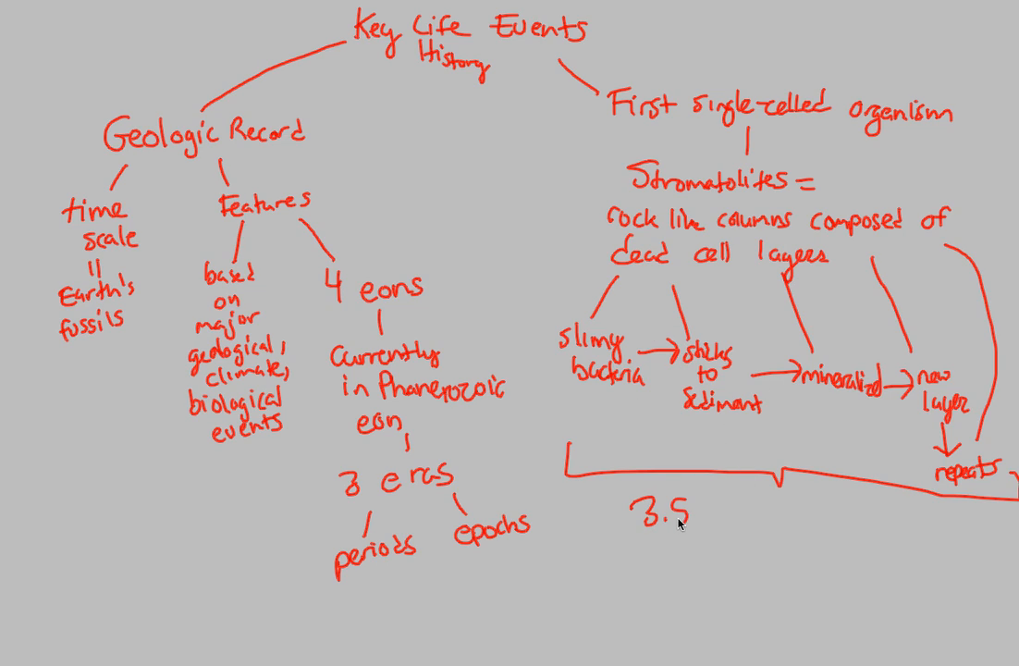
text(bya)
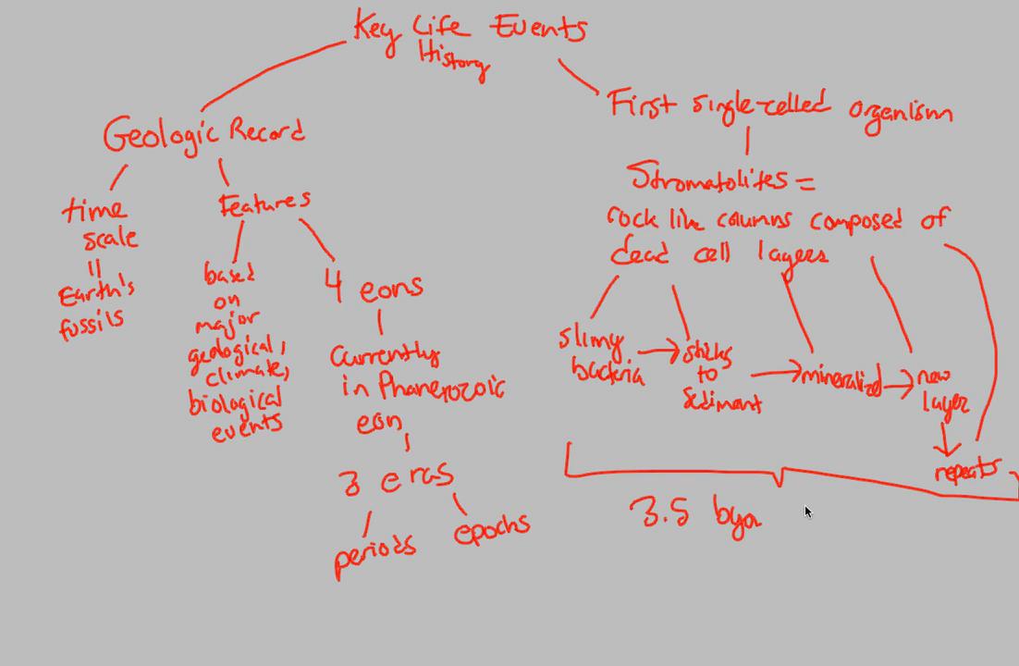
text(dates back)
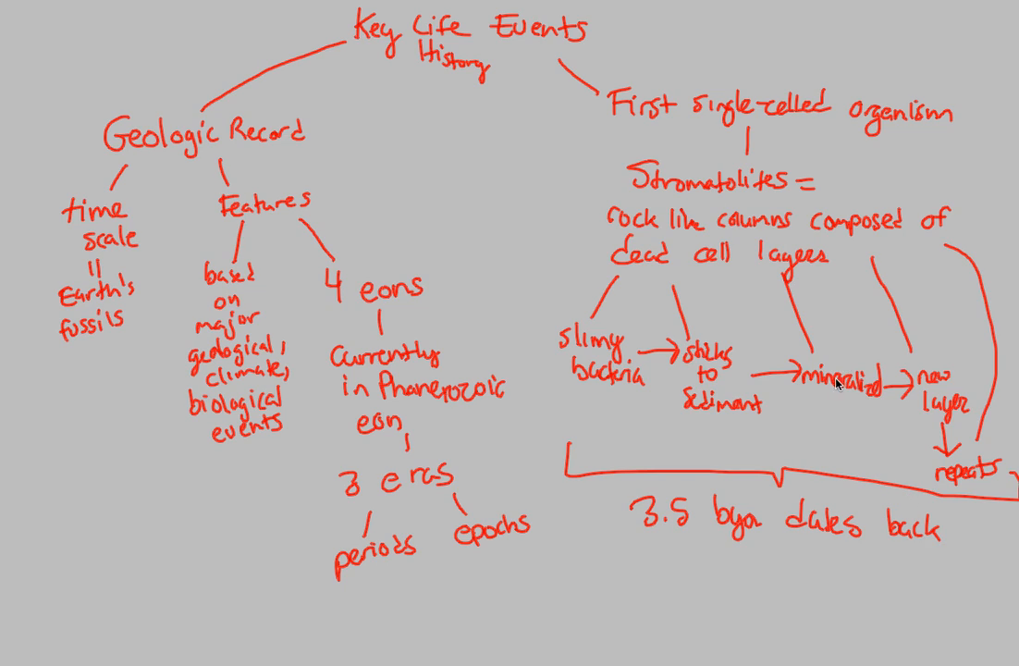
mouse_move(684, 536)
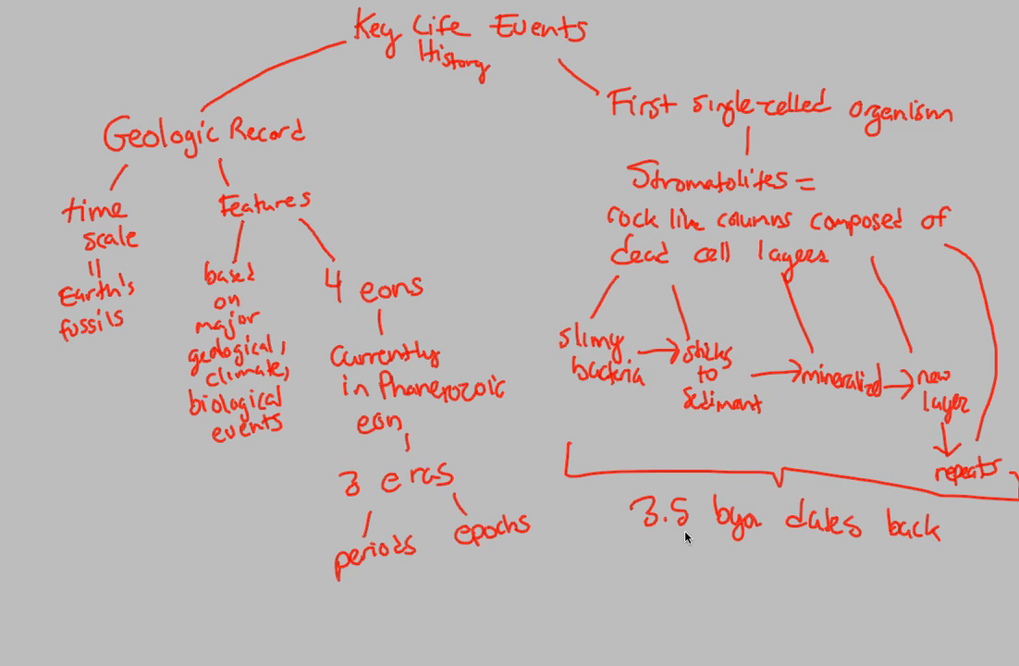
mouse_move(673, 552)
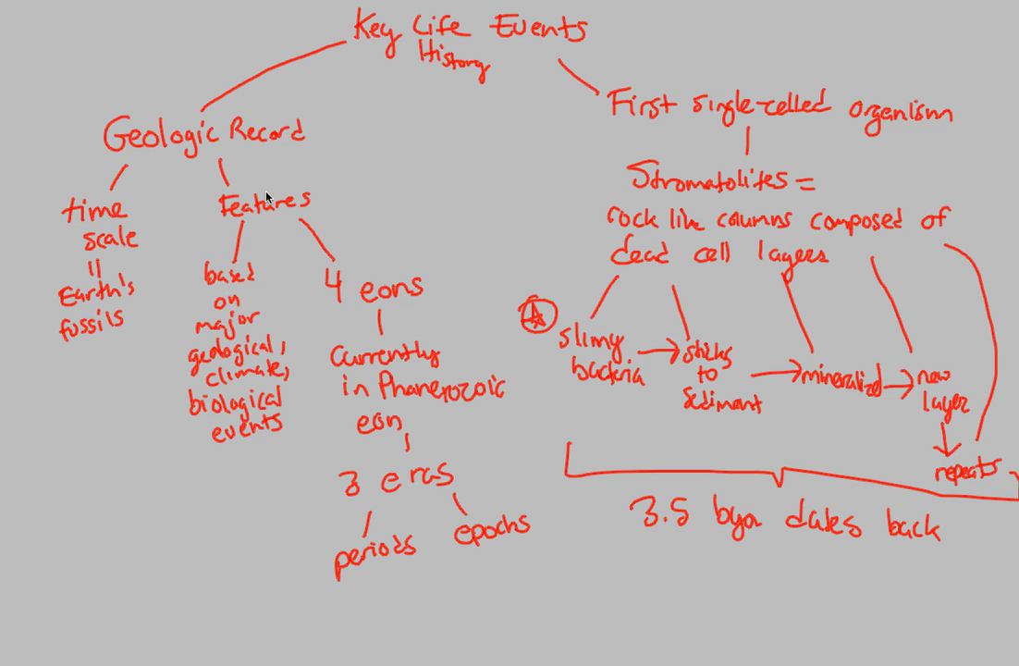
mouse_move(705, 480)
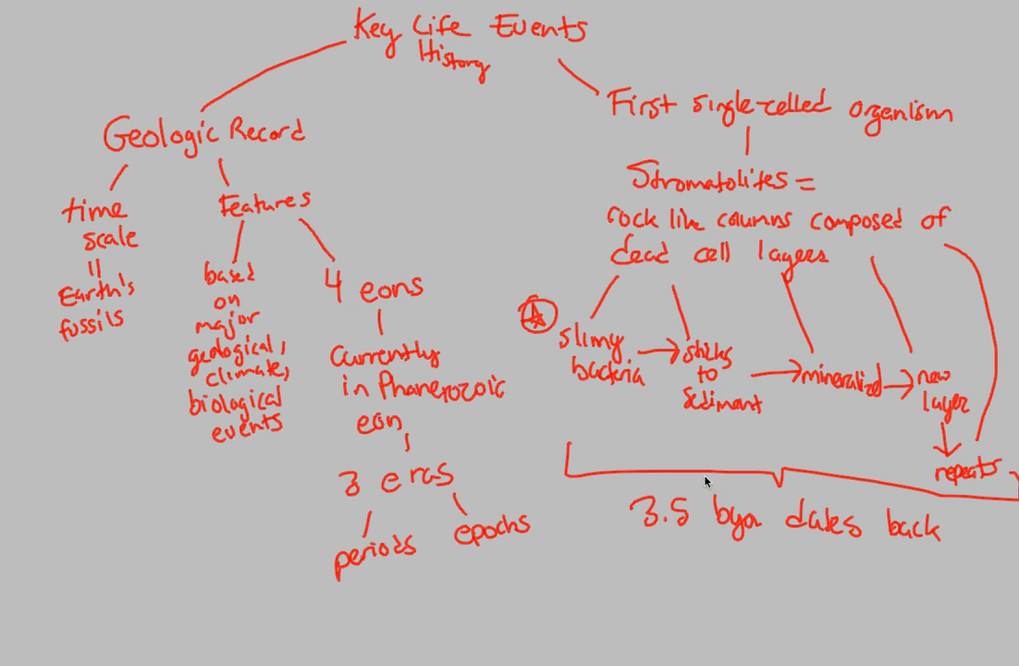
mouse_move(811, 354)
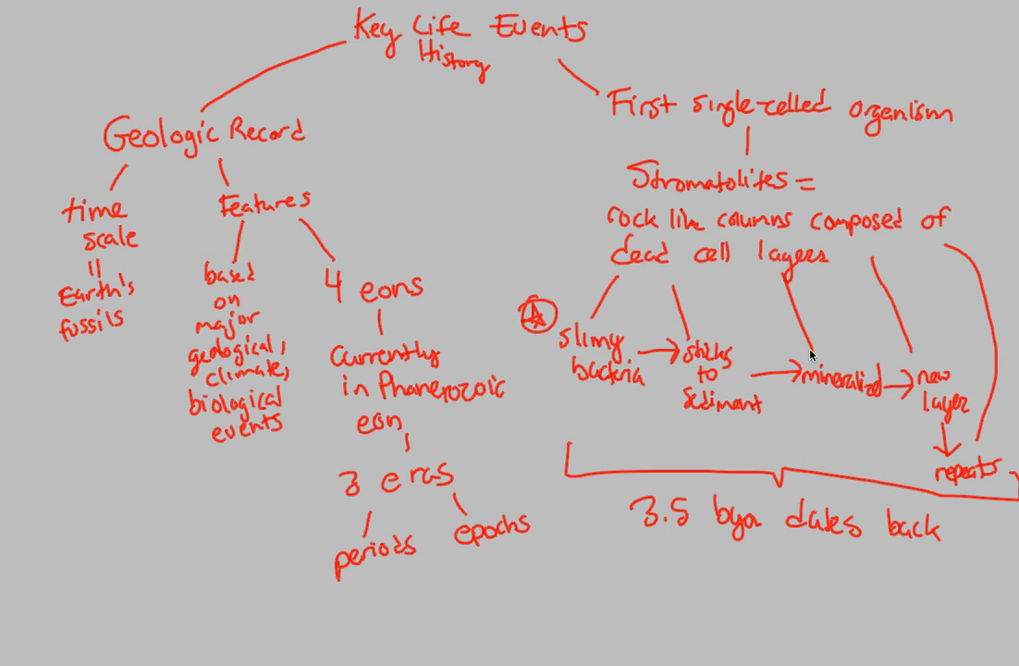
mouse_move(740, 363)
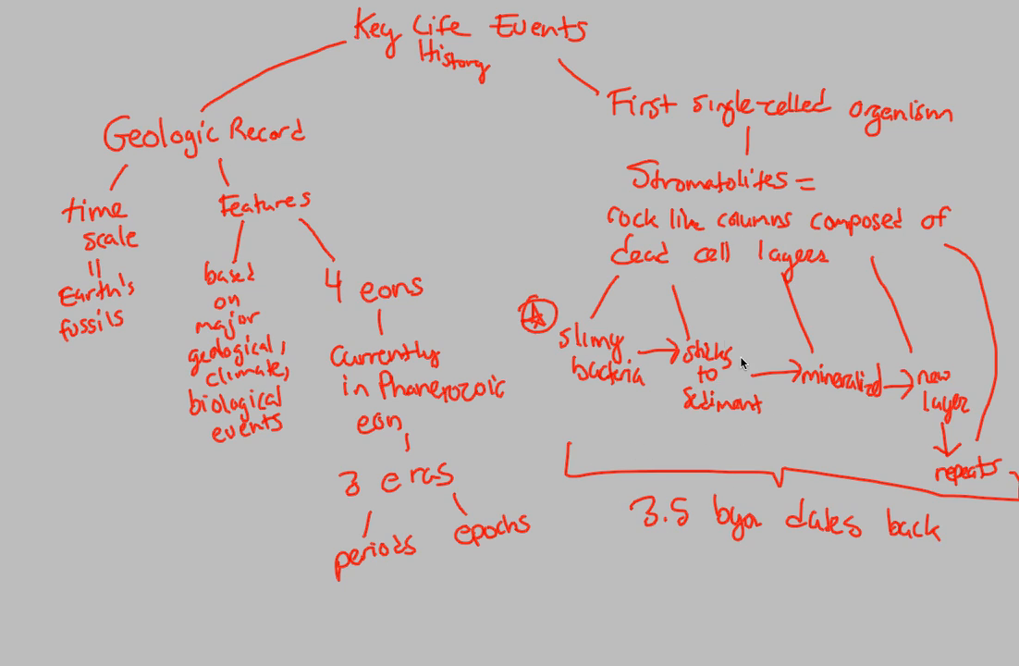
mouse_move(590, 389)
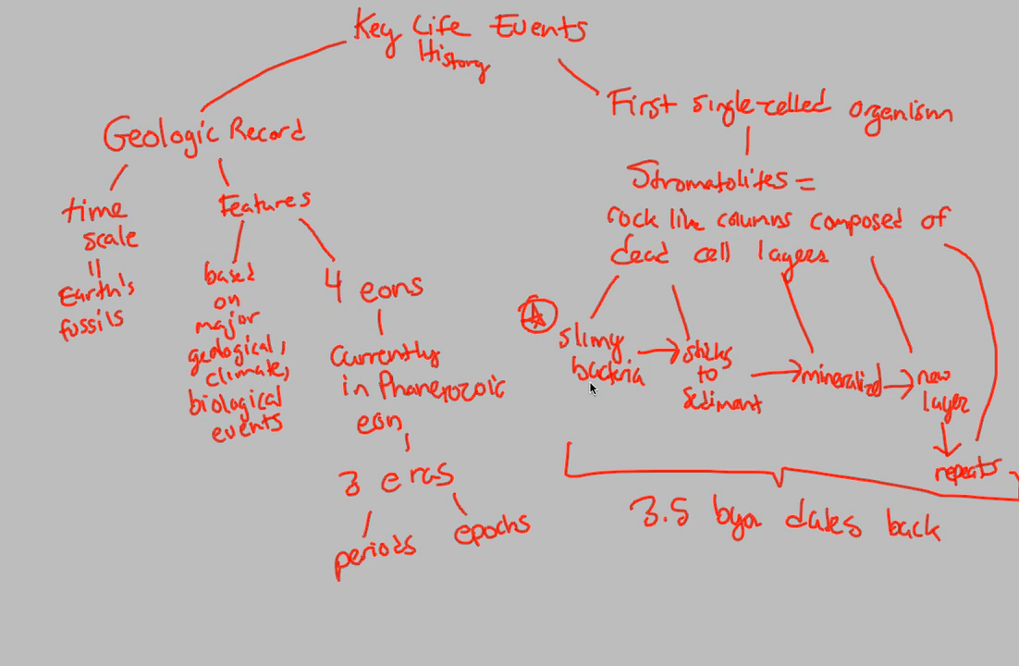
mouse_move(689, 348)
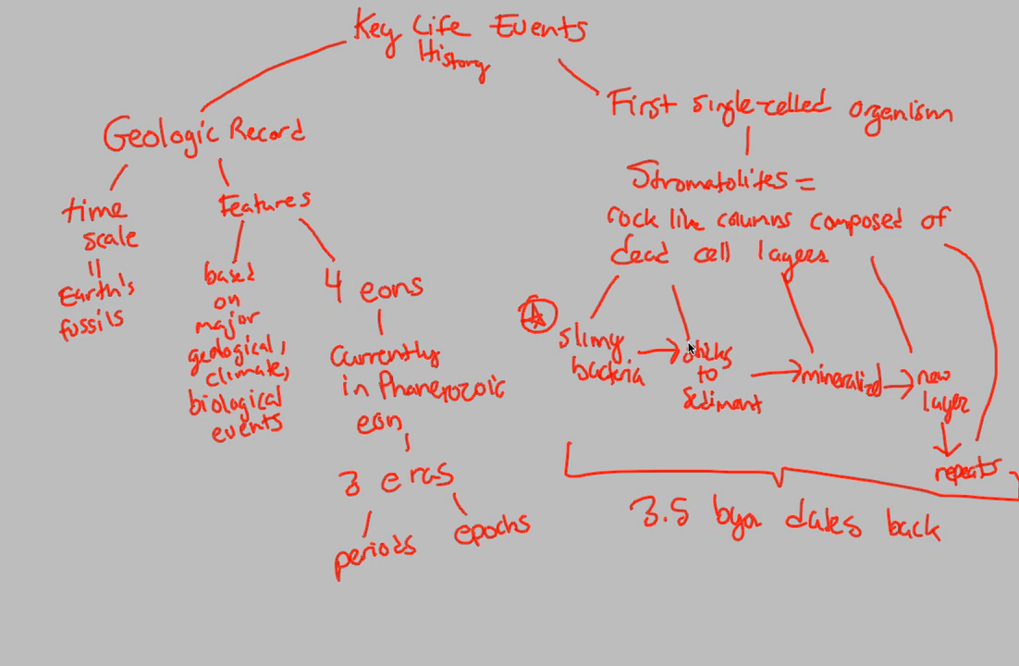
mouse_move(673, 566)
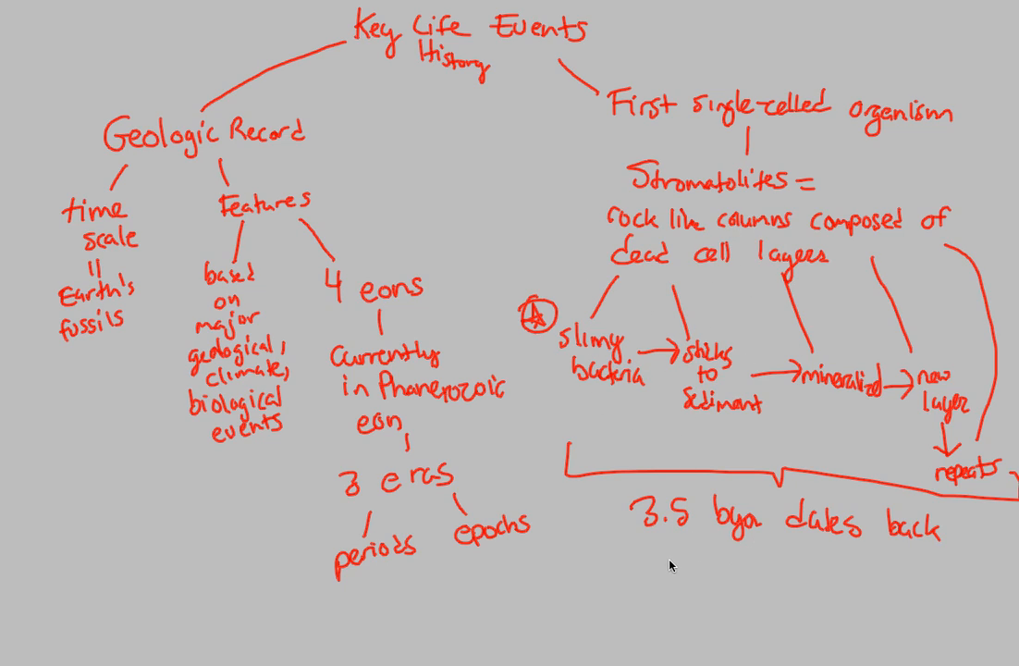
mouse_move(619, 582)
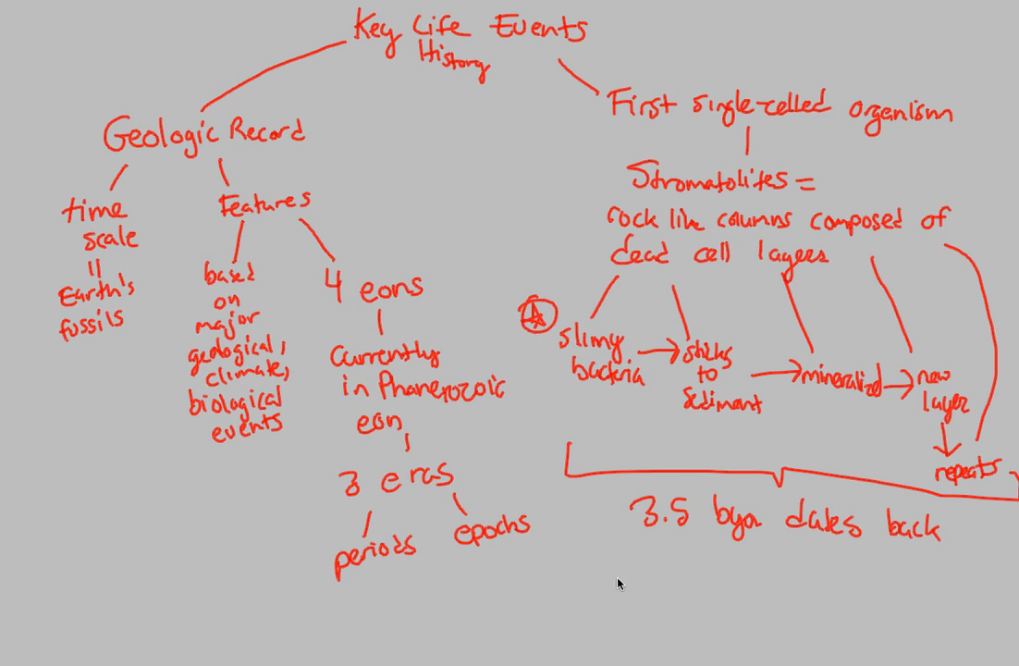
- Handwrite 'Stromatolites provide fossil proof' beneath the '3.5 bya dates back' label
text(Stromatol)
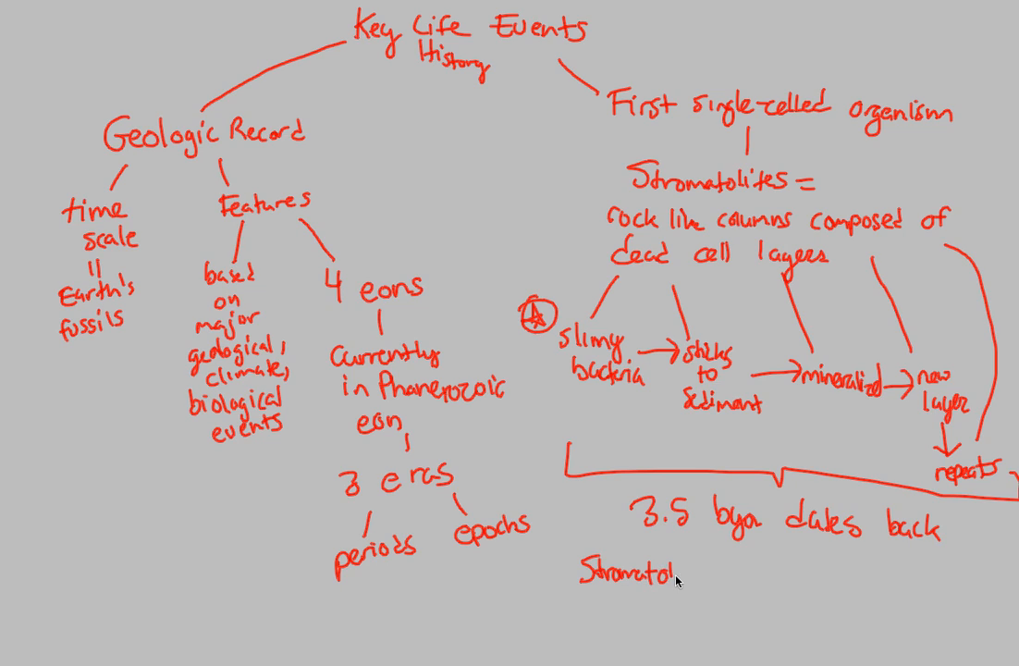
text(ites)
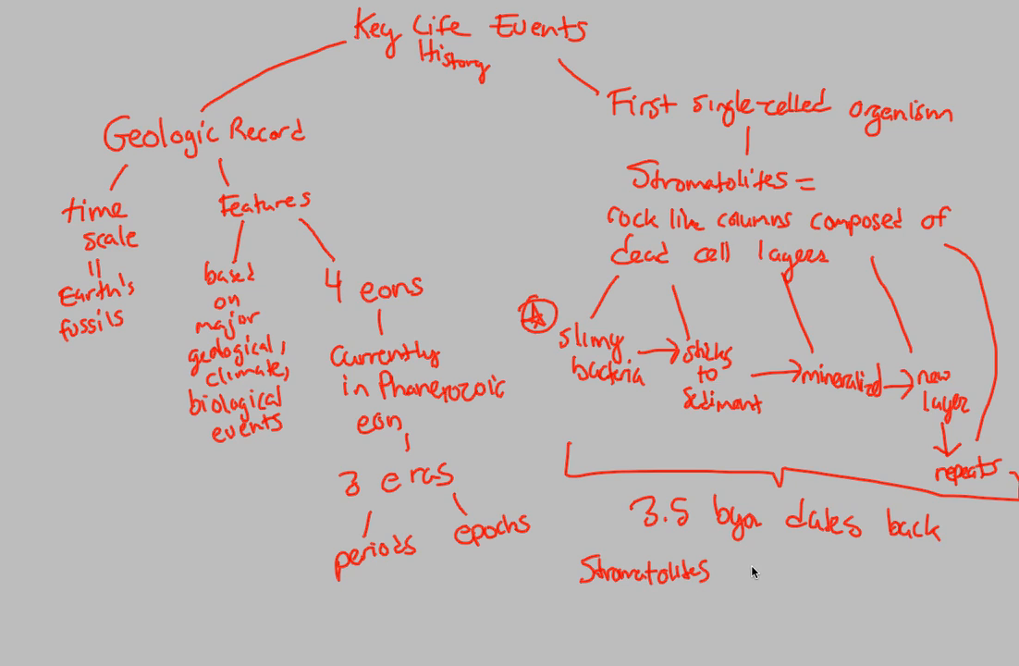
text(prov)
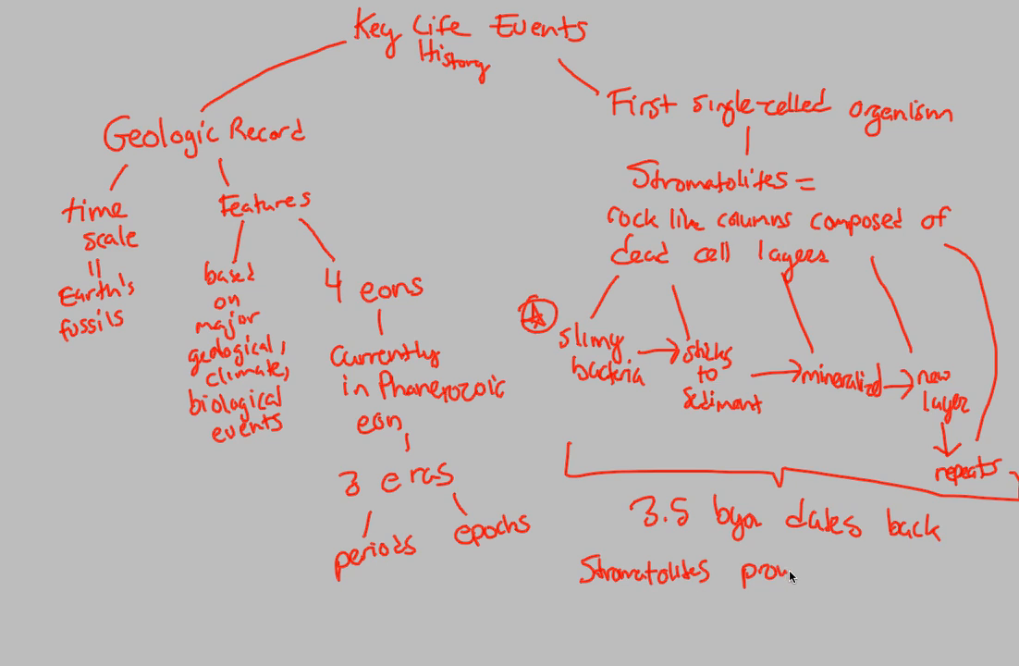
mouse_move(784, 575)
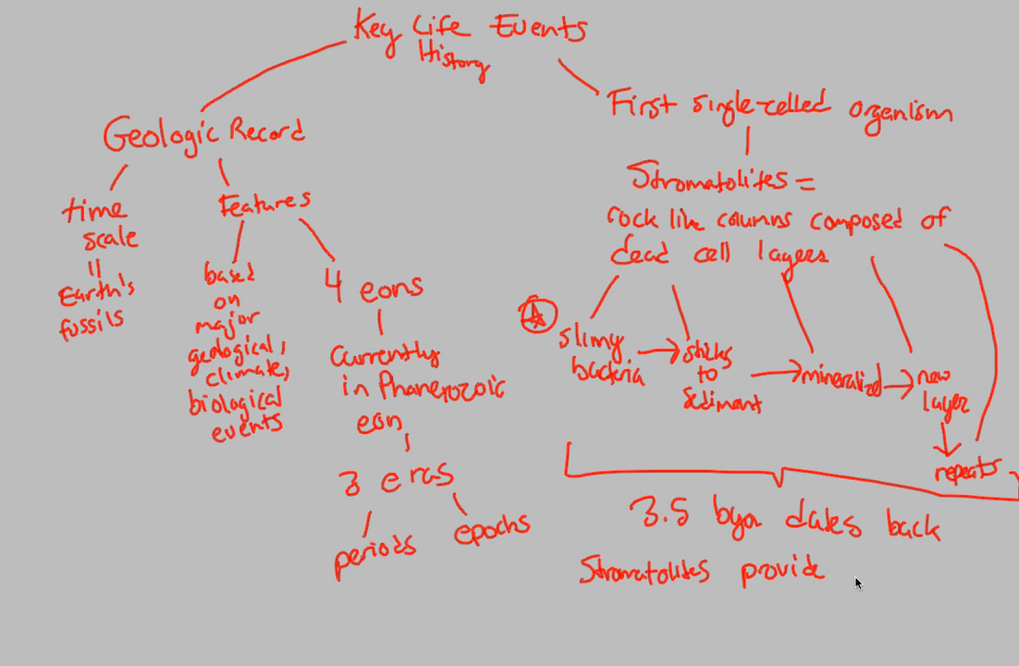
text(fossi)
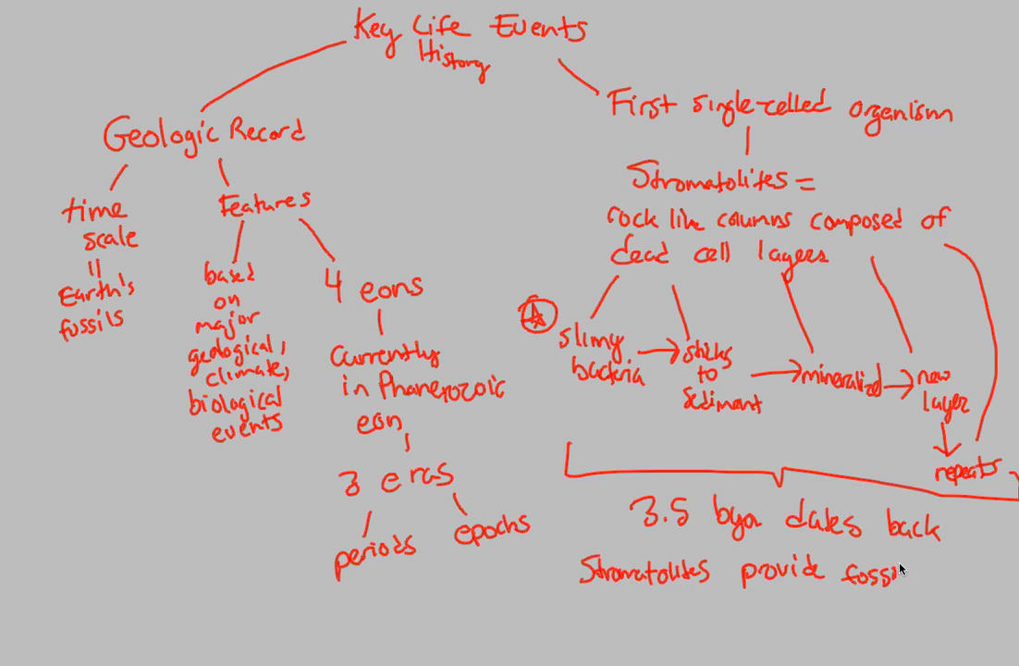
text(proof)
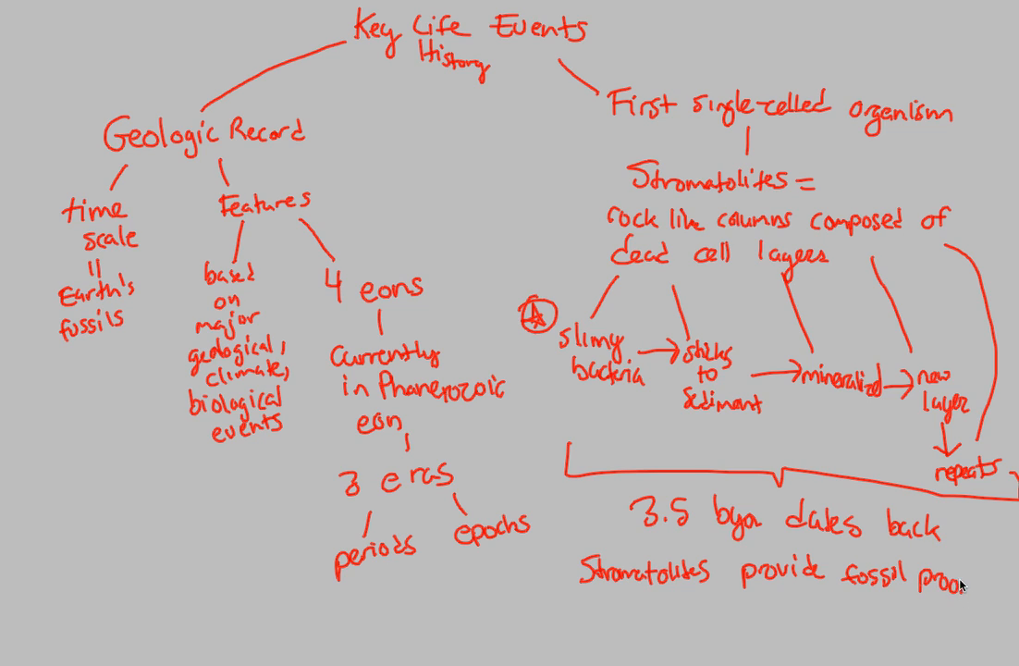
mouse_move(741, 315)
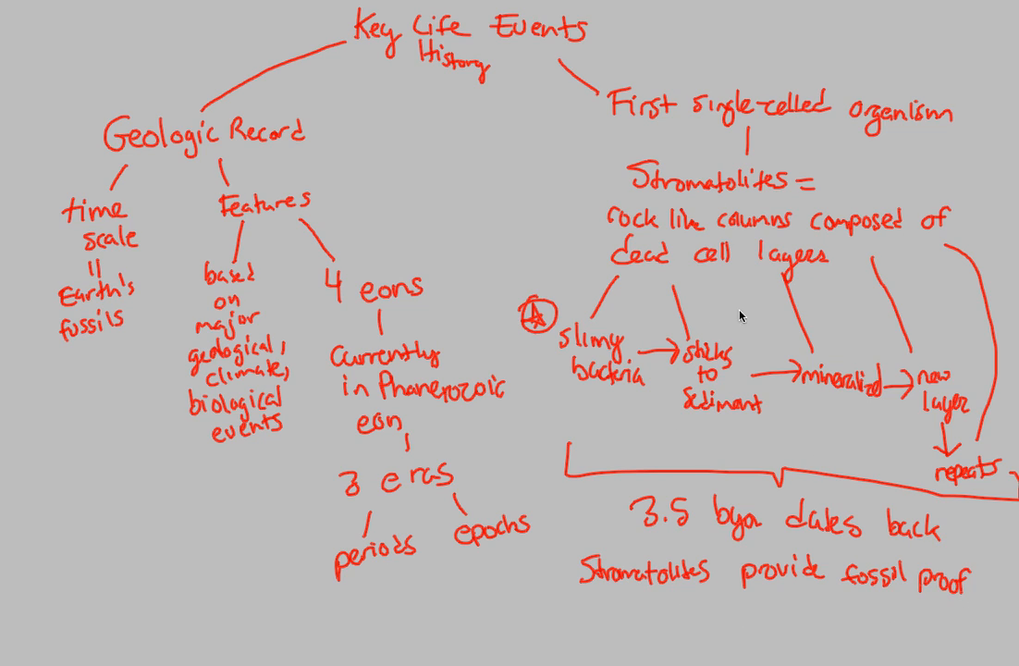
mouse_move(266, 238)
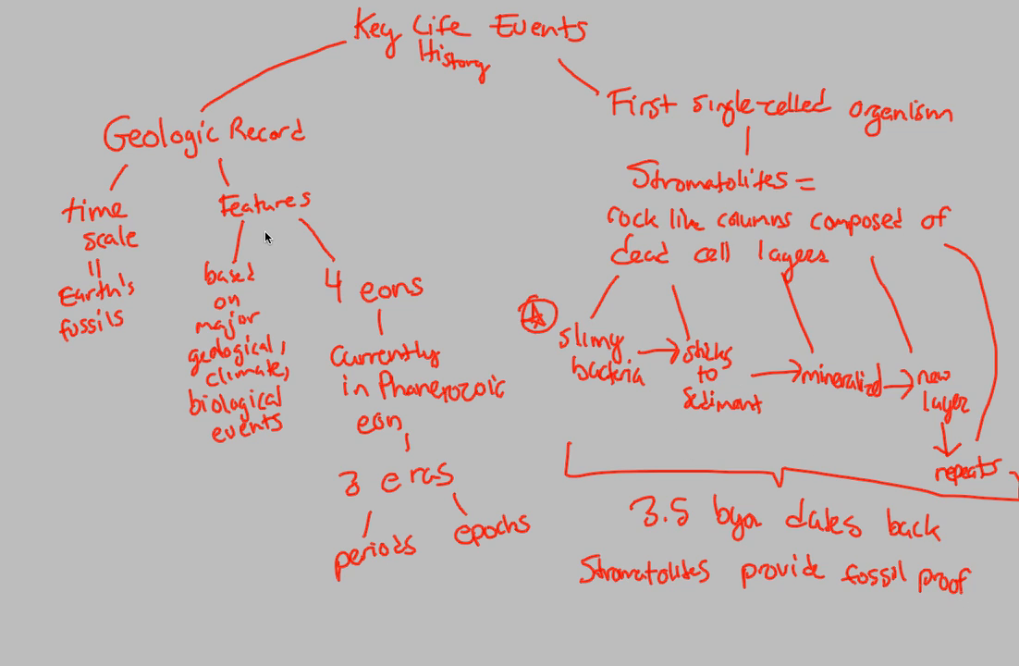